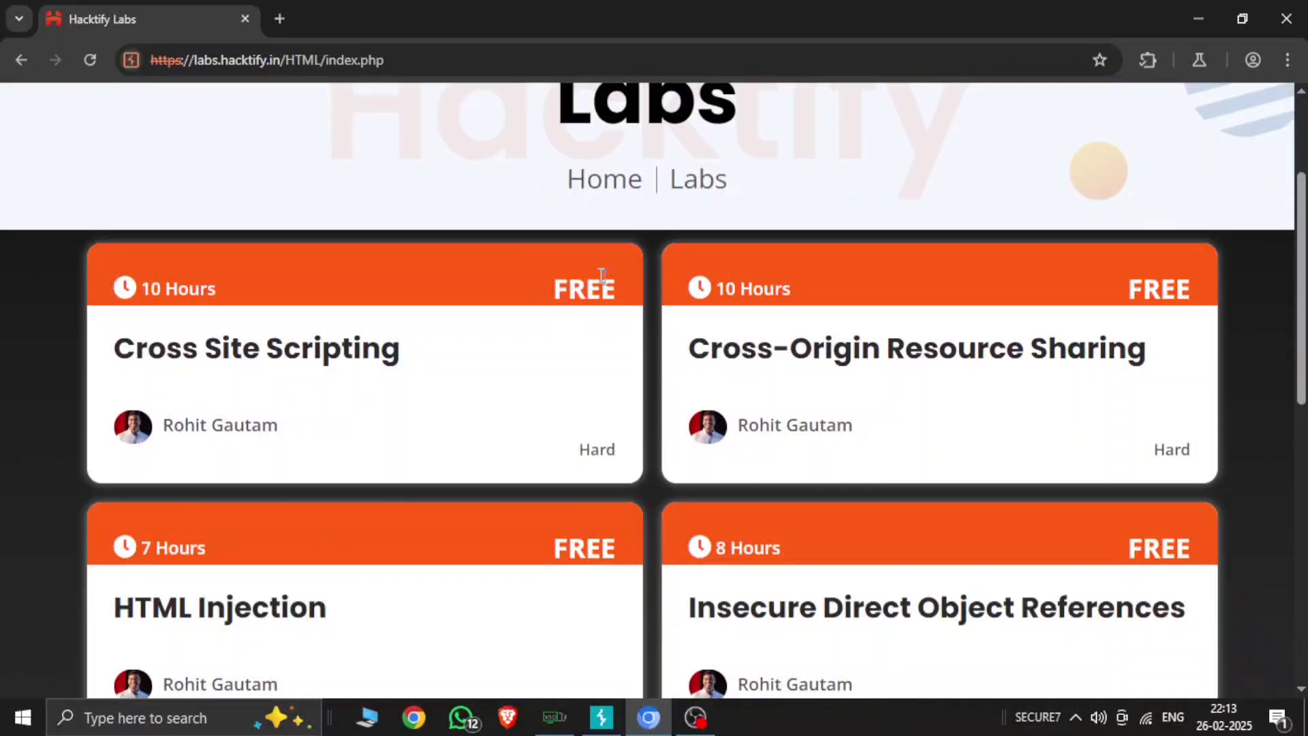
pyautogui.moveTo(311, 294)
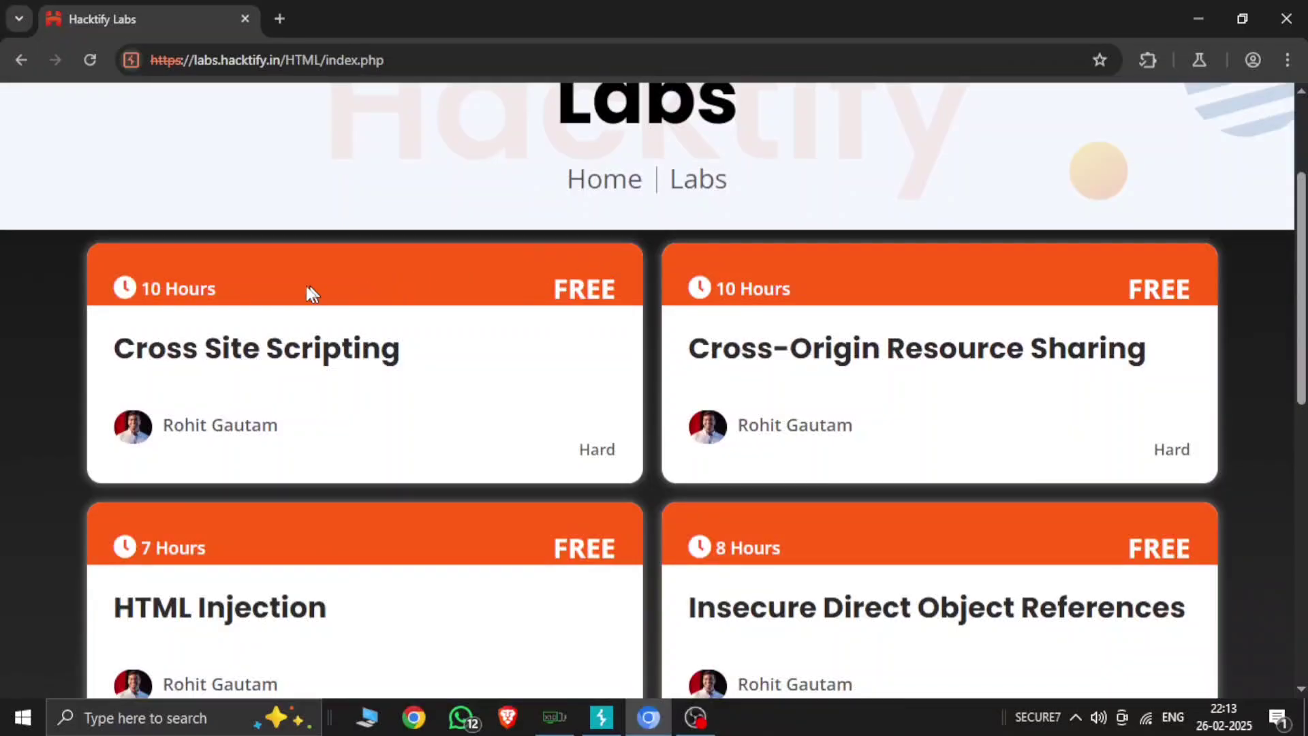
# Scroll the Hacktify Labs catalogue down to the Cross-Origin Resource Sharing card
pyautogui.scroll(-3)
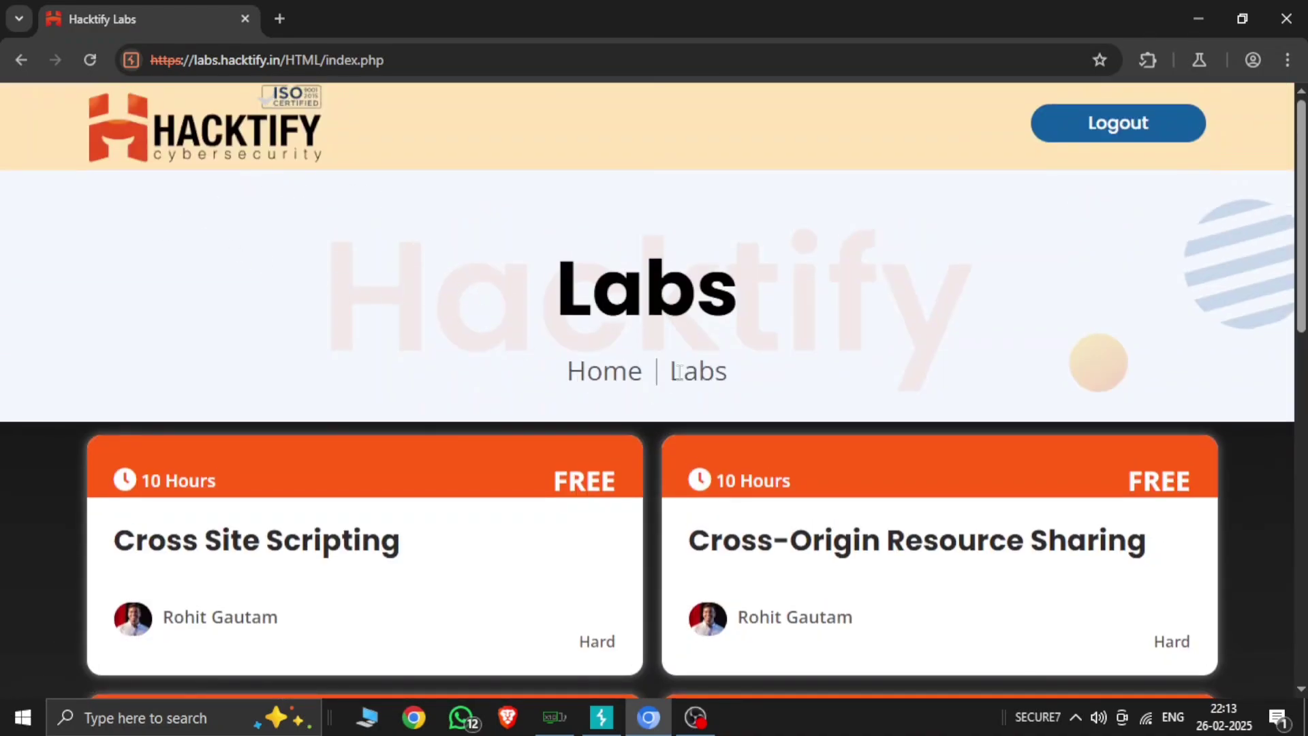
pyautogui.scroll(-3)
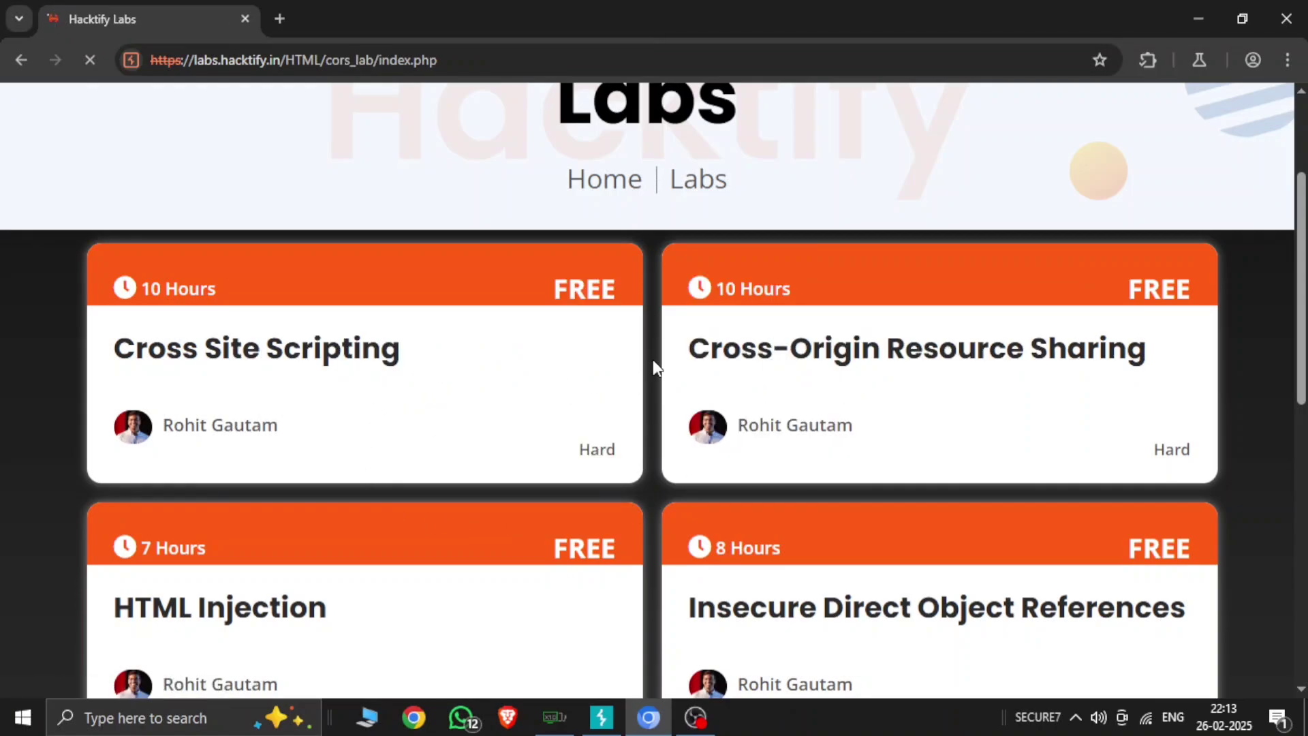
# Enter the CORS labs collection and choose the CORS With Arbitrary Origin lab
pyautogui.click(916, 348)
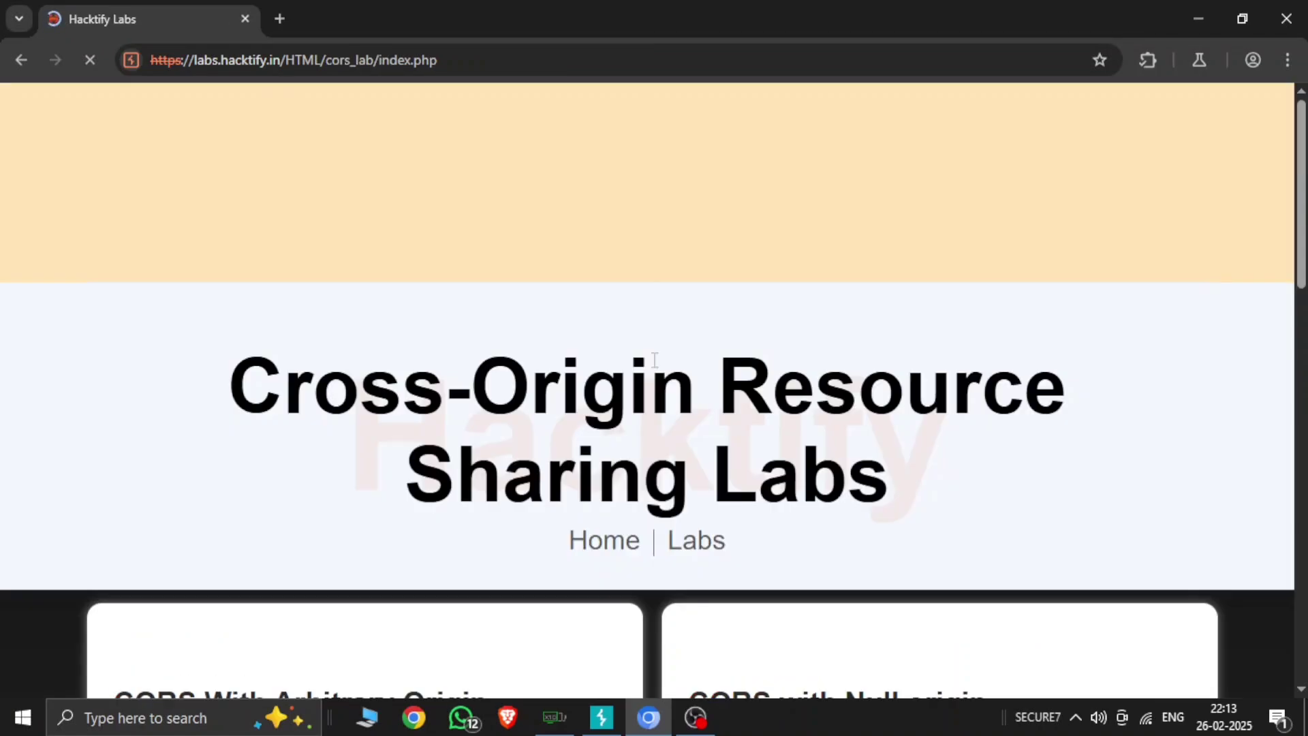
pyautogui.scroll(-3)
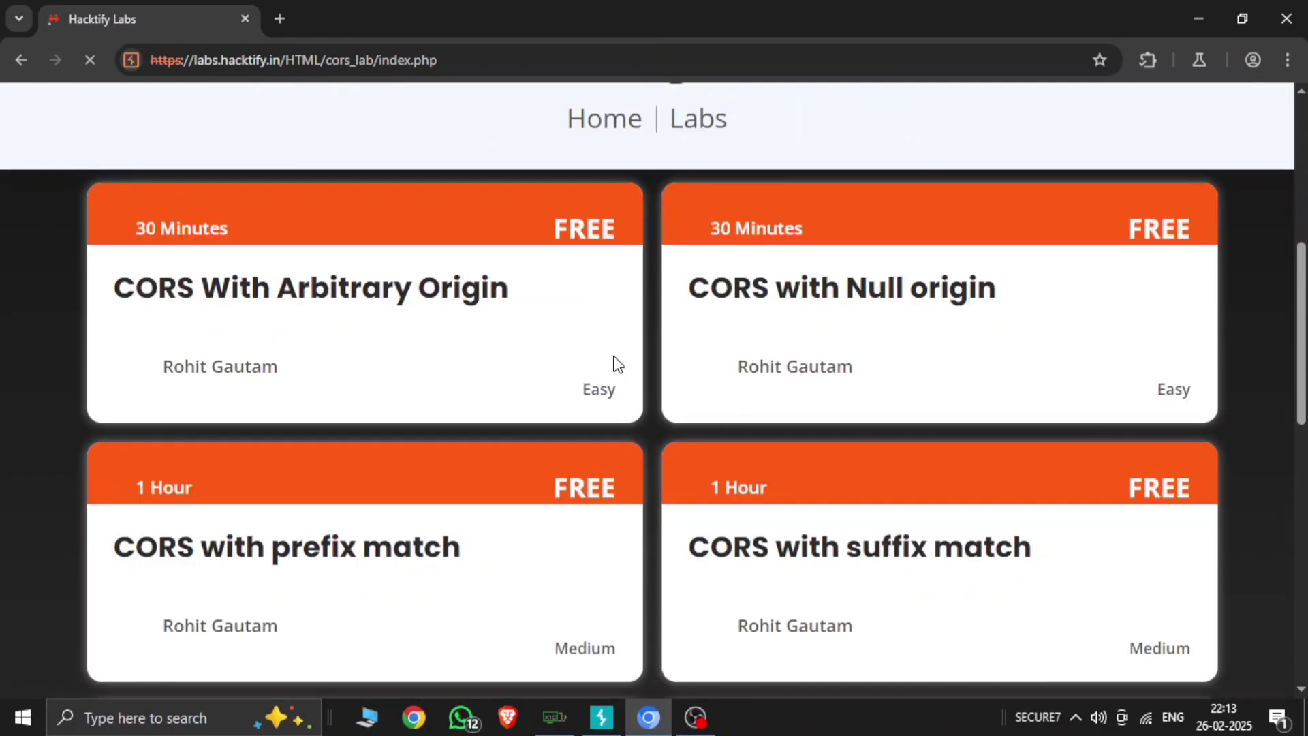
pyautogui.scroll(-3)
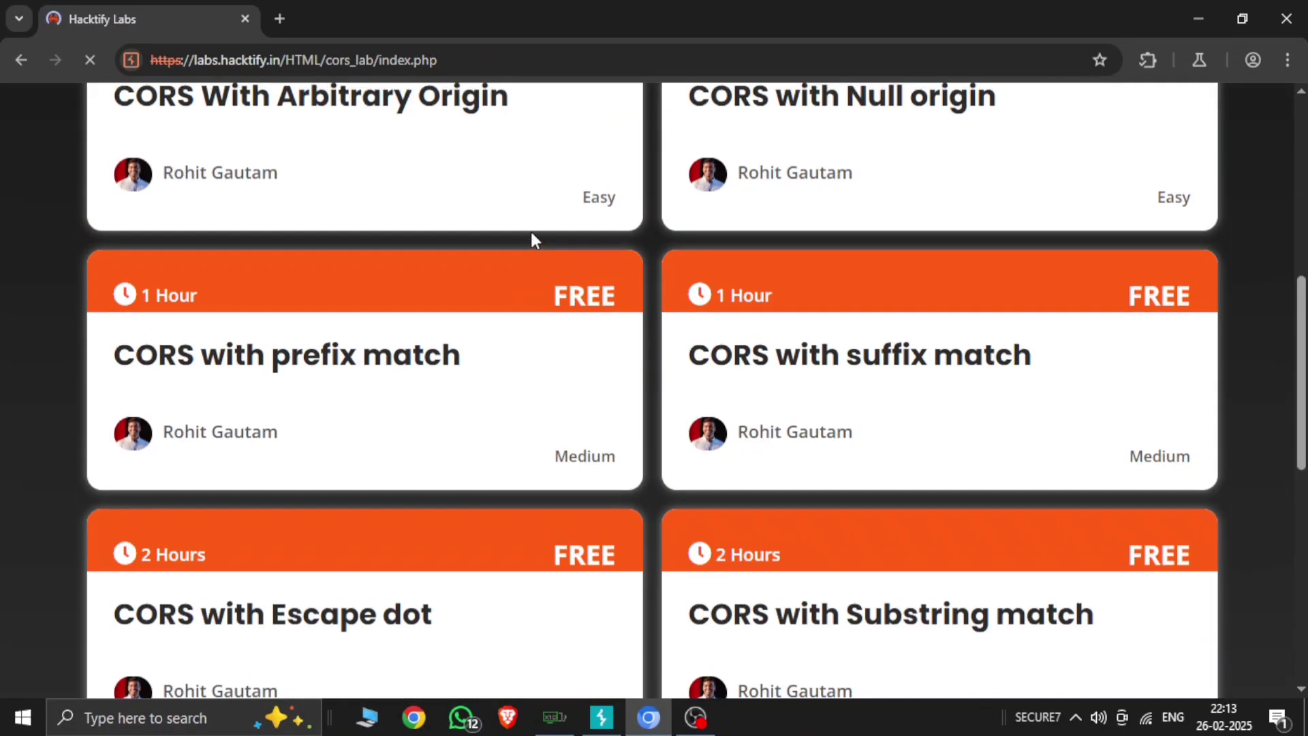
pyautogui.scroll(3)
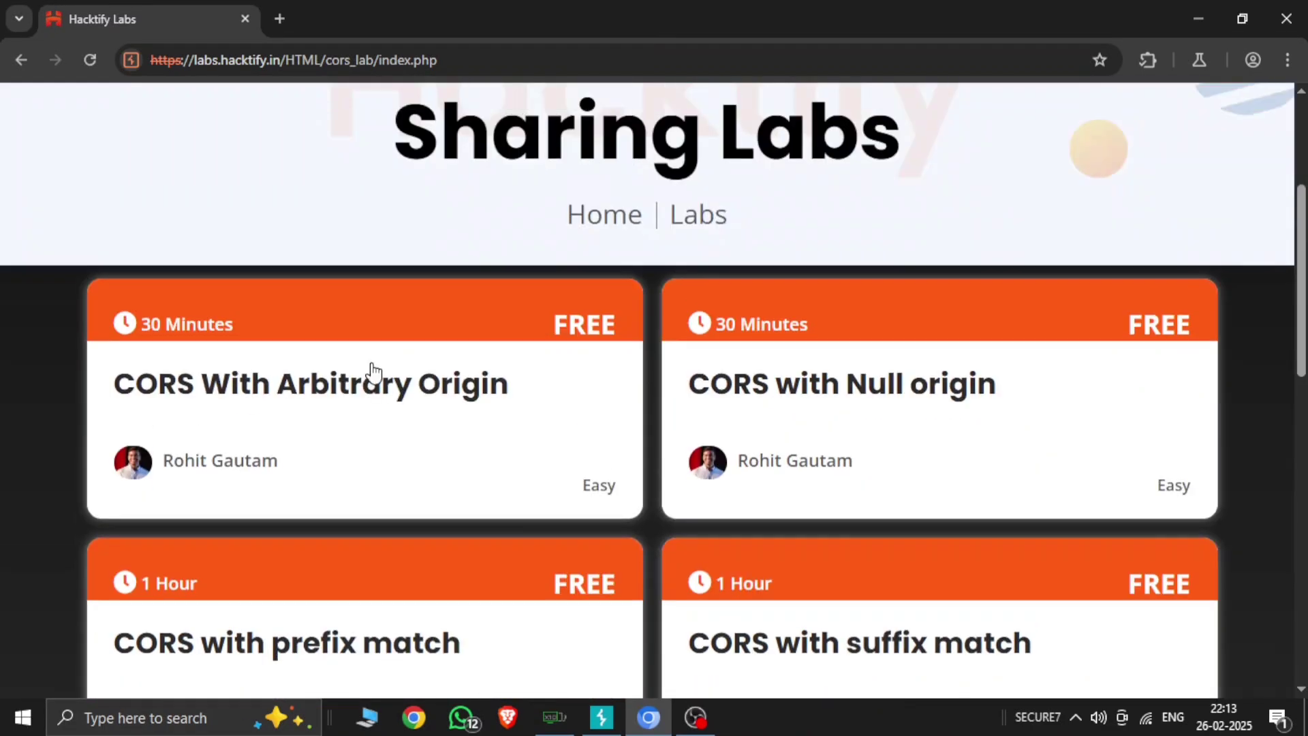
pyautogui.scroll(-3)
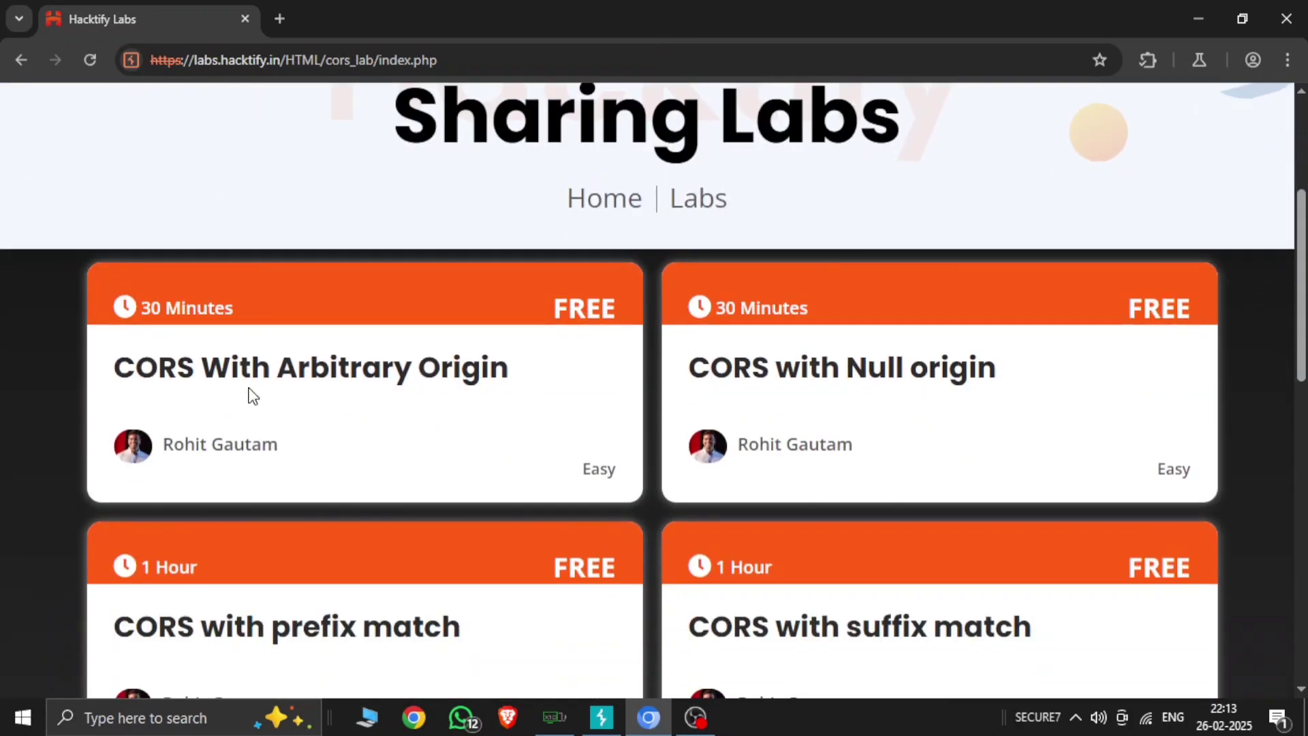
pyautogui.moveTo(257, 386)
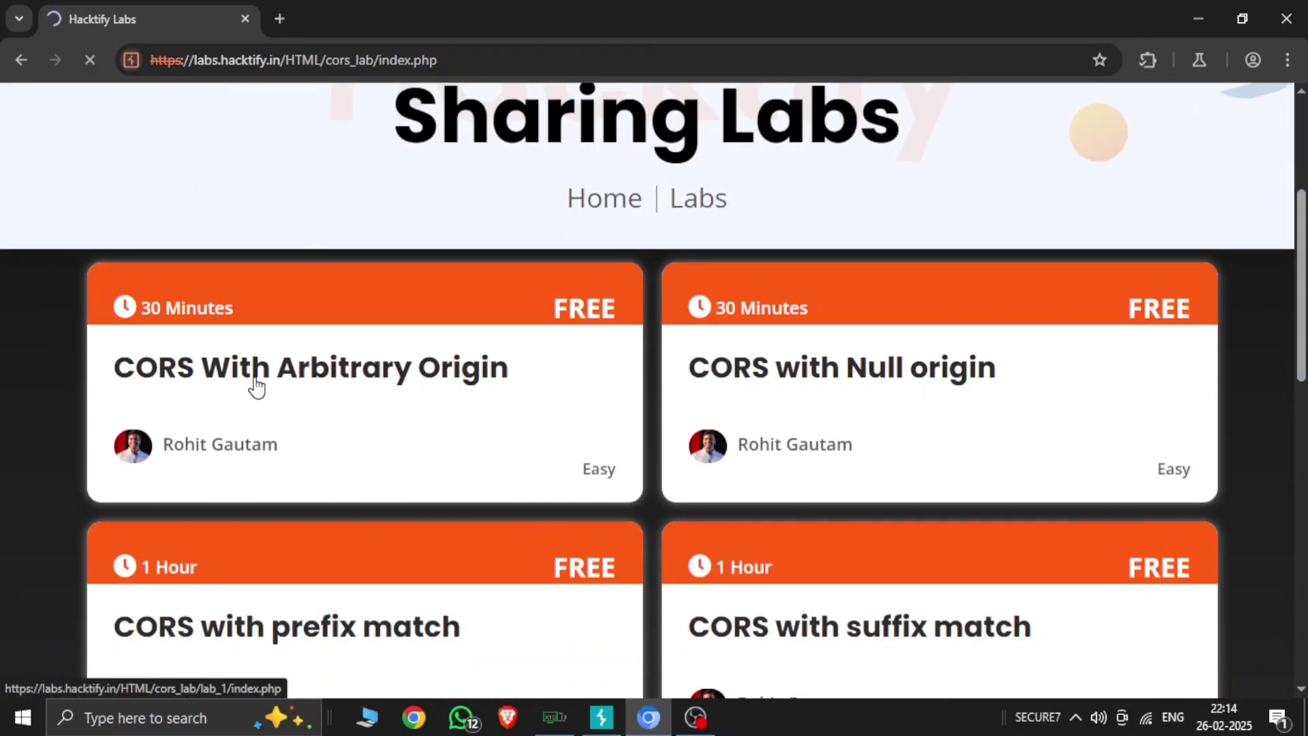
pyautogui.click(309, 367)
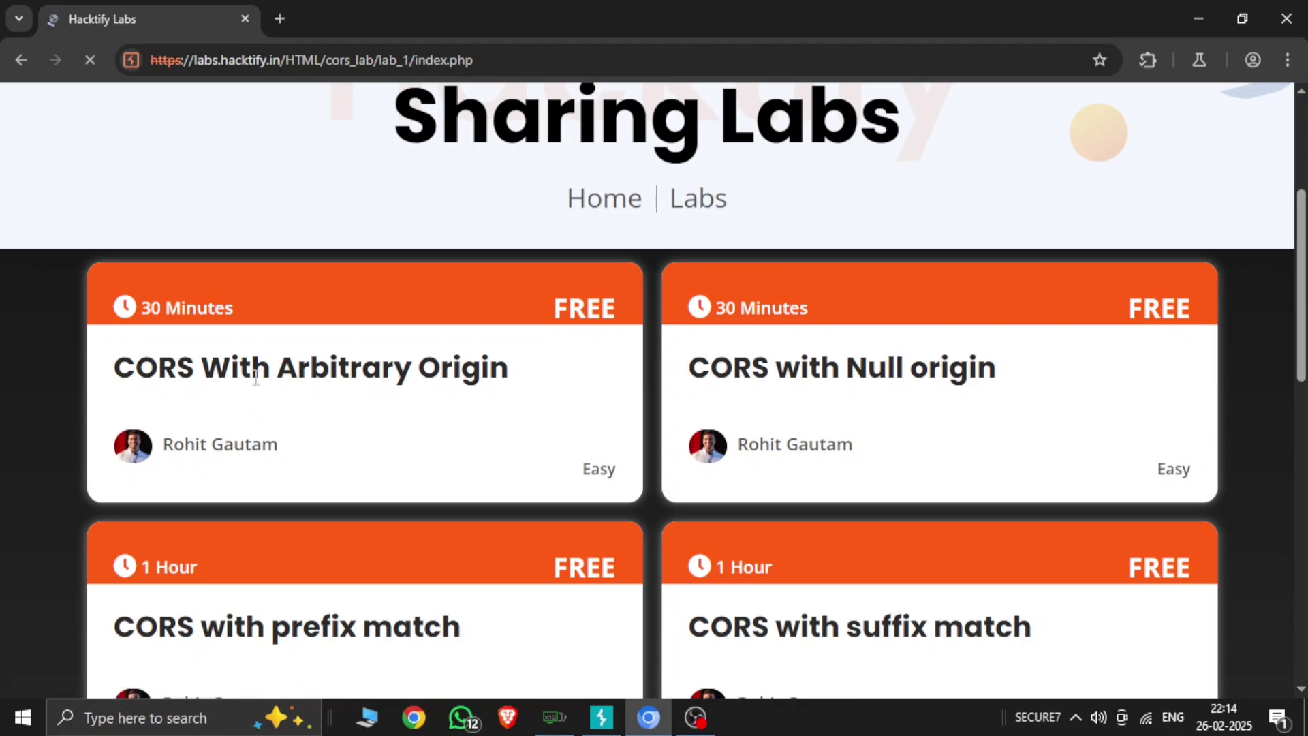
# Load Lab 1 and scroll to its attacker–client–server diagram and 'What Is CORS?' section
pyautogui.click(309, 367)
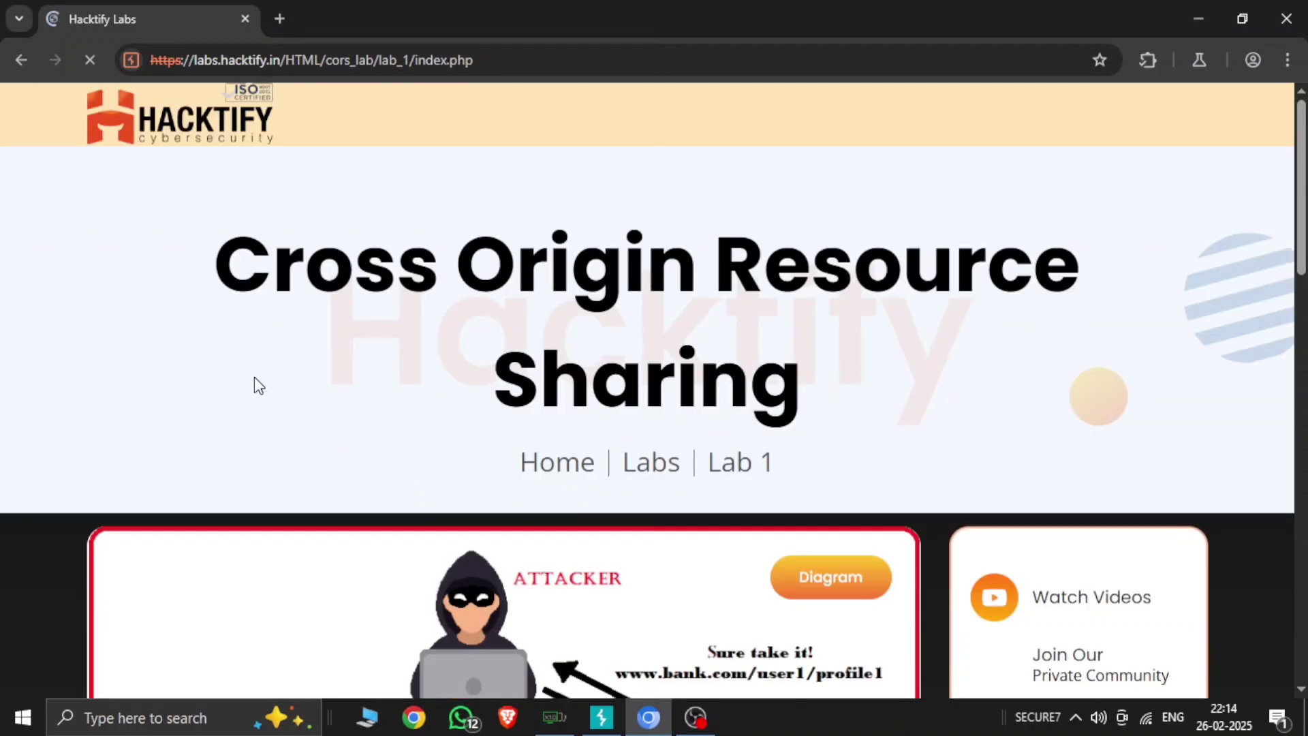
pyautogui.scroll(-3)
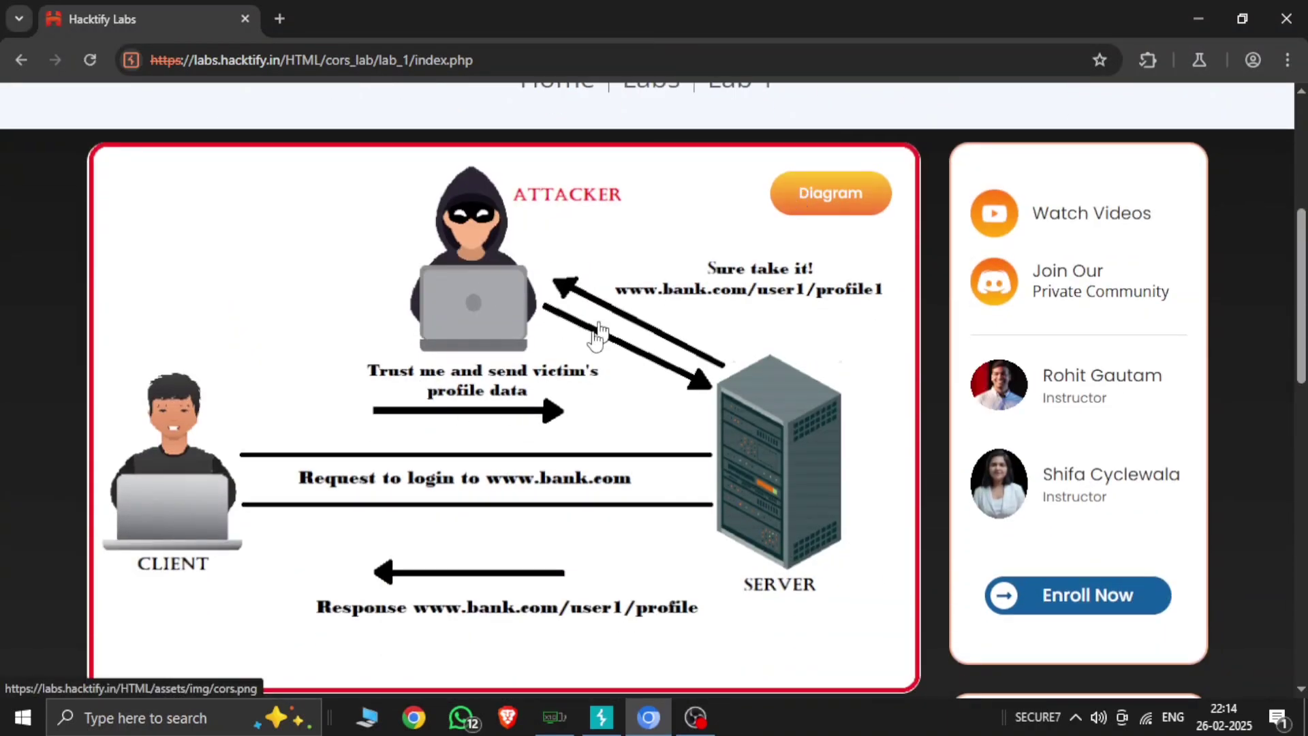
pyautogui.moveTo(474, 580)
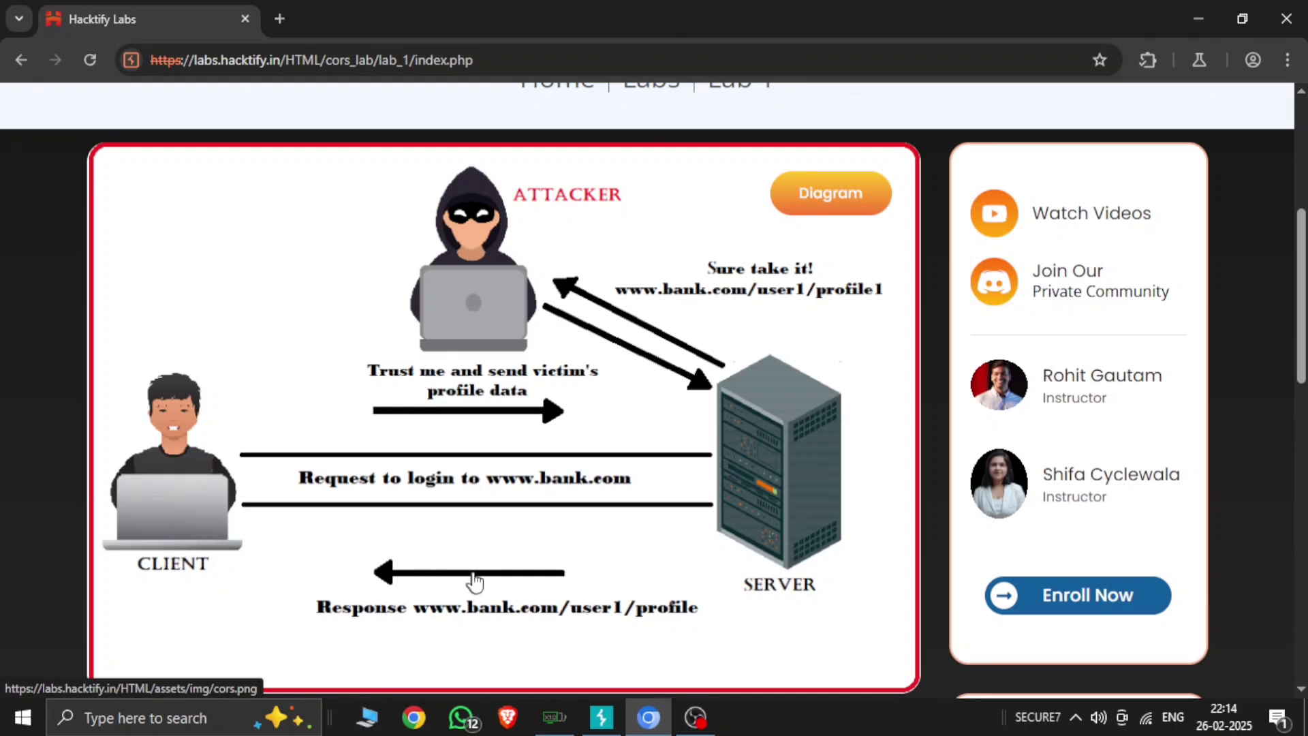
pyautogui.moveTo(391, 350)
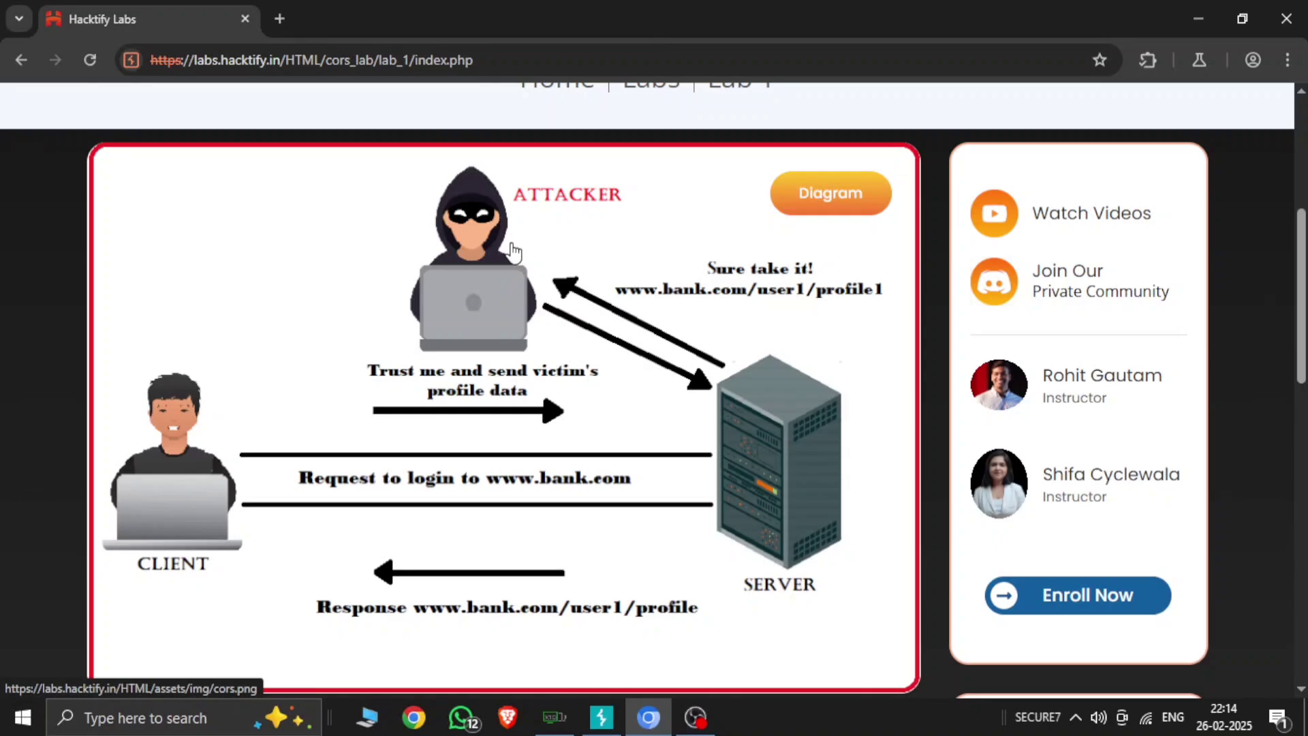
pyautogui.moveTo(513, 393)
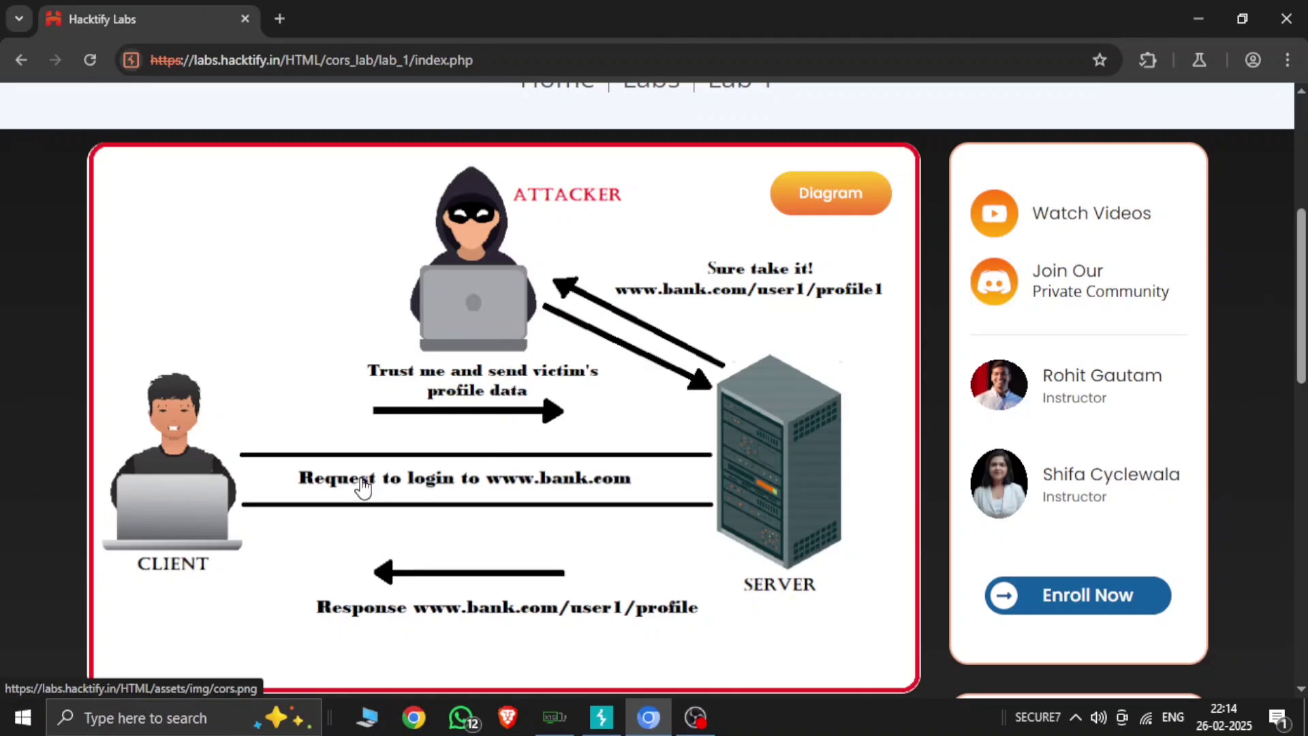
pyautogui.moveTo(766, 405)
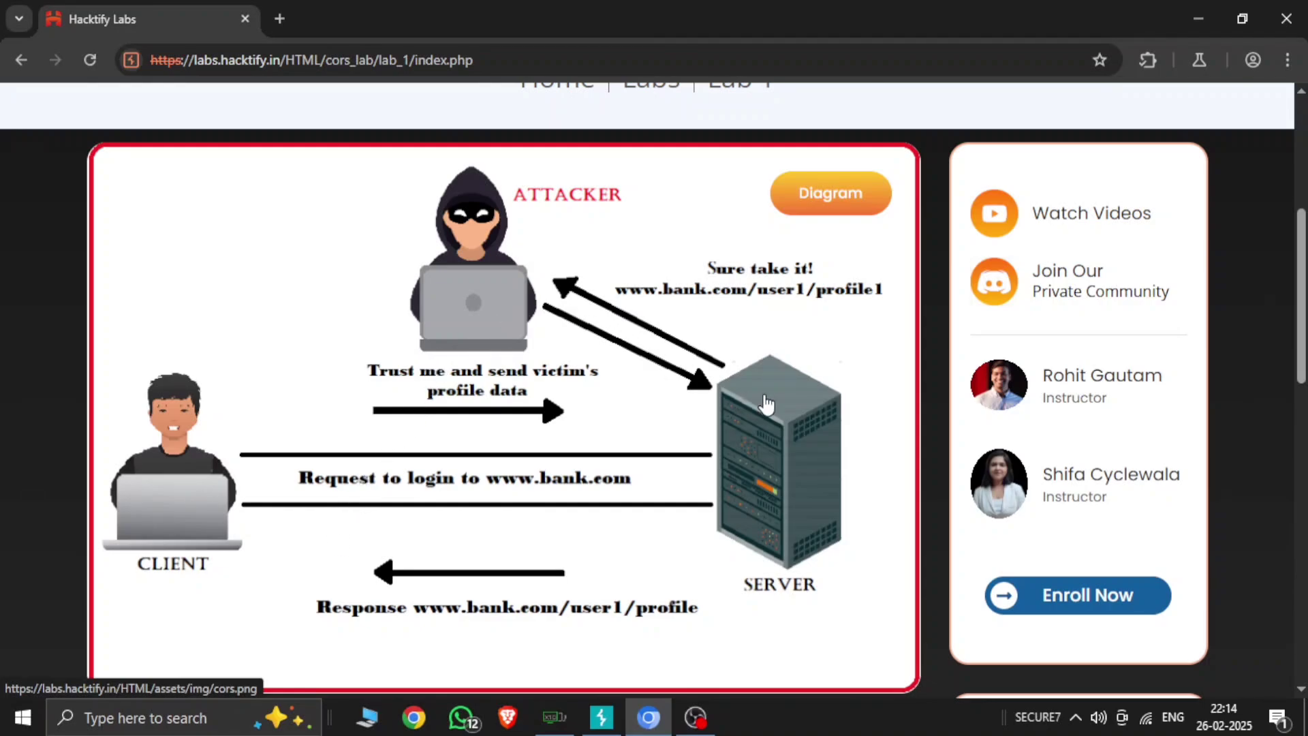
pyautogui.moveTo(657, 304)
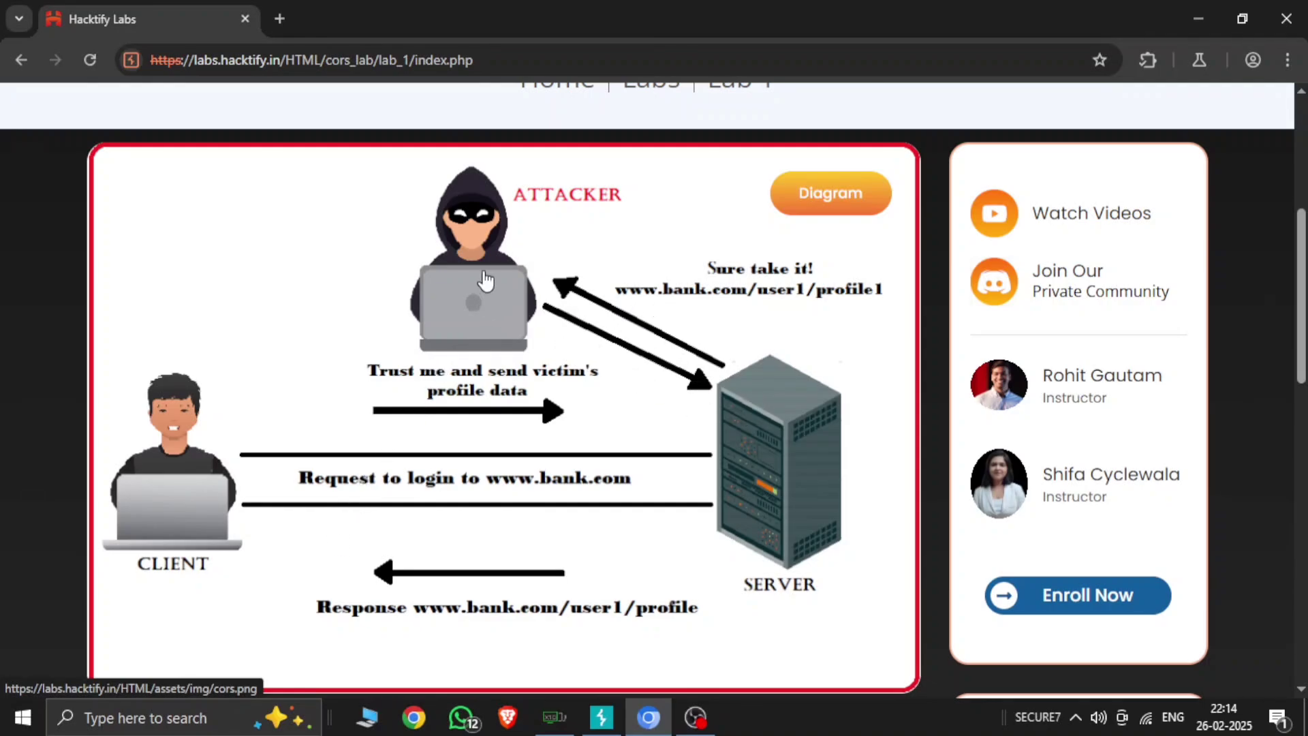
pyautogui.moveTo(727, 488)
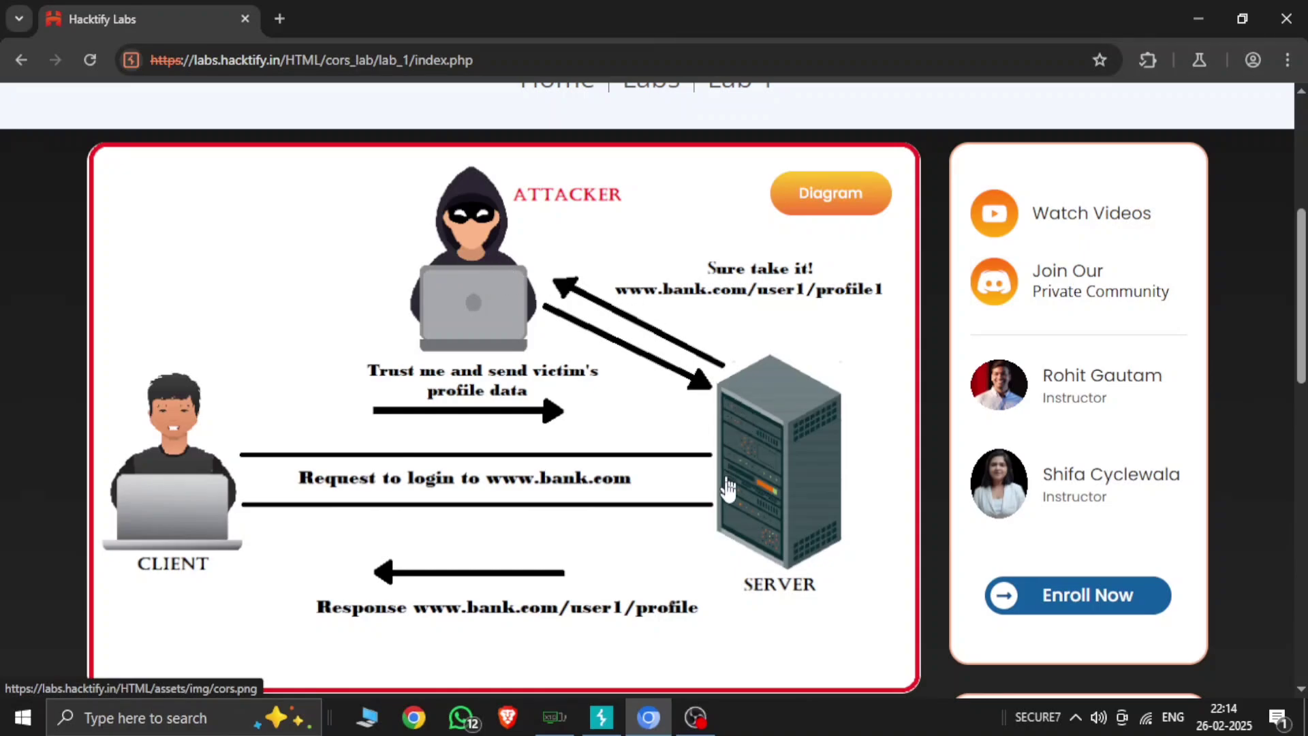
pyautogui.moveTo(175, 515)
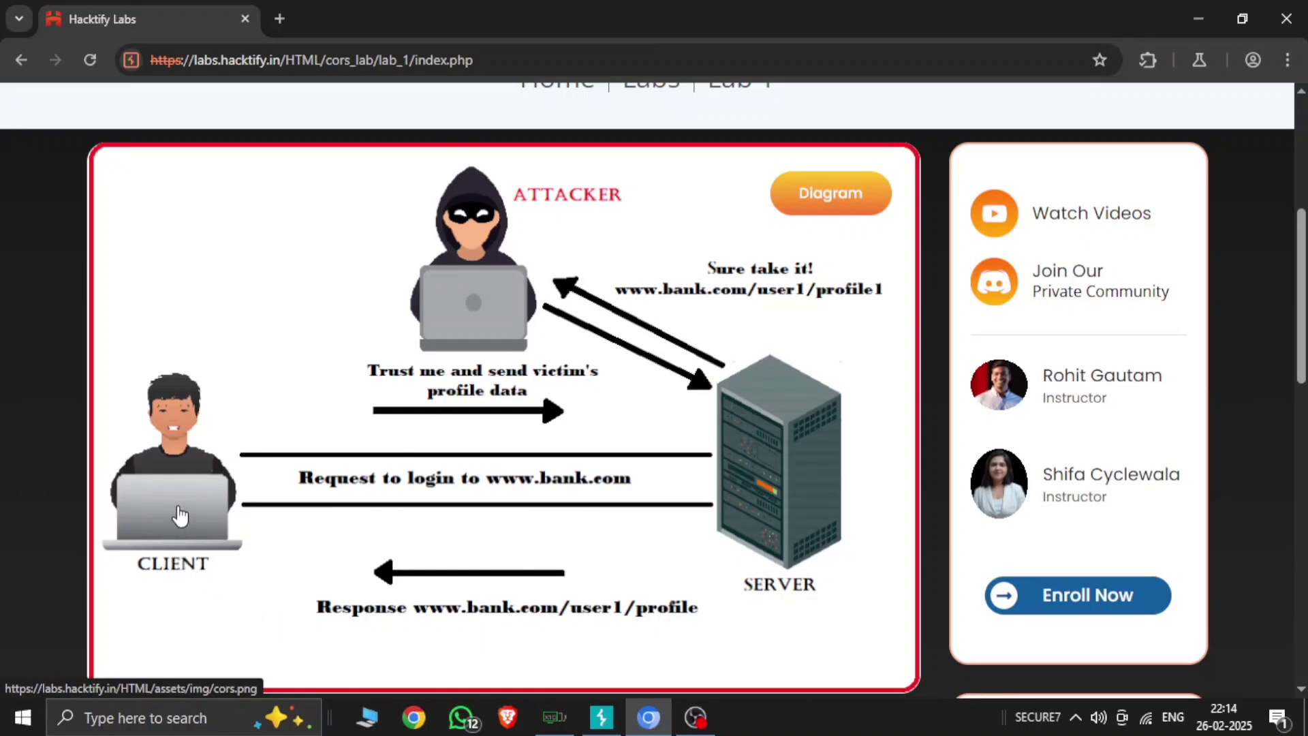
pyautogui.scroll(3)
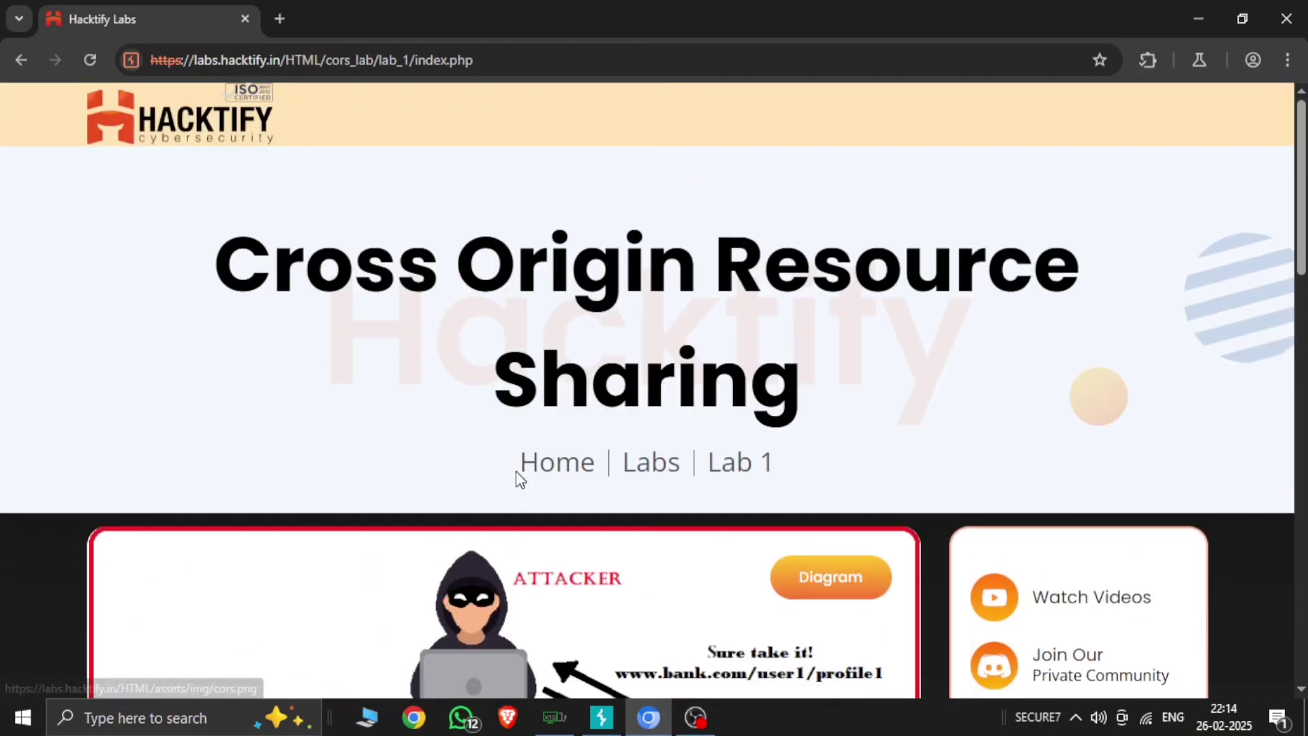
pyautogui.scroll(-3)
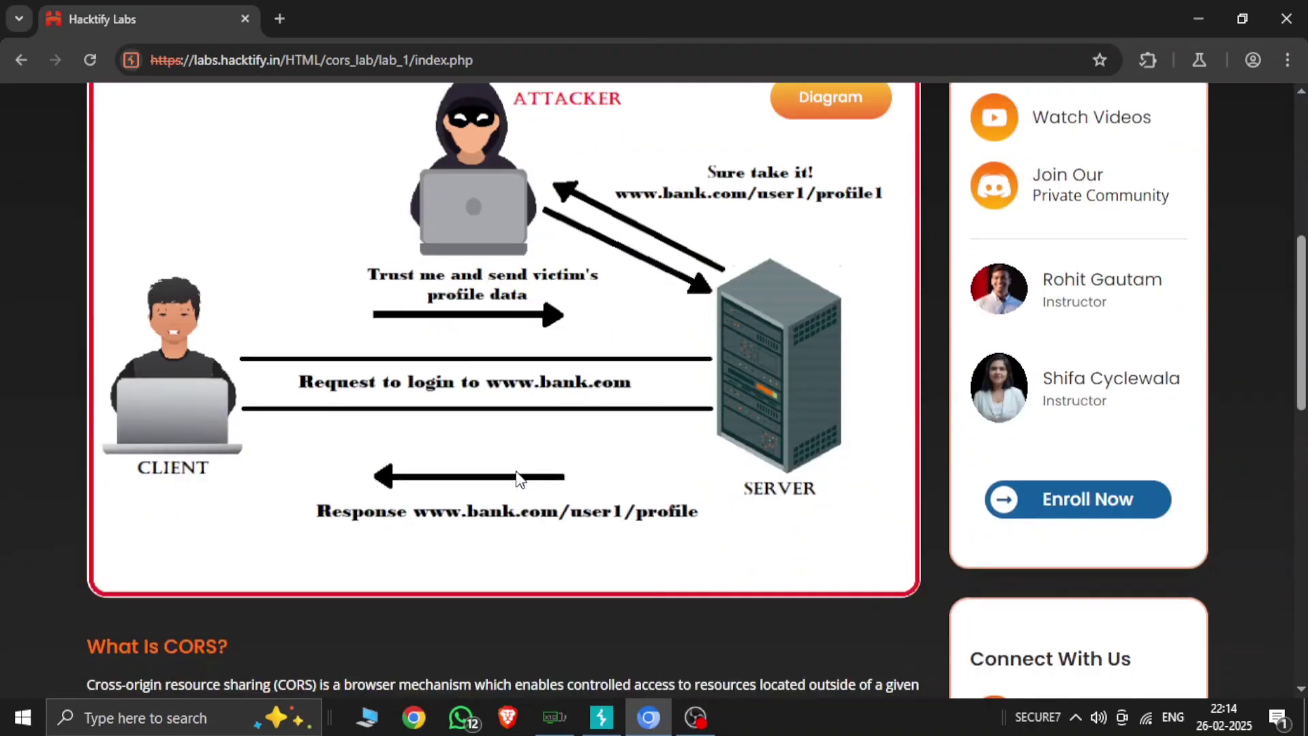
# Sign in to Lab 1 with the prefilled hacktify credentials via Login
pyautogui.scroll(-3)
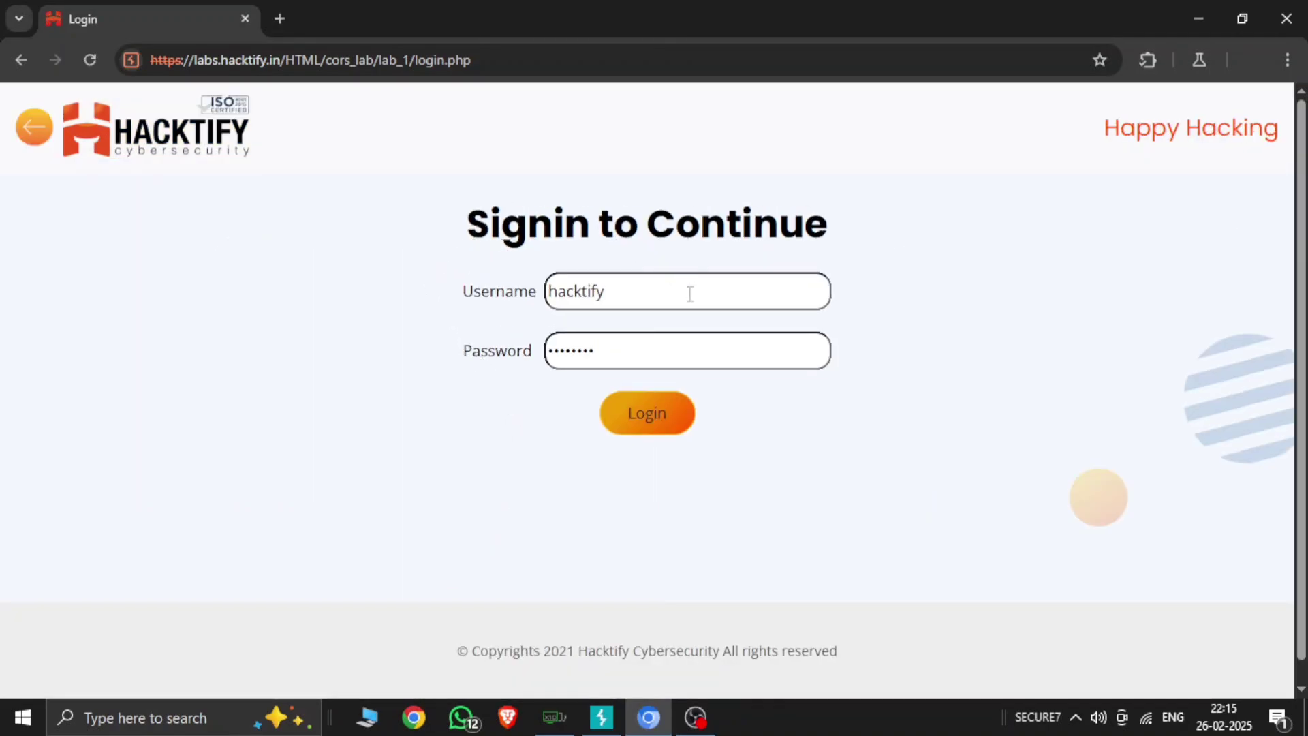
pyautogui.doubleClick(578, 292)
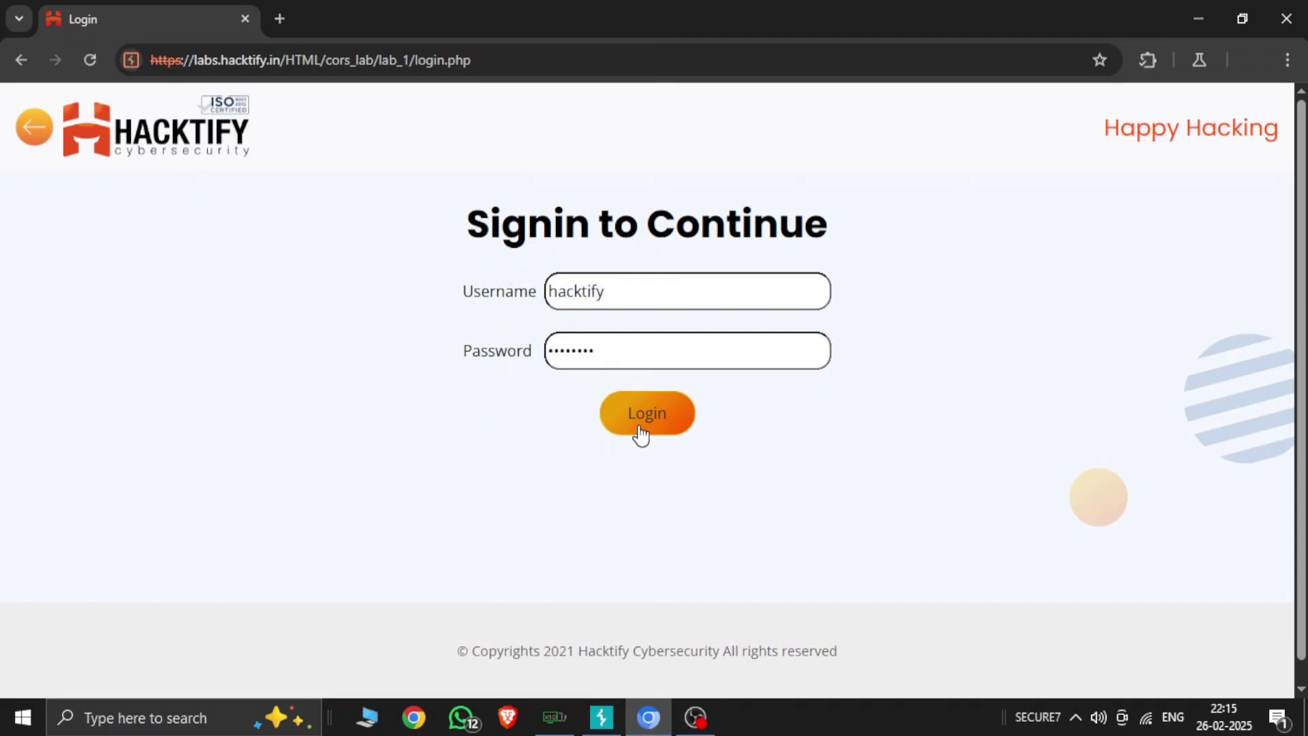
pyautogui.click(646, 412)
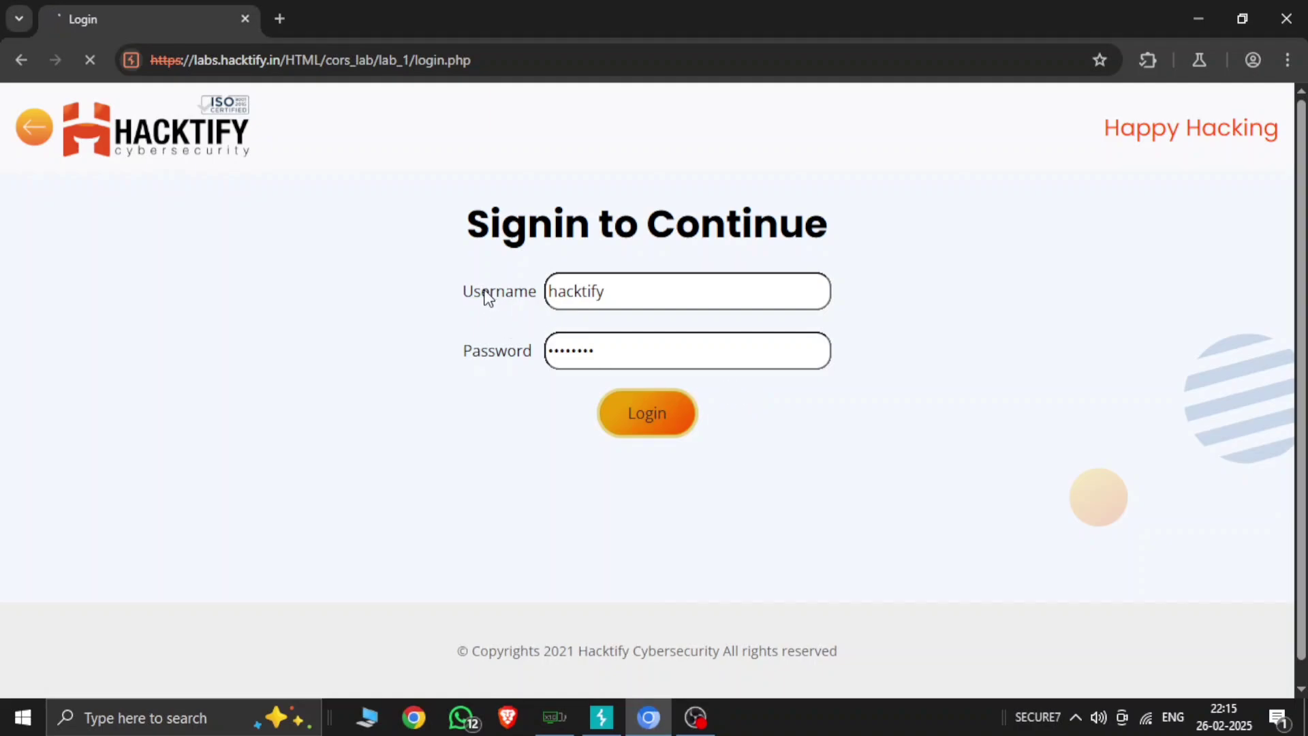
pyautogui.click(646, 411)
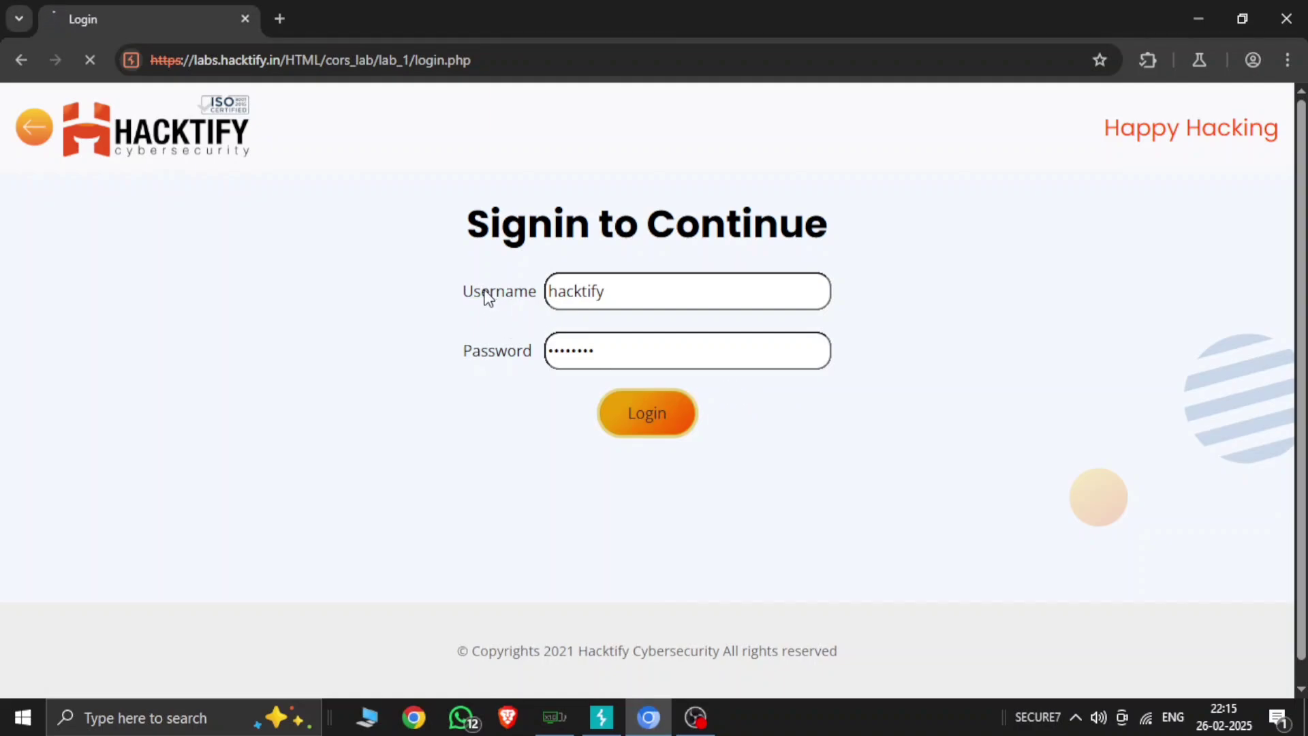
pyautogui.click(646, 412)
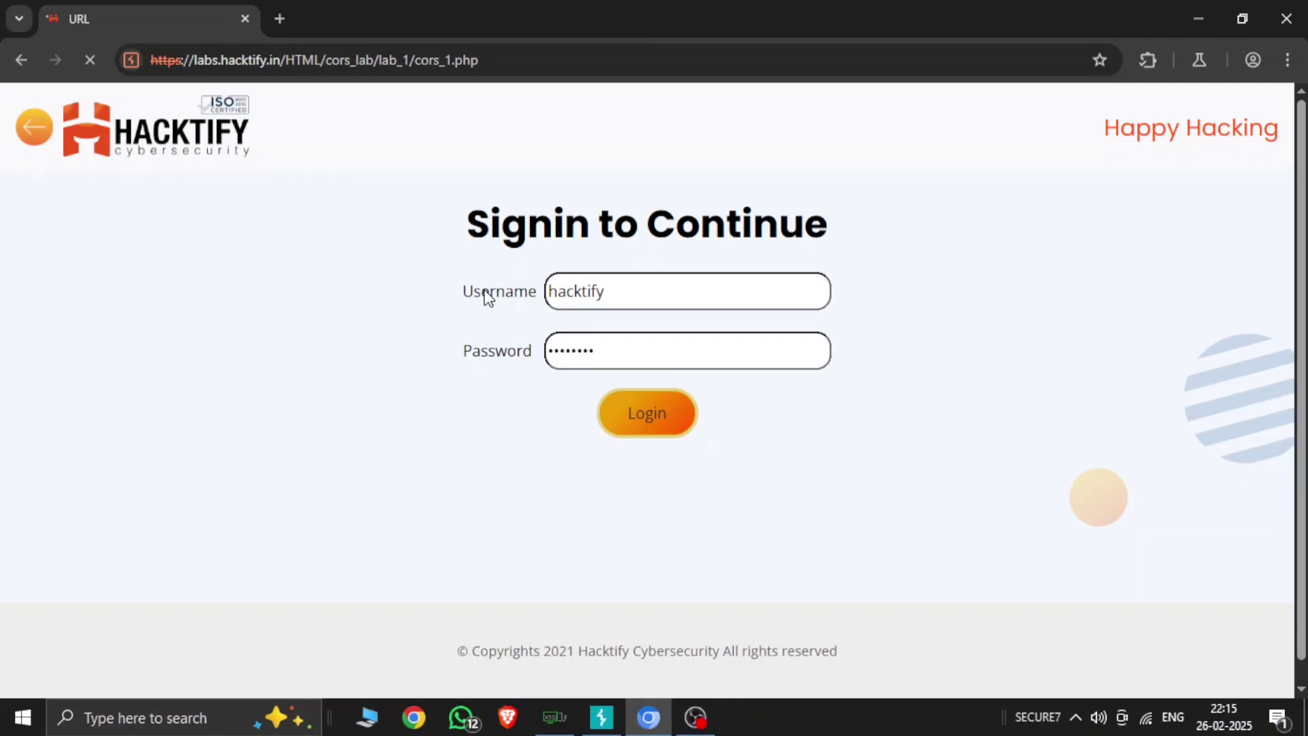
# Reach the Lab 1 welcome page and switch over to Burp Suite's Proxy Intercept view
pyautogui.click(646, 412)
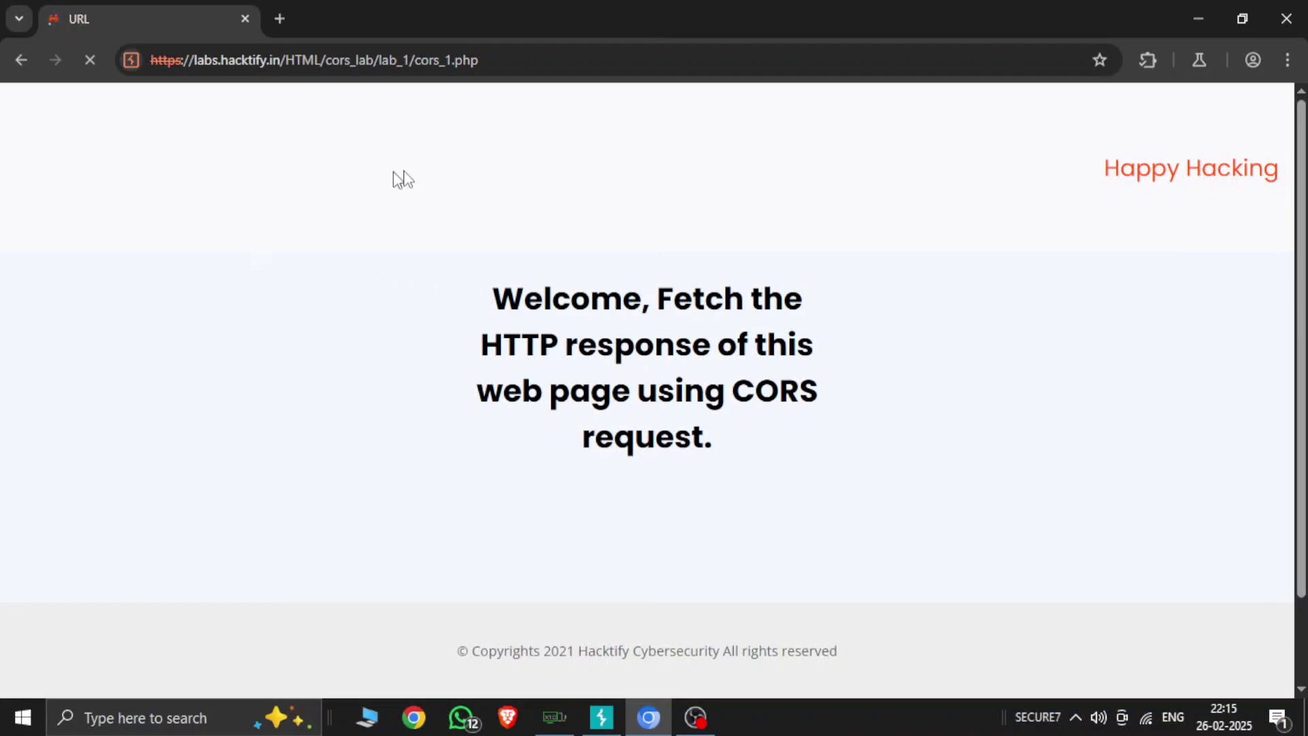
pyautogui.click(90, 58)
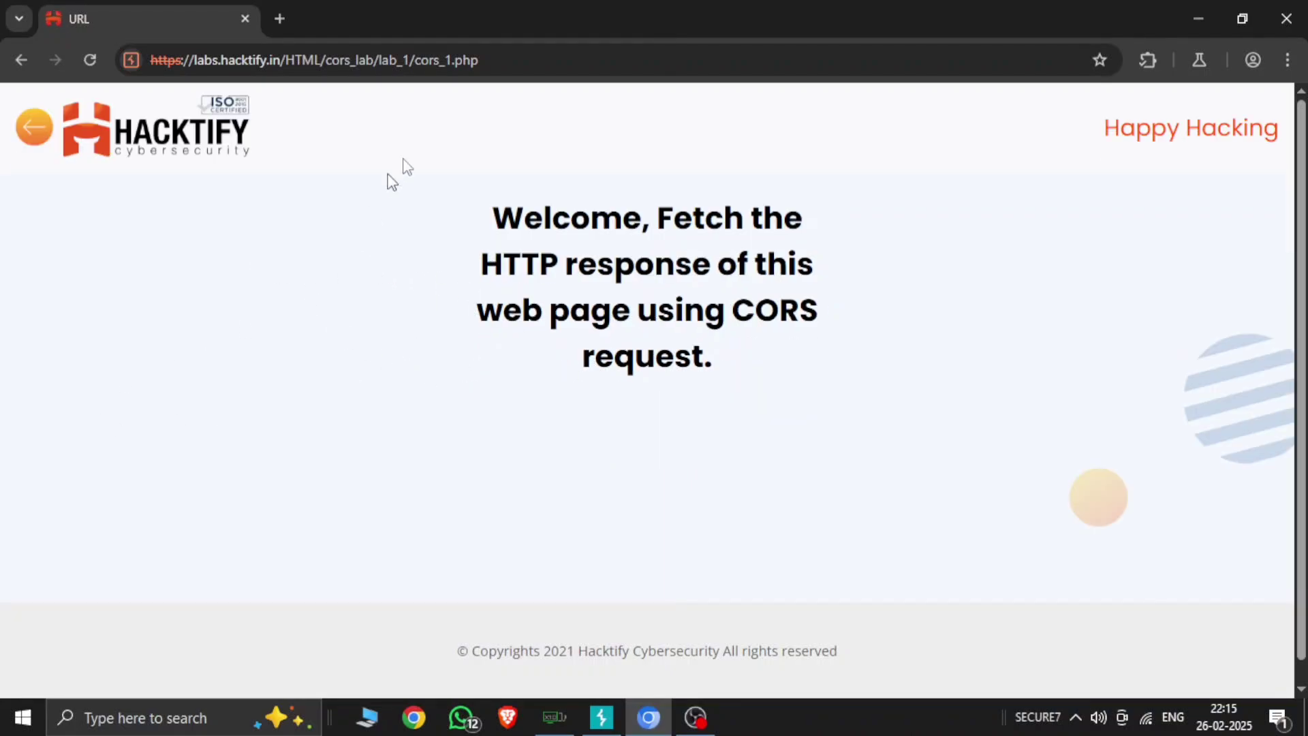
pyautogui.moveTo(458, 134)
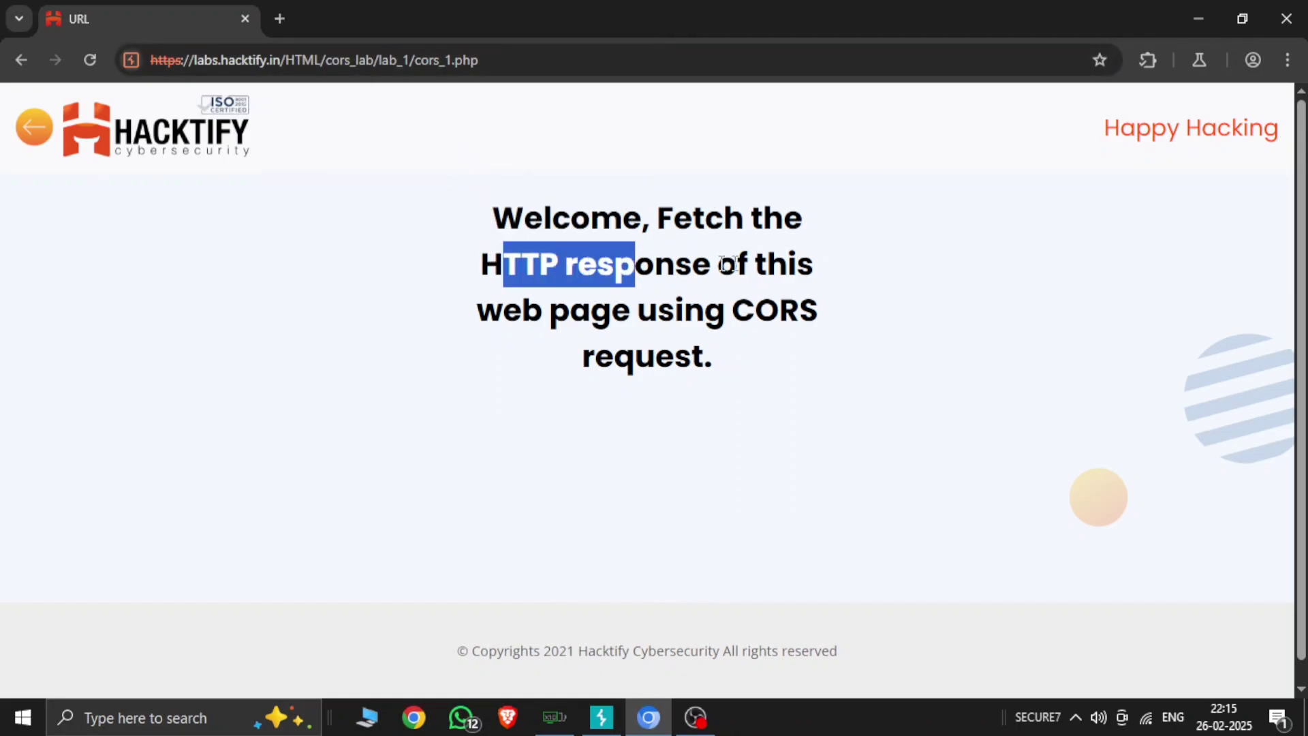
pyautogui.click(629, 394)
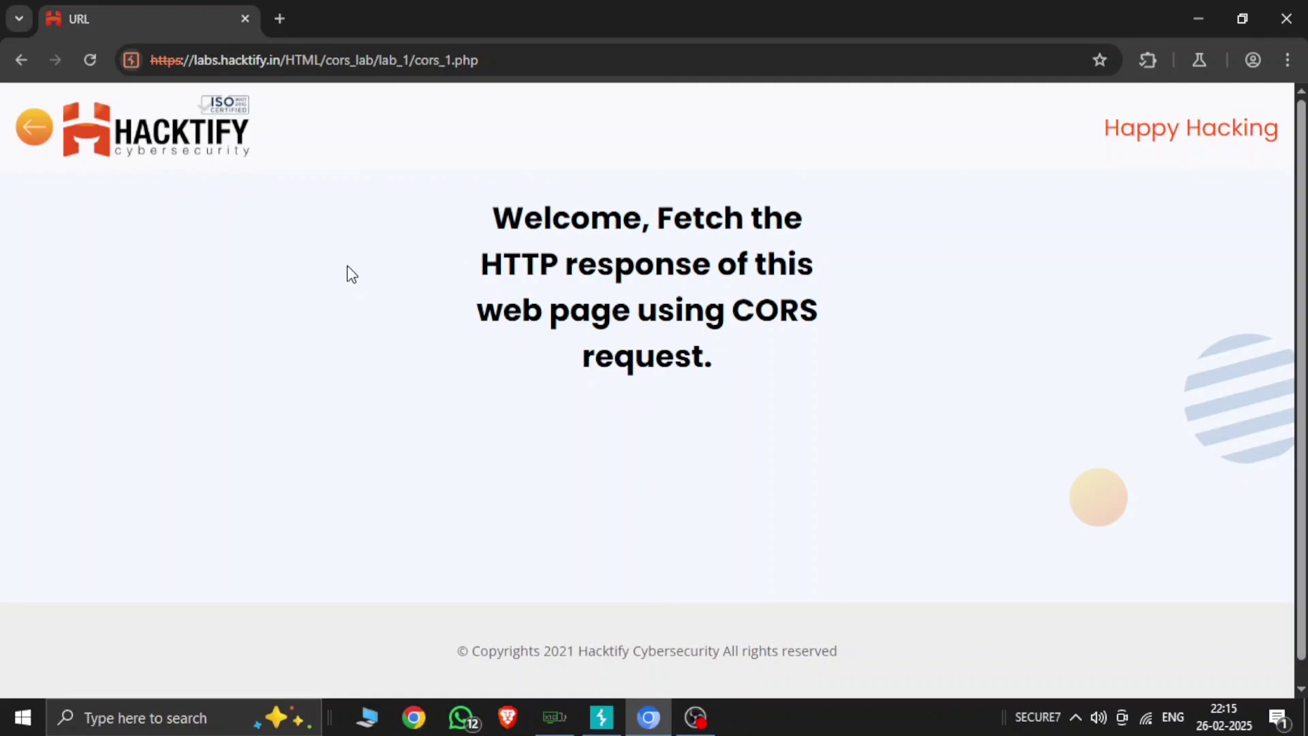
pyautogui.moveTo(382, 259)
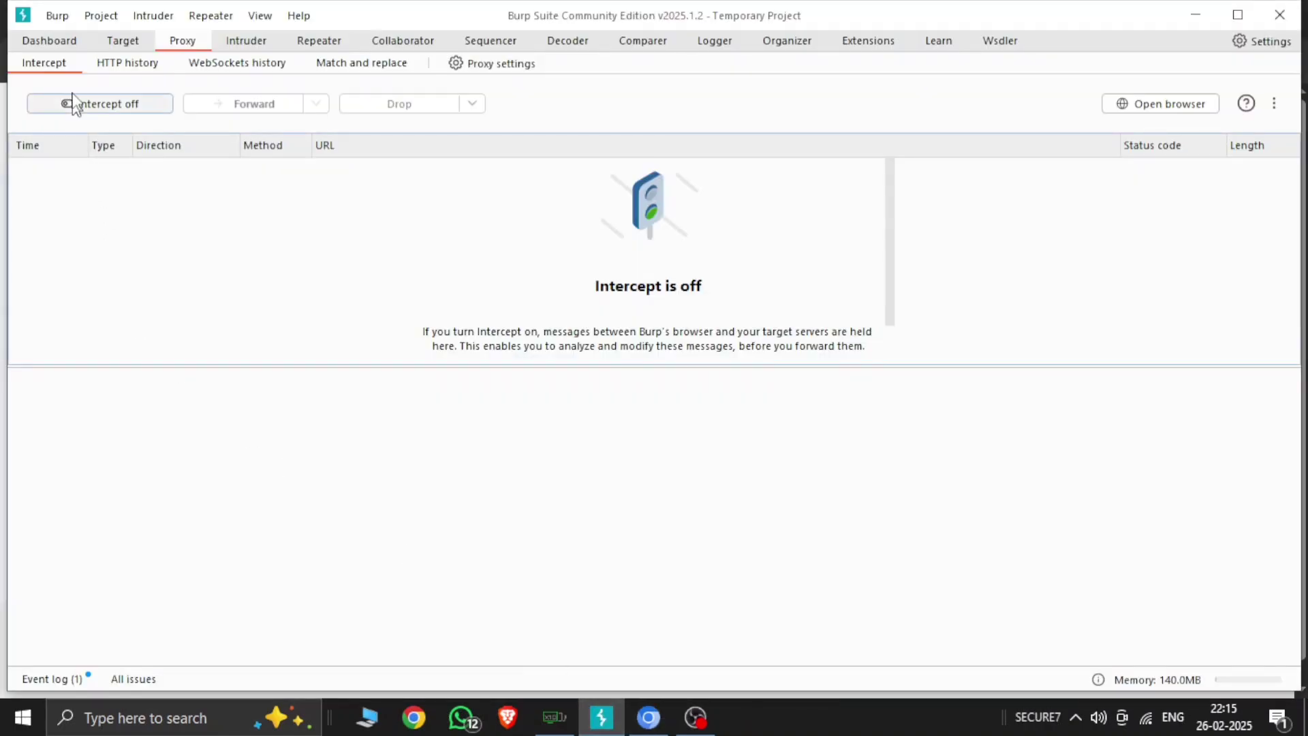
# Turn interception on, capture the lab's GET request and send it to Repeater
pyautogui.click(648, 718)
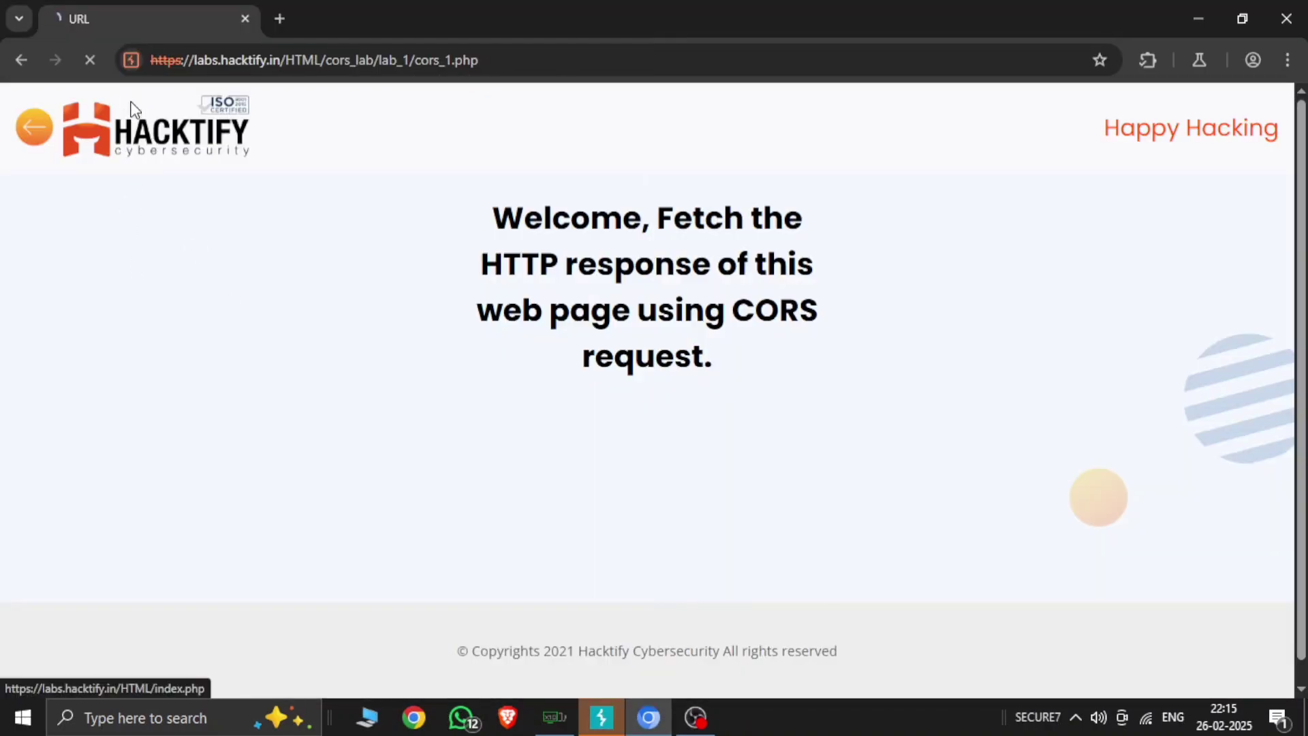
pyautogui.click(600, 718)
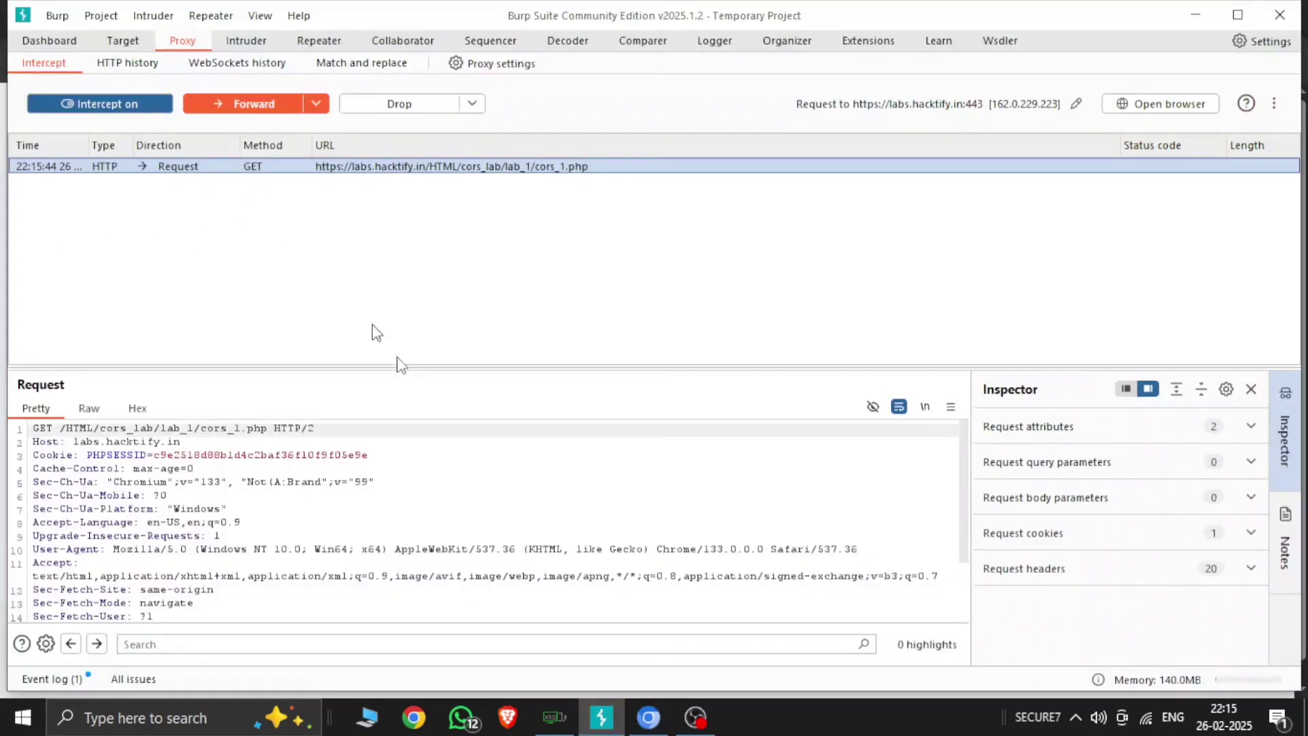
pyautogui.rightClick(451, 167)
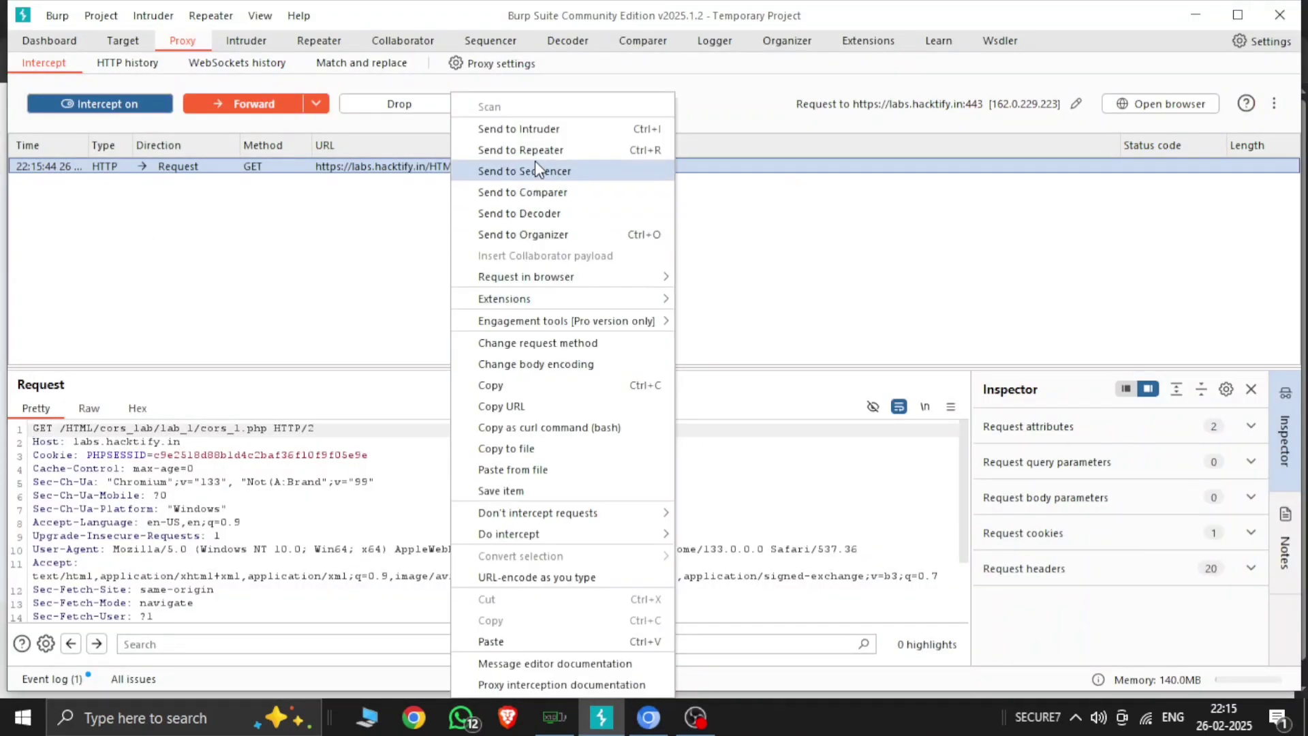
pyautogui.click(520, 150)
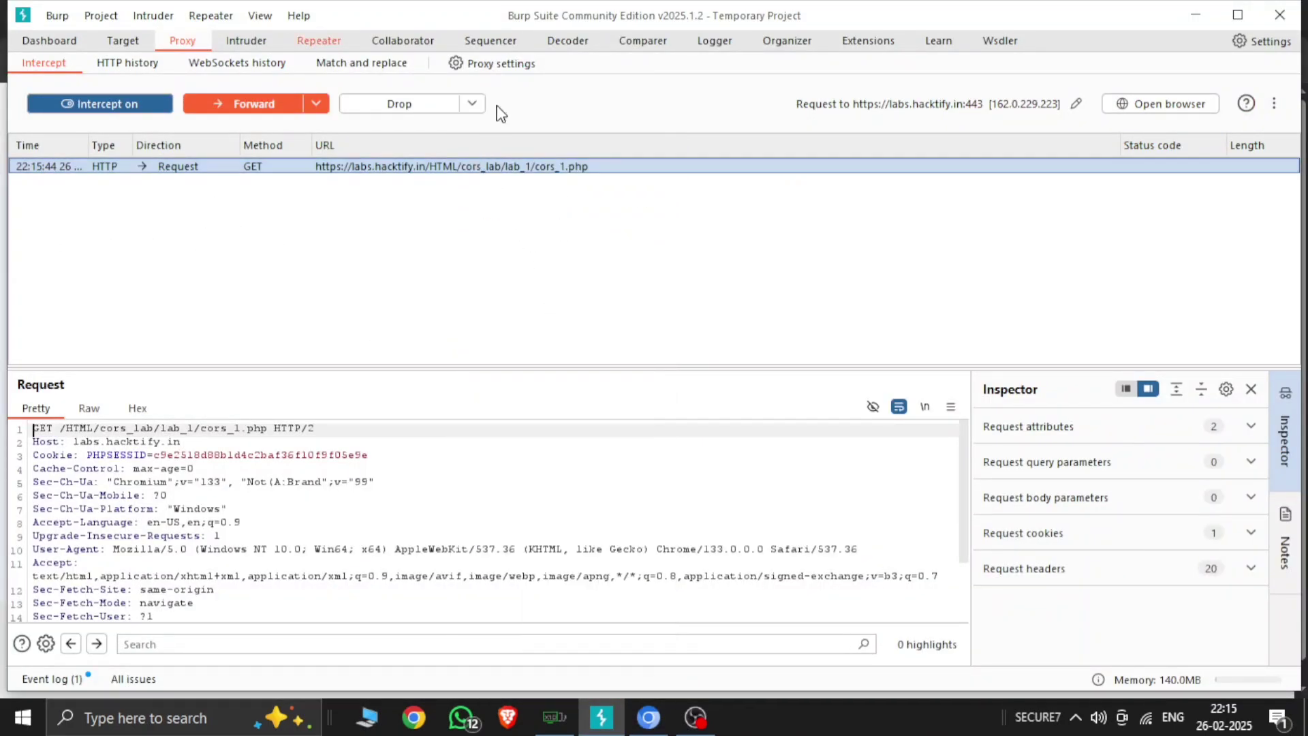
# In Repeater, add an Origin: google.com header to the lab request, fixing typos along the way
pyautogui.click(319, 39)
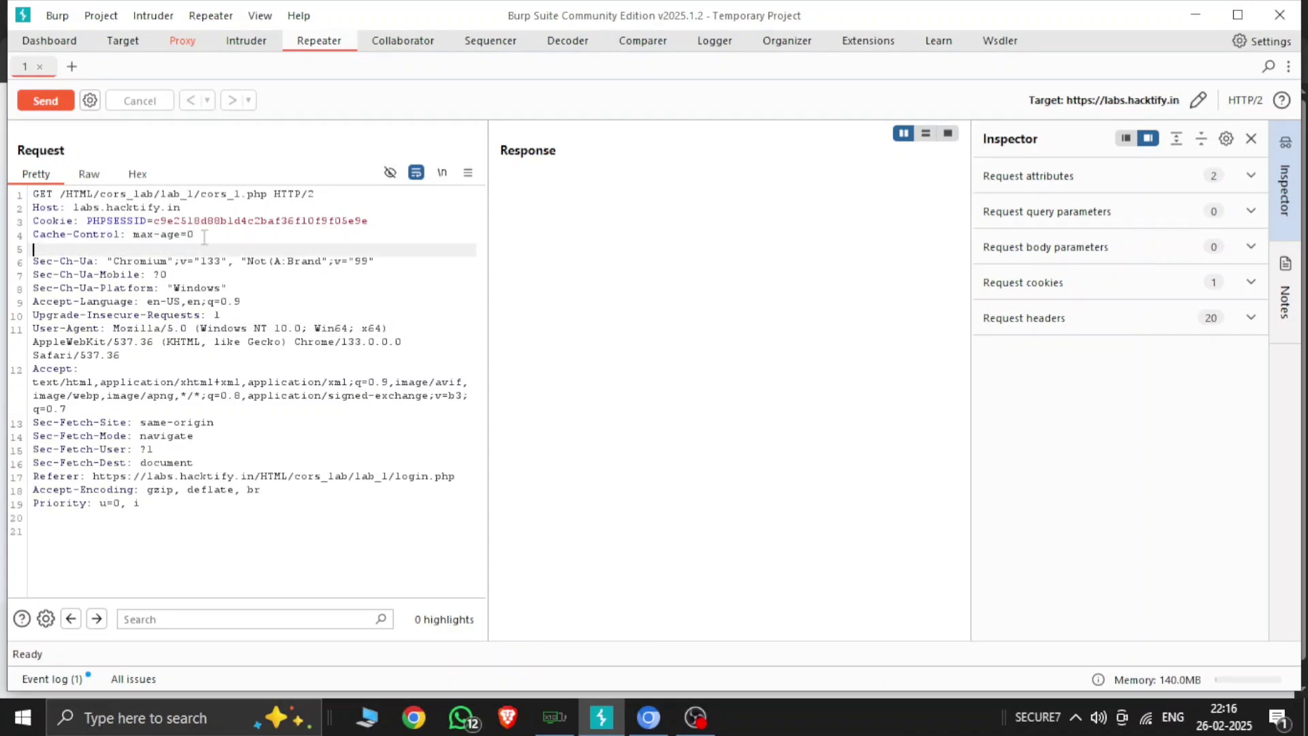
pyautogui.write('Ori')
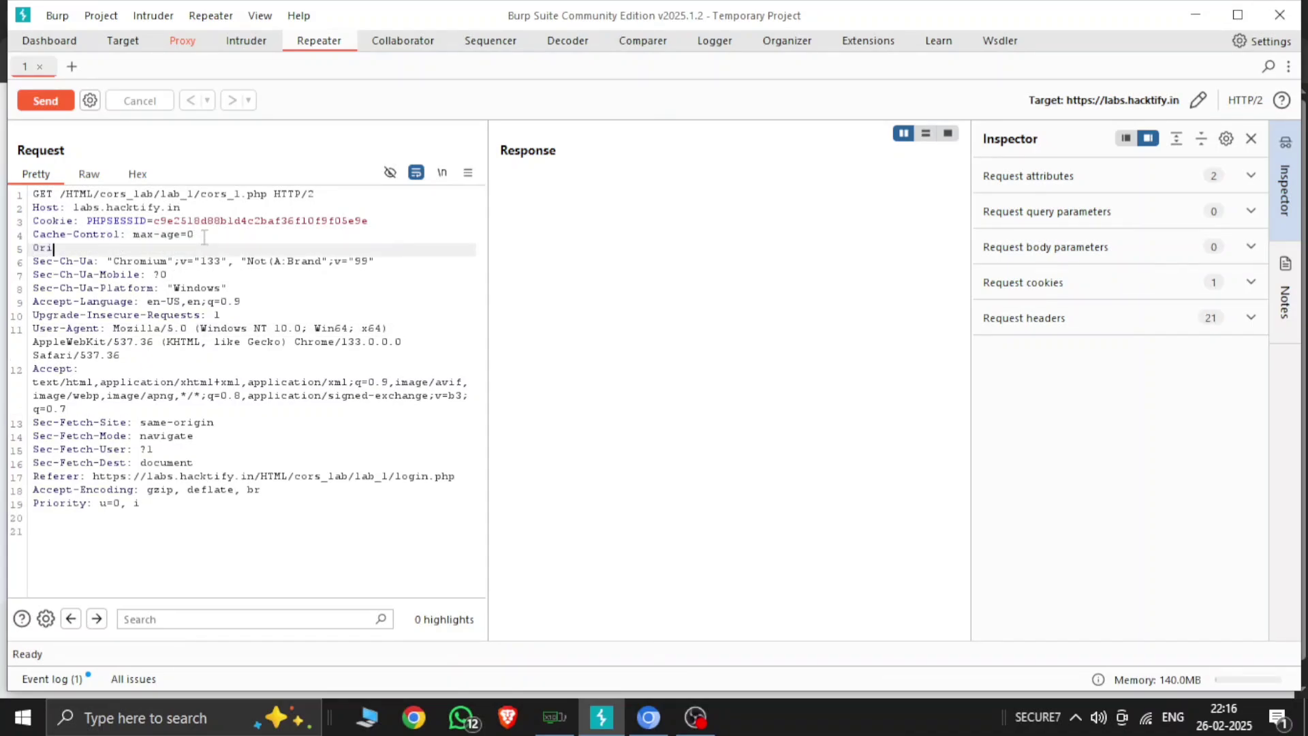
pyautogui.write('gib')
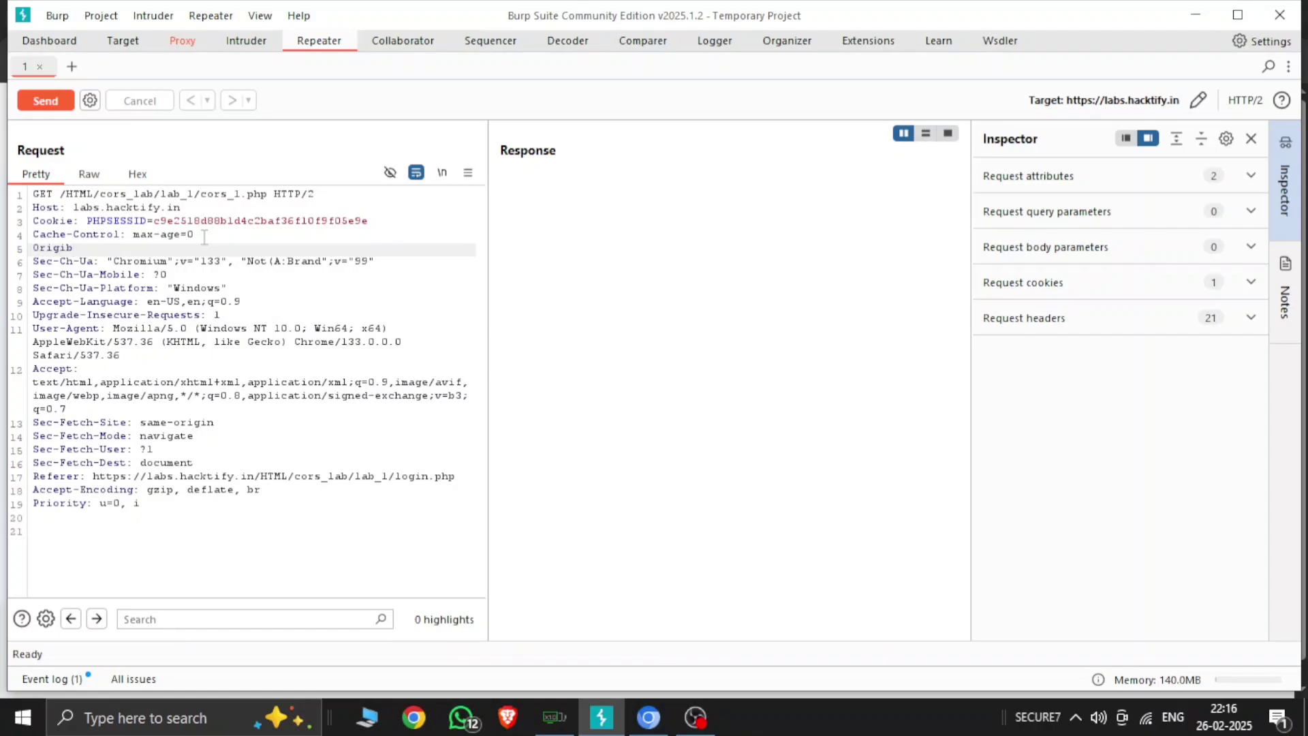
pyautogui.click(74, 248)
pyautogui.write('n:')
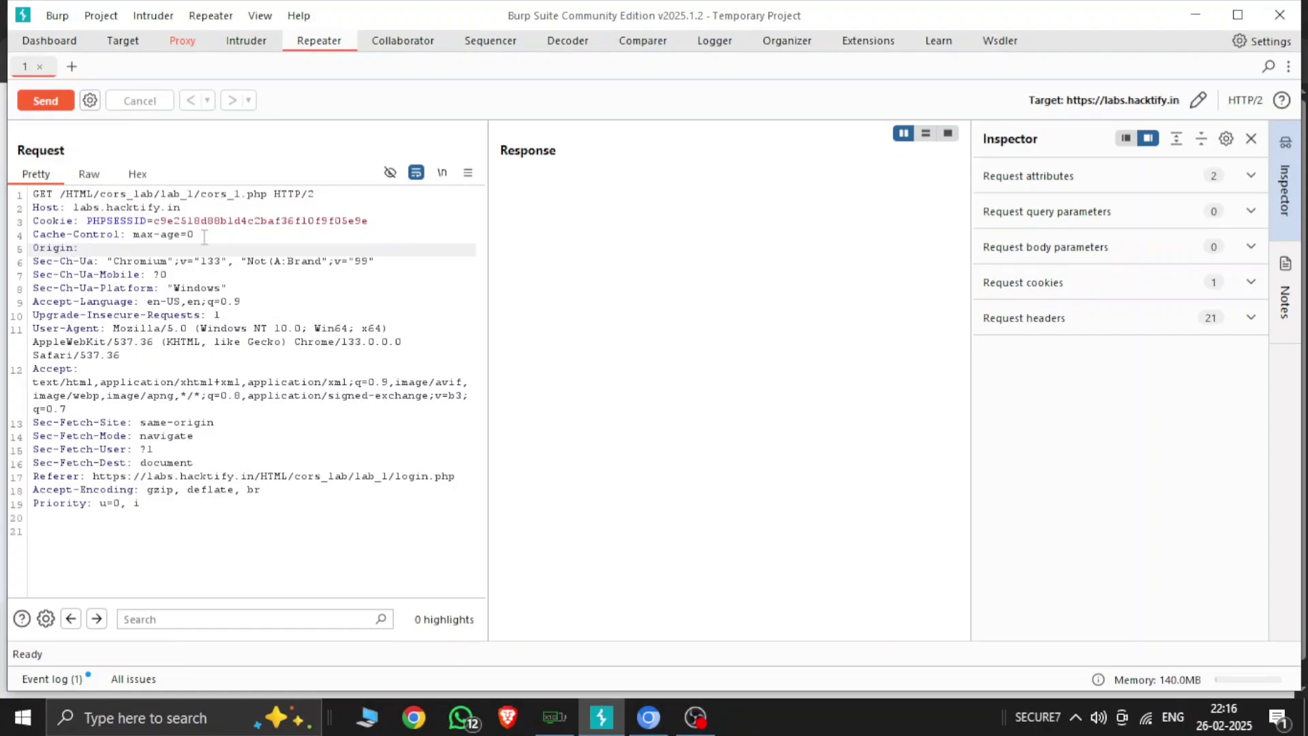
pyautogui.write('a')
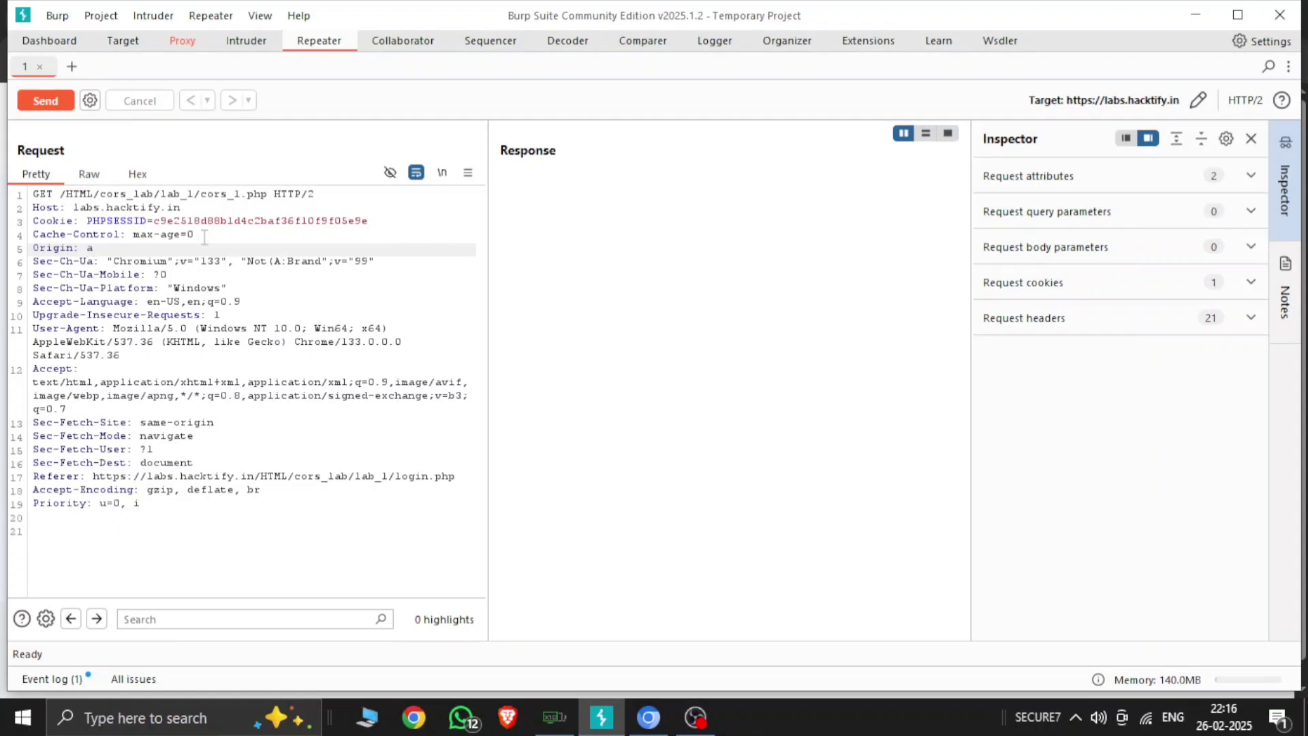
pyautogui.write('ggog')
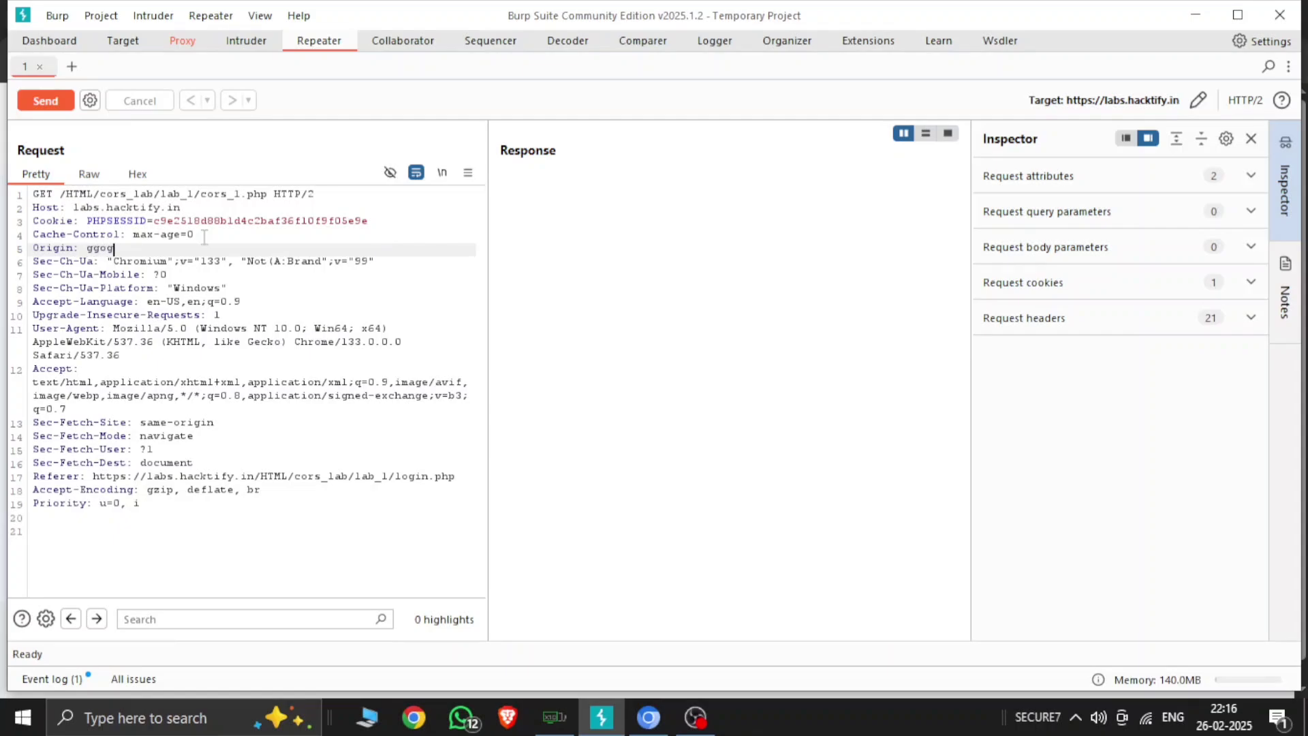
pyautogui.press('BackSpace')
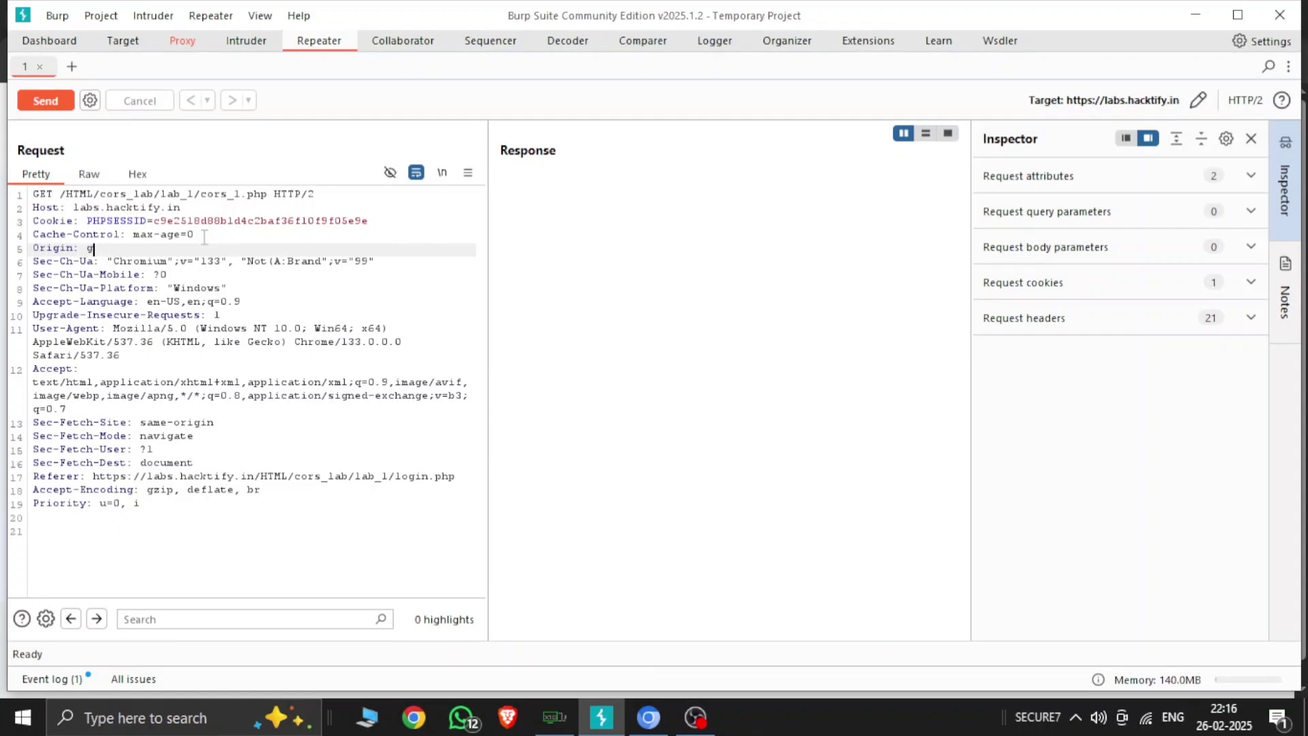
pyautogui.write('oogle.')
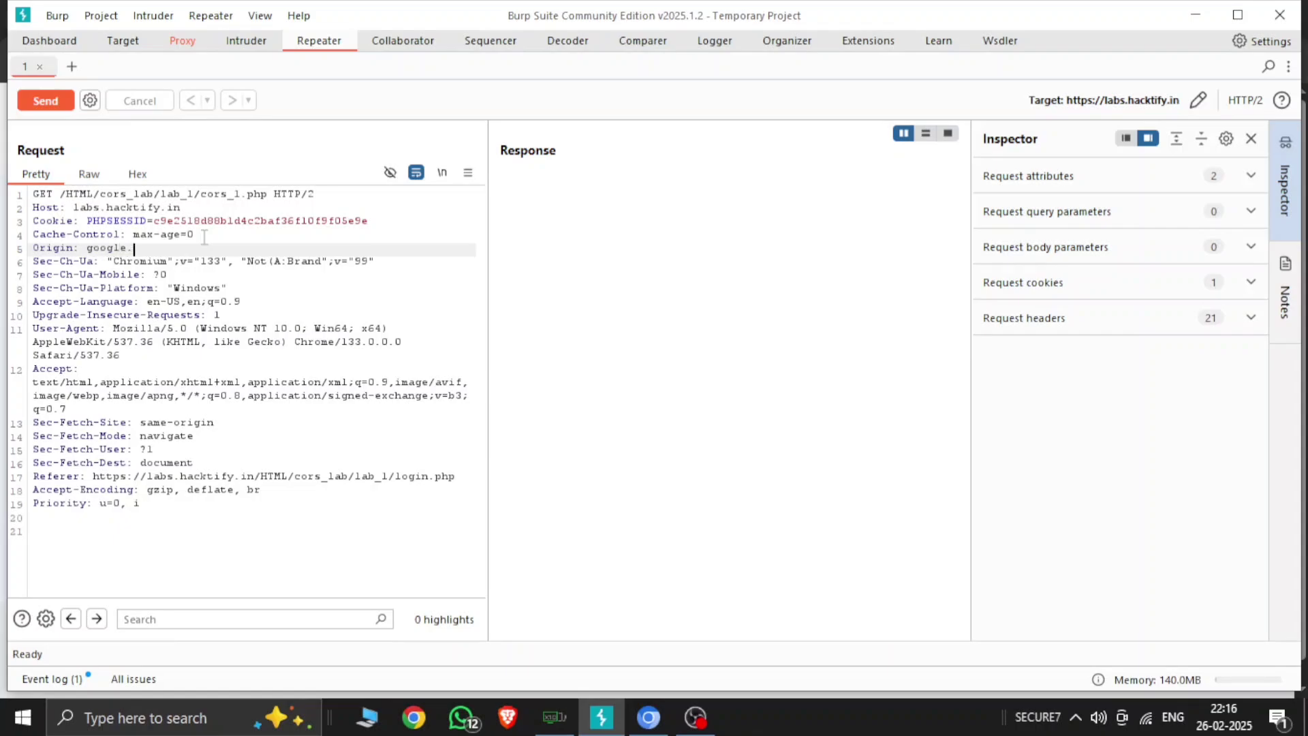
pyautogui.write('com')
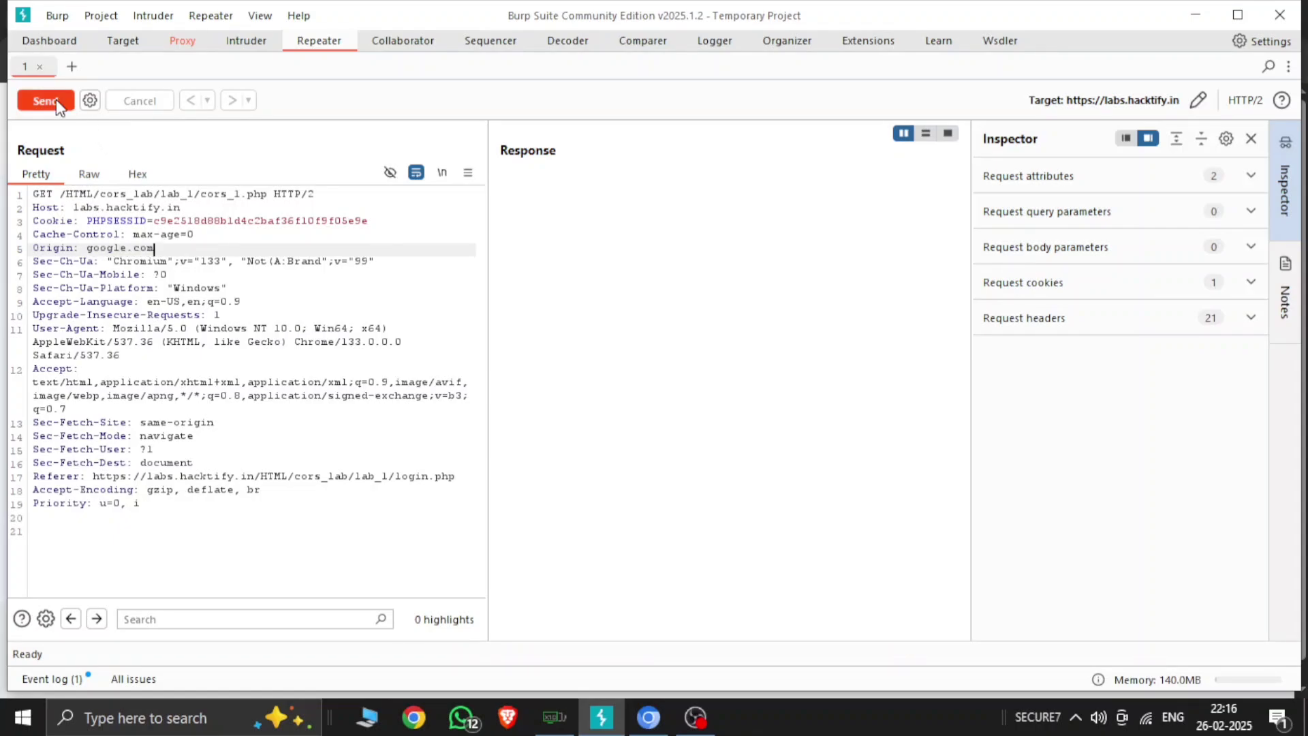
# Send the request and confirm Access-Control-Allow-Origin google.com with Allow-Credentials true in the 200 response
pyautogui.click(45, 99)
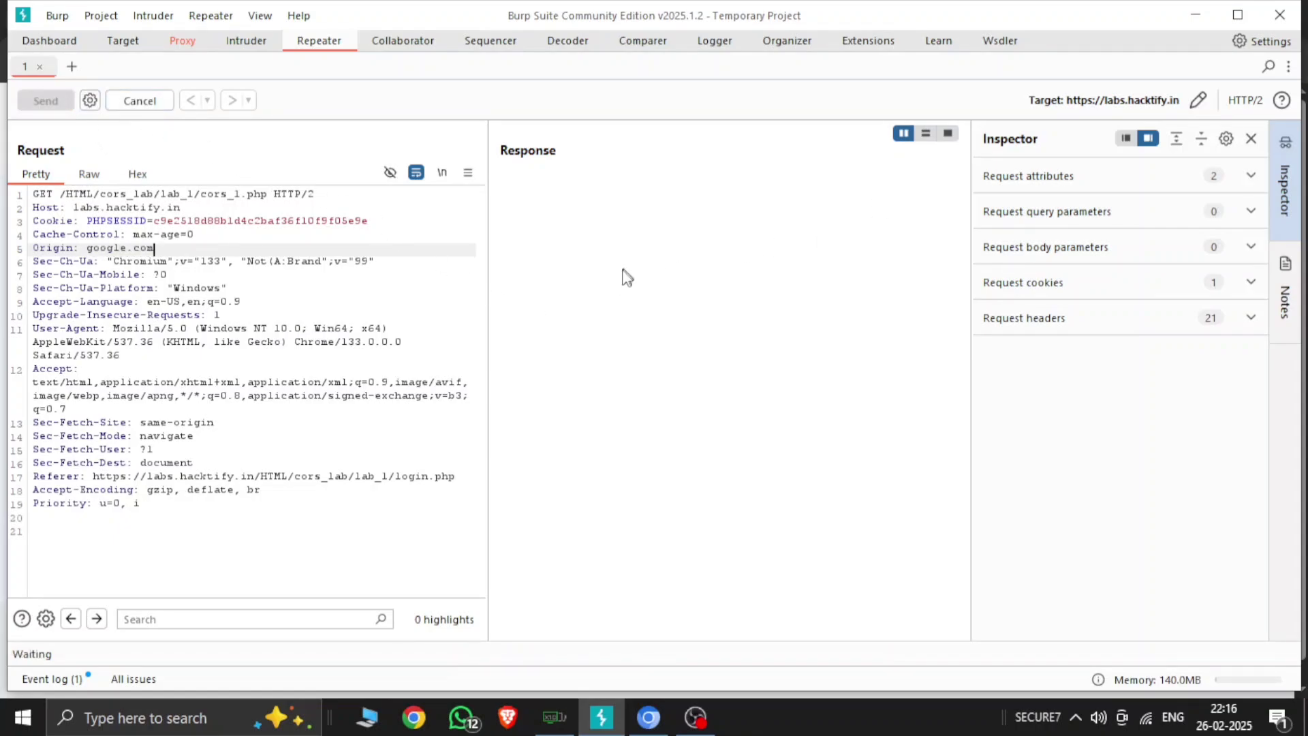
pyautogui.click(1251, 139)
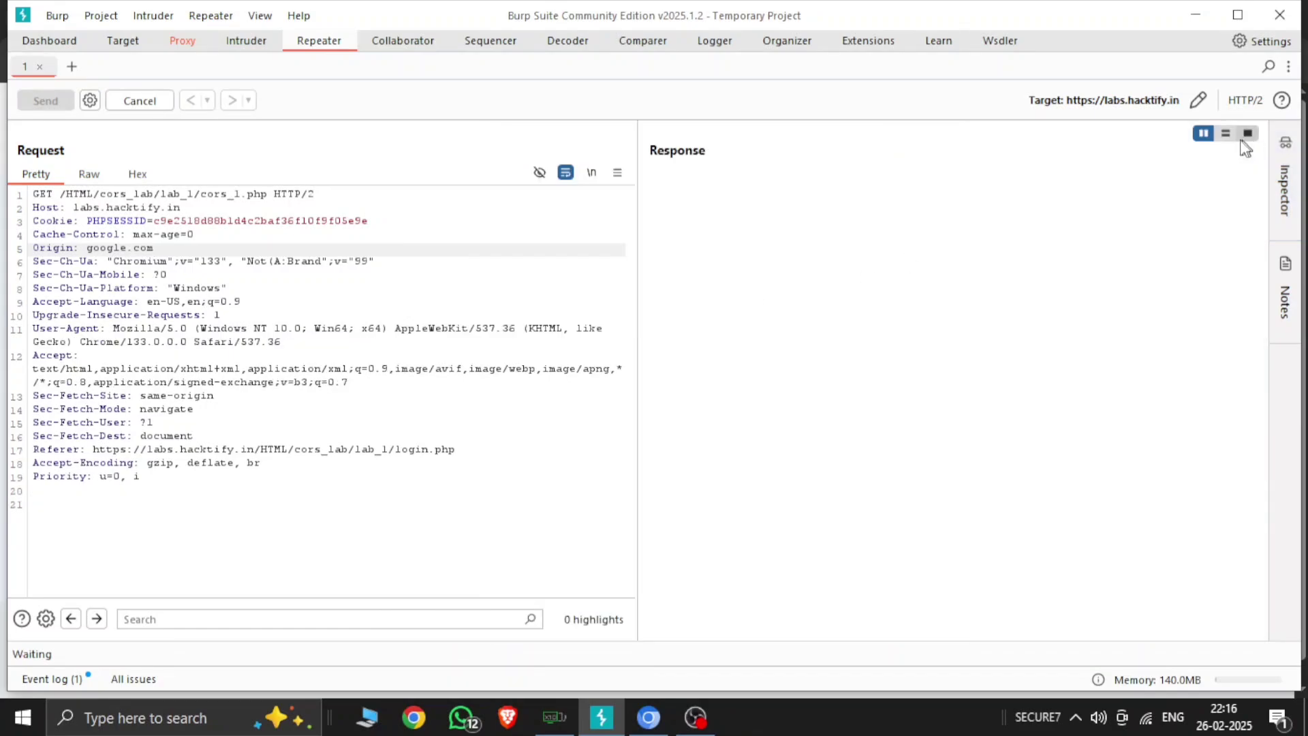
pyautogui.click(45, 100)
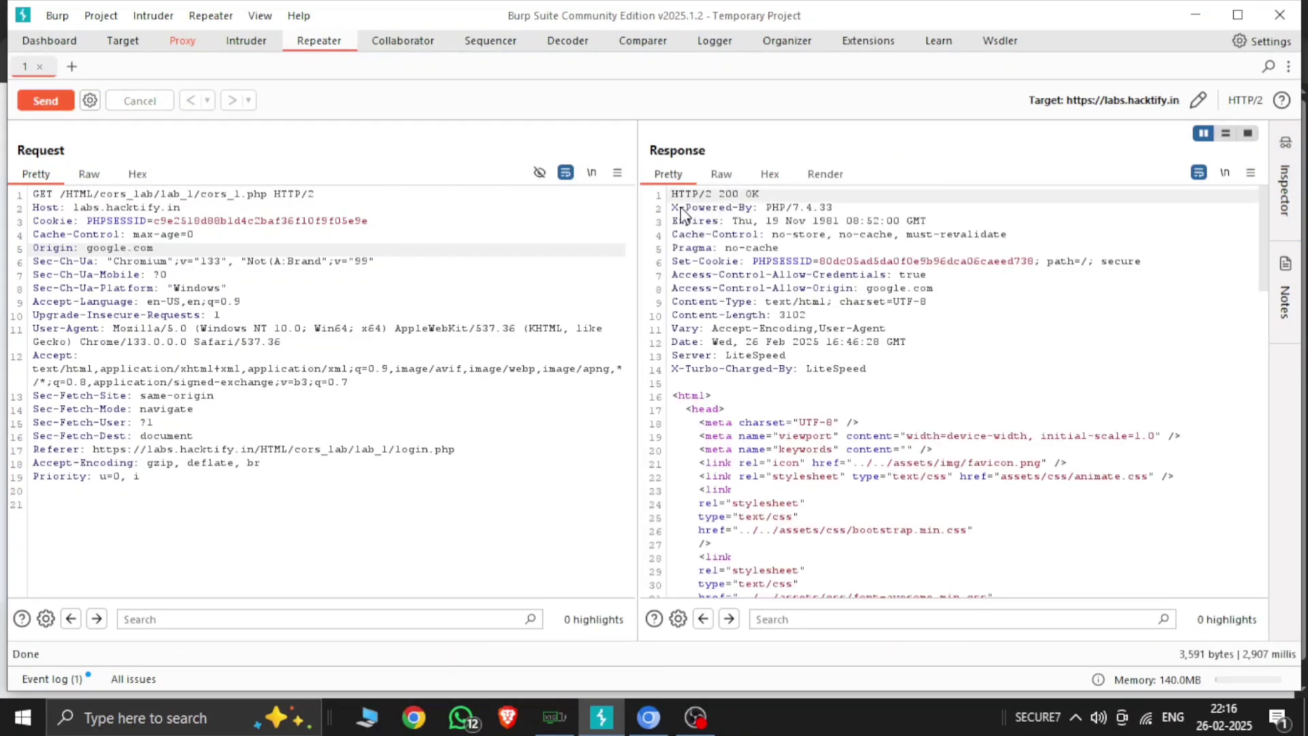
pyautogui.moveTo(794, 202)
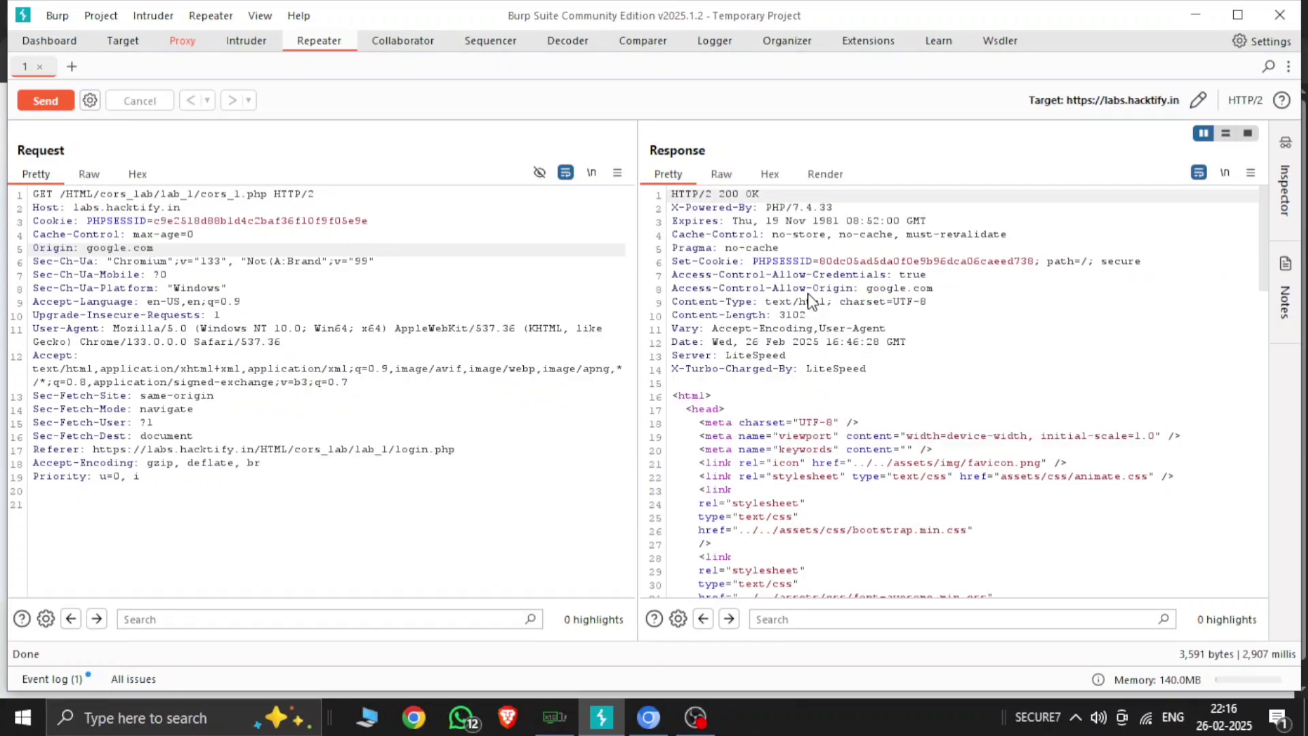
pyautogui.moveTo(851, 309)
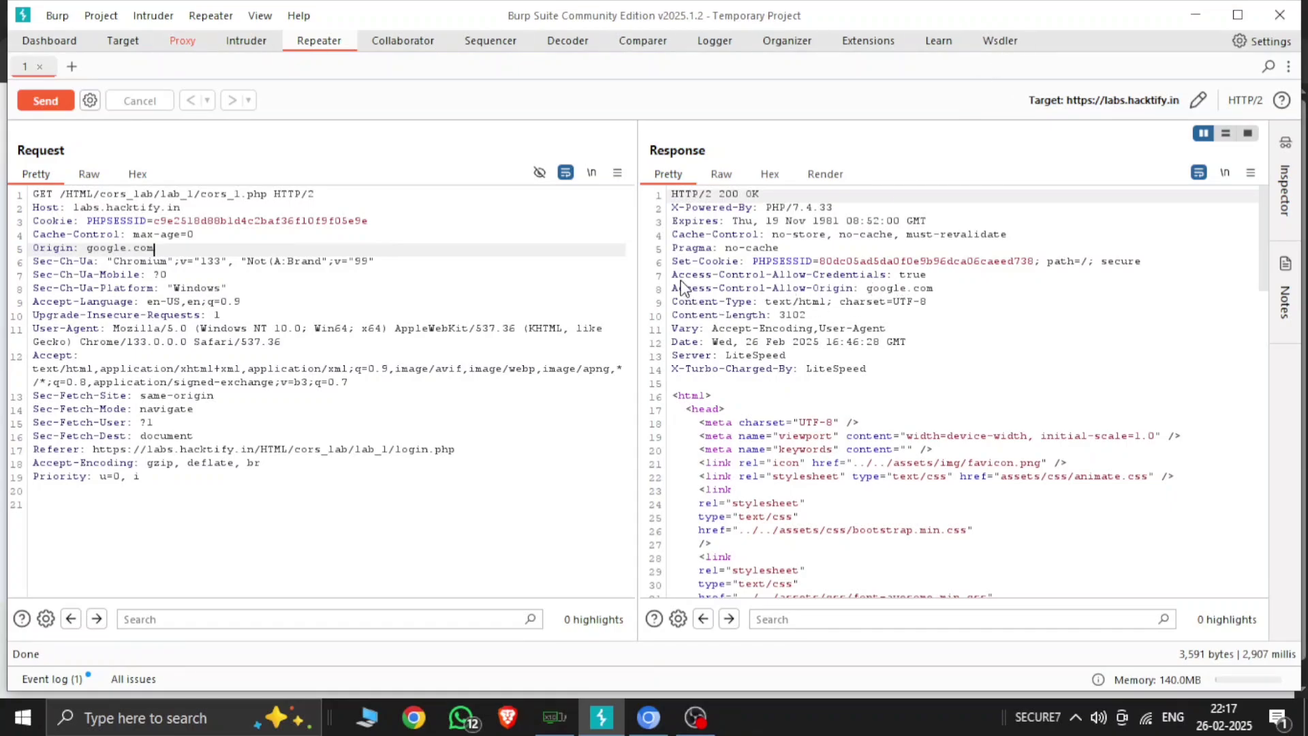
pyautogui.moveTo(672, 274); pyautogui.dragTo(927, 288)
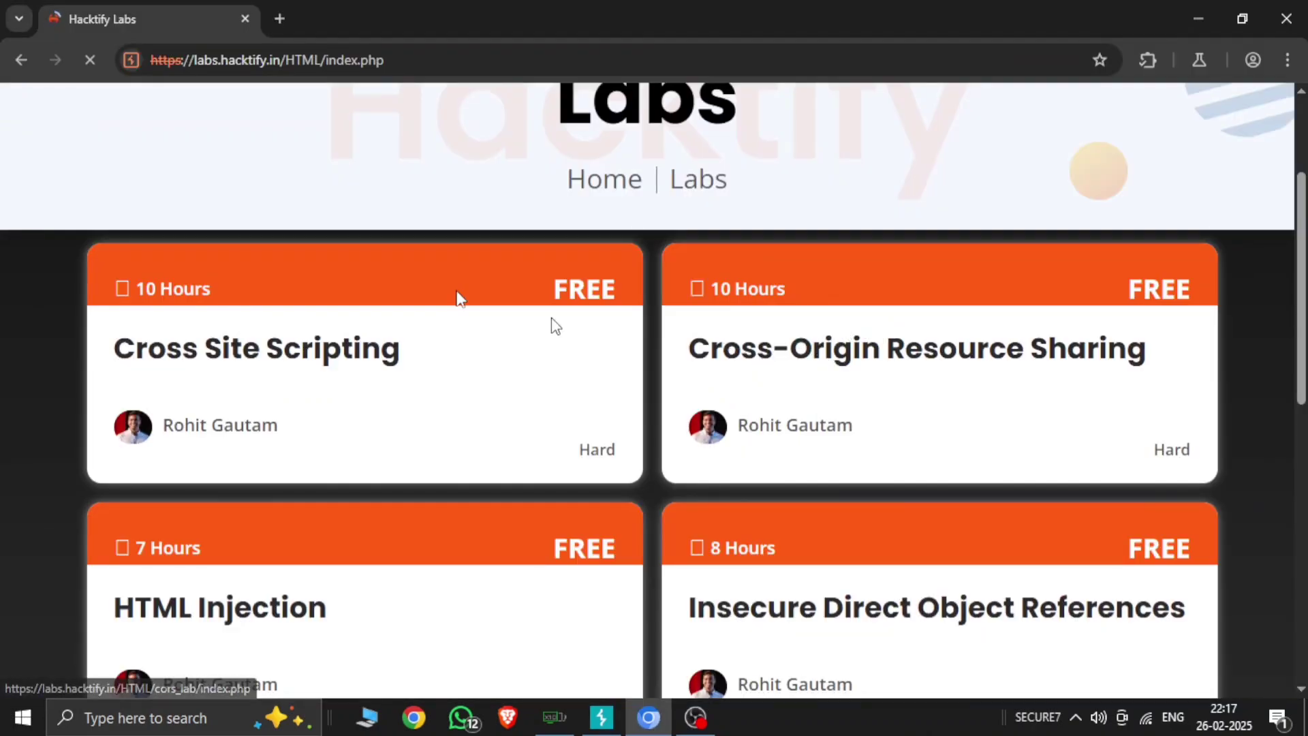
# From the CORS collection, open the CORS with Null origin lab and scroll to its exploitation rules
pyautogui.click(916, 347)
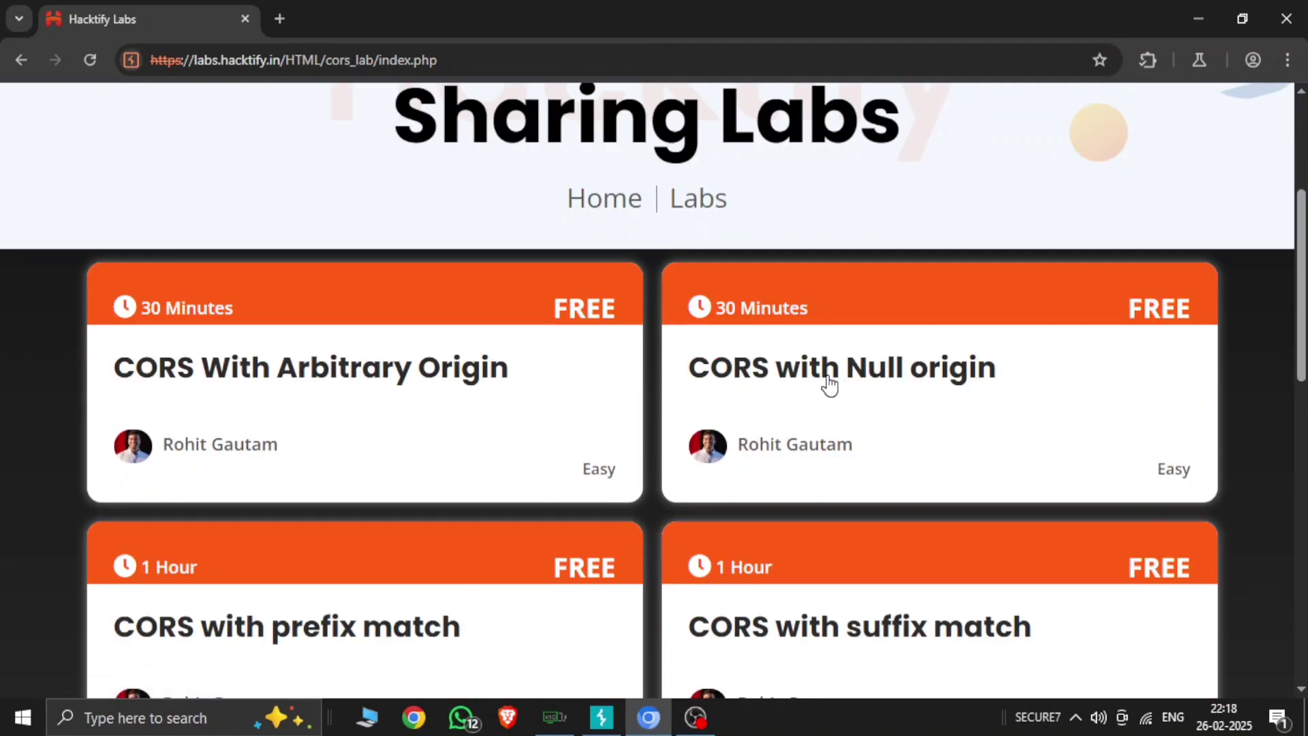
pyautogui.click(841, 366)
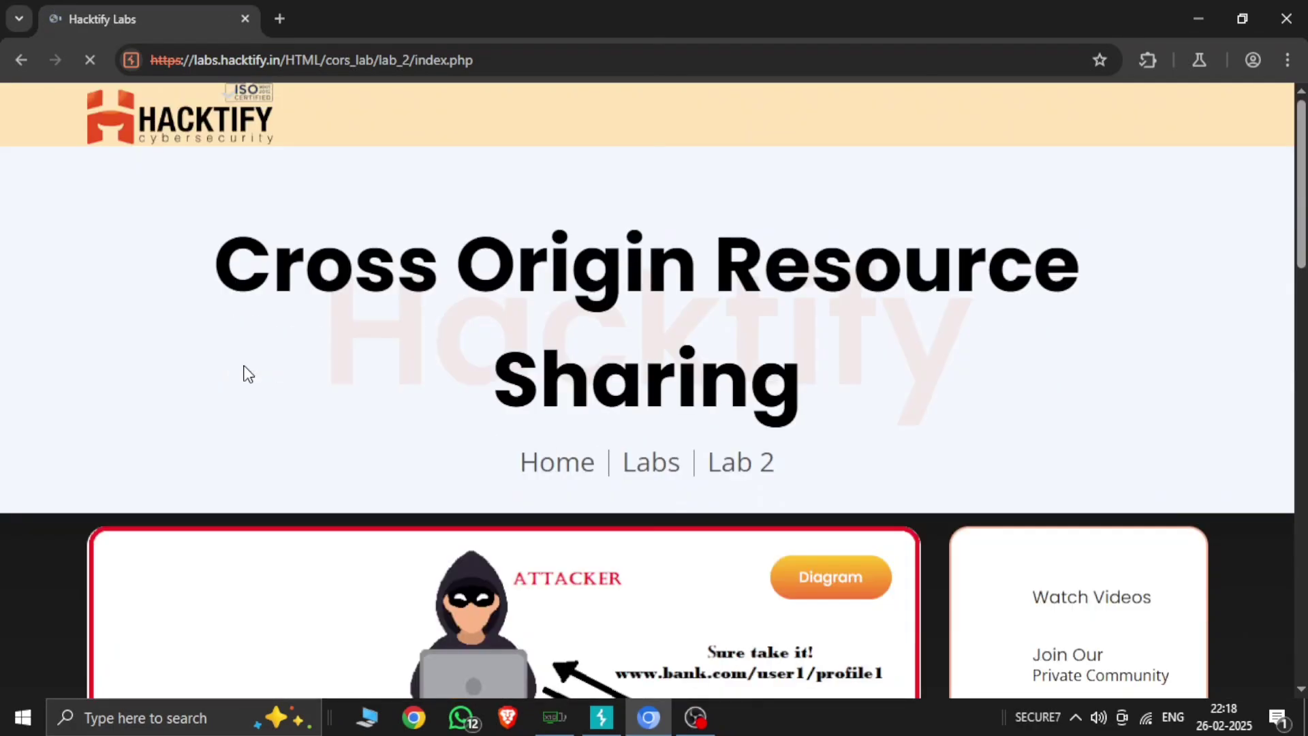
pyautogui.scroll(-3)
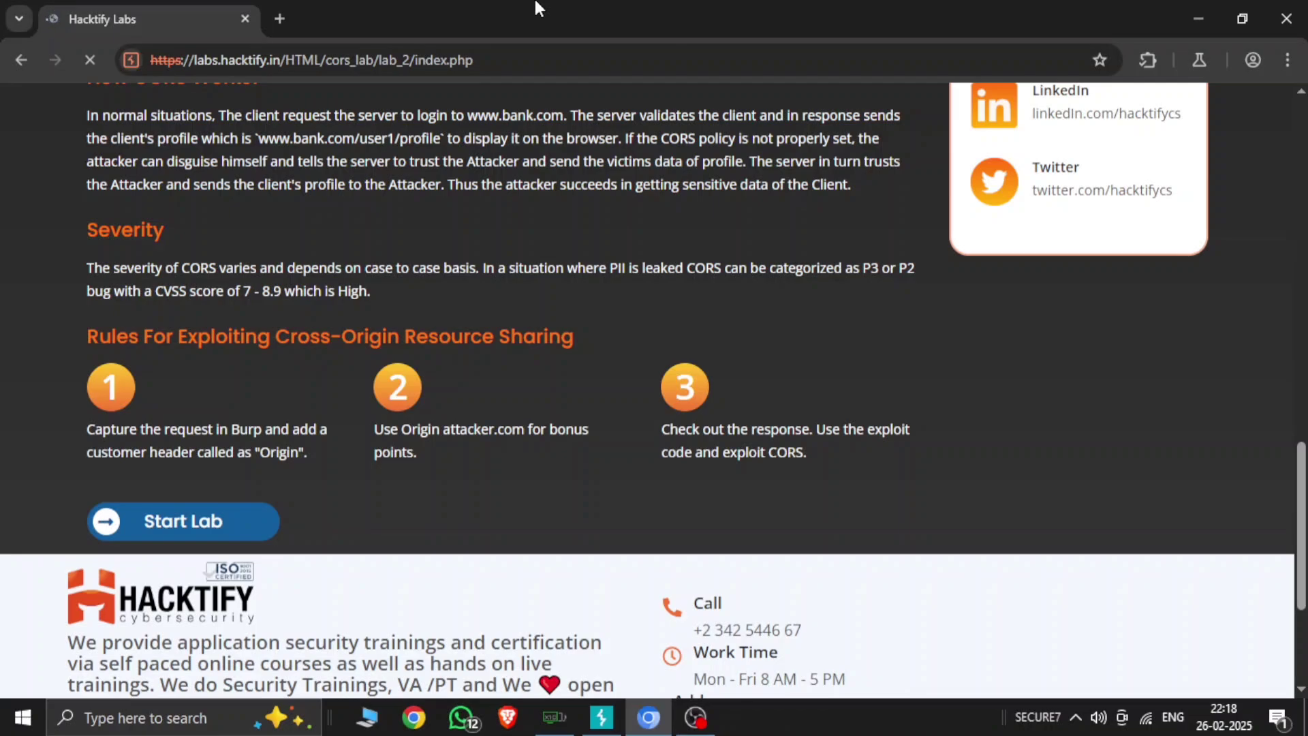
# Start Lab 2 and log in with the prefilled hacktify credentials to reach its welcome page
pyautogui.click(183, 520)
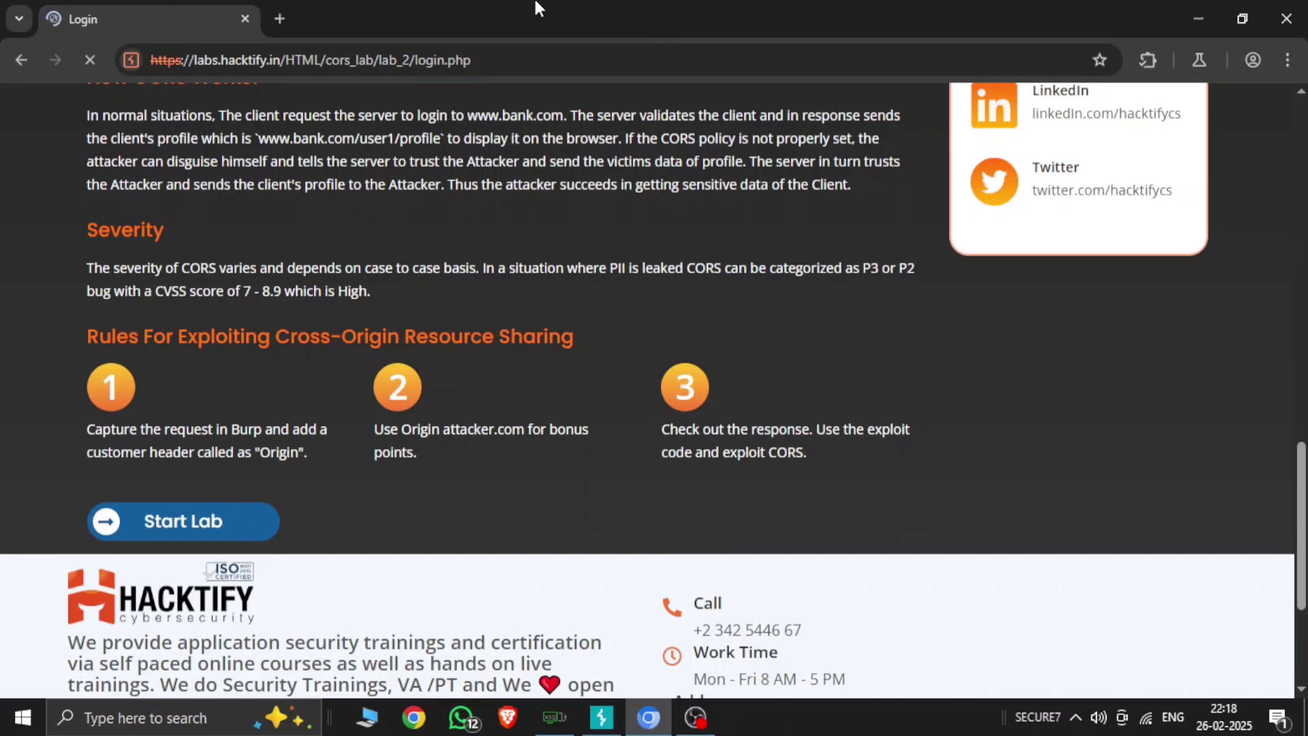
pyautogui.click(182, 521)
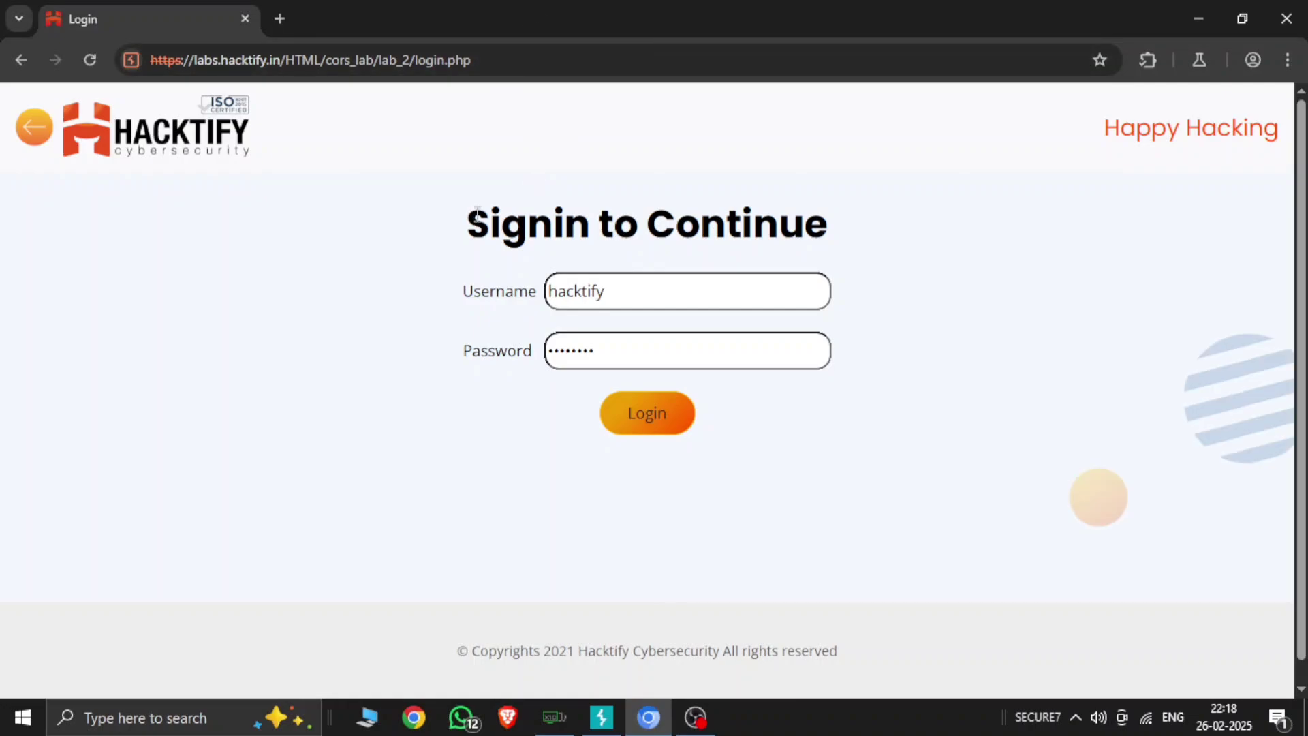
pyautogui.doubleClick(508, 223)
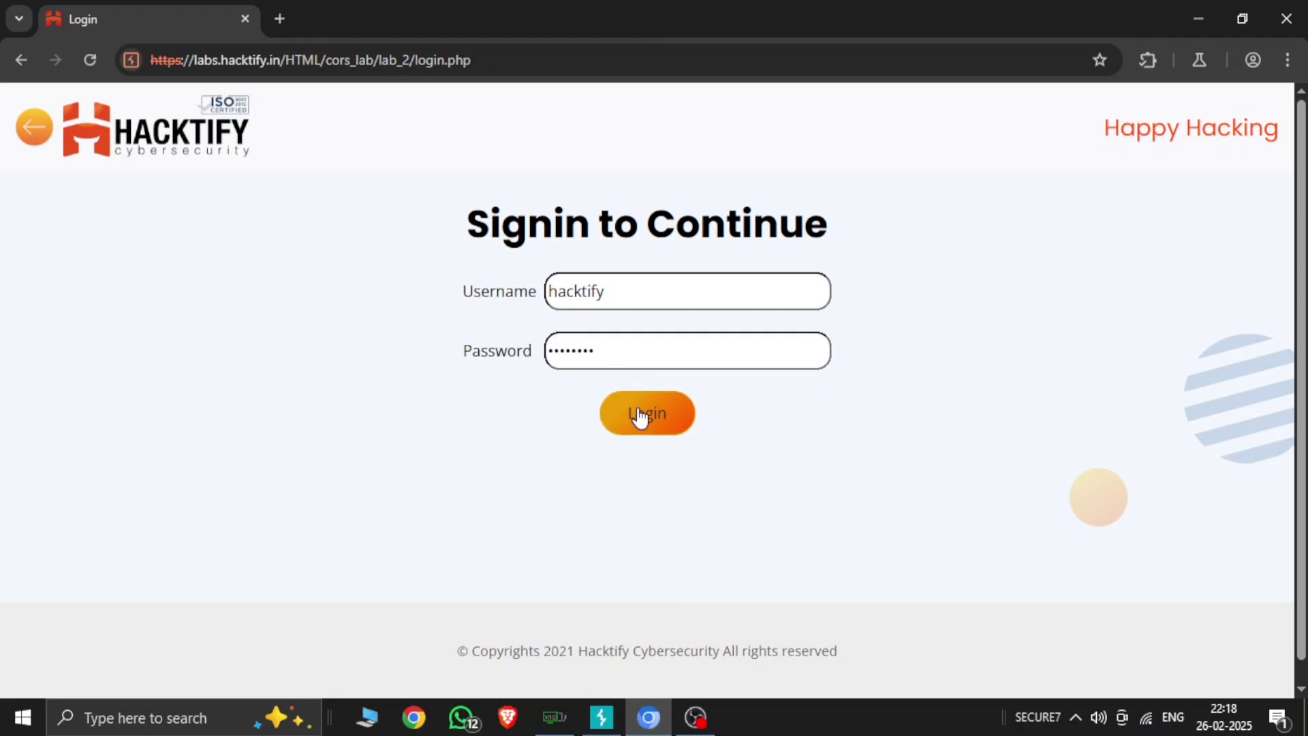
pyautogui.click(646, 413)
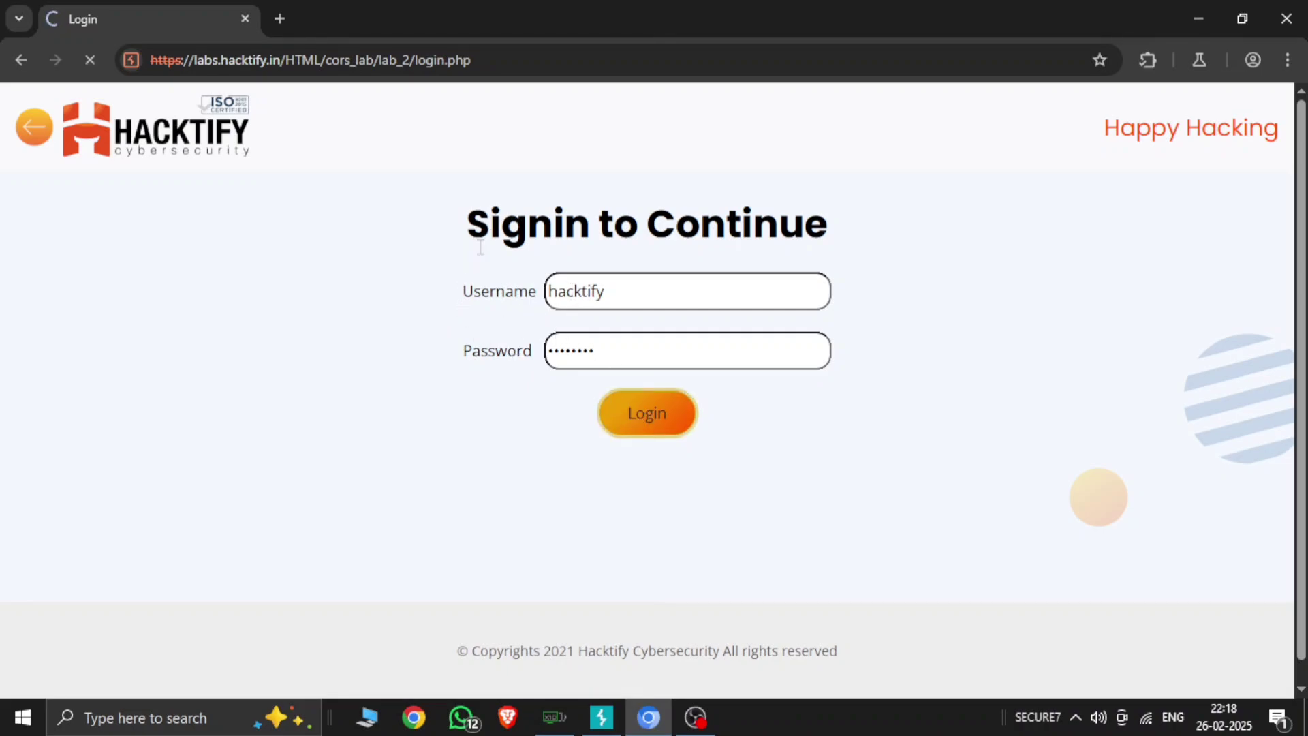
pyautogui.click(646, 411)
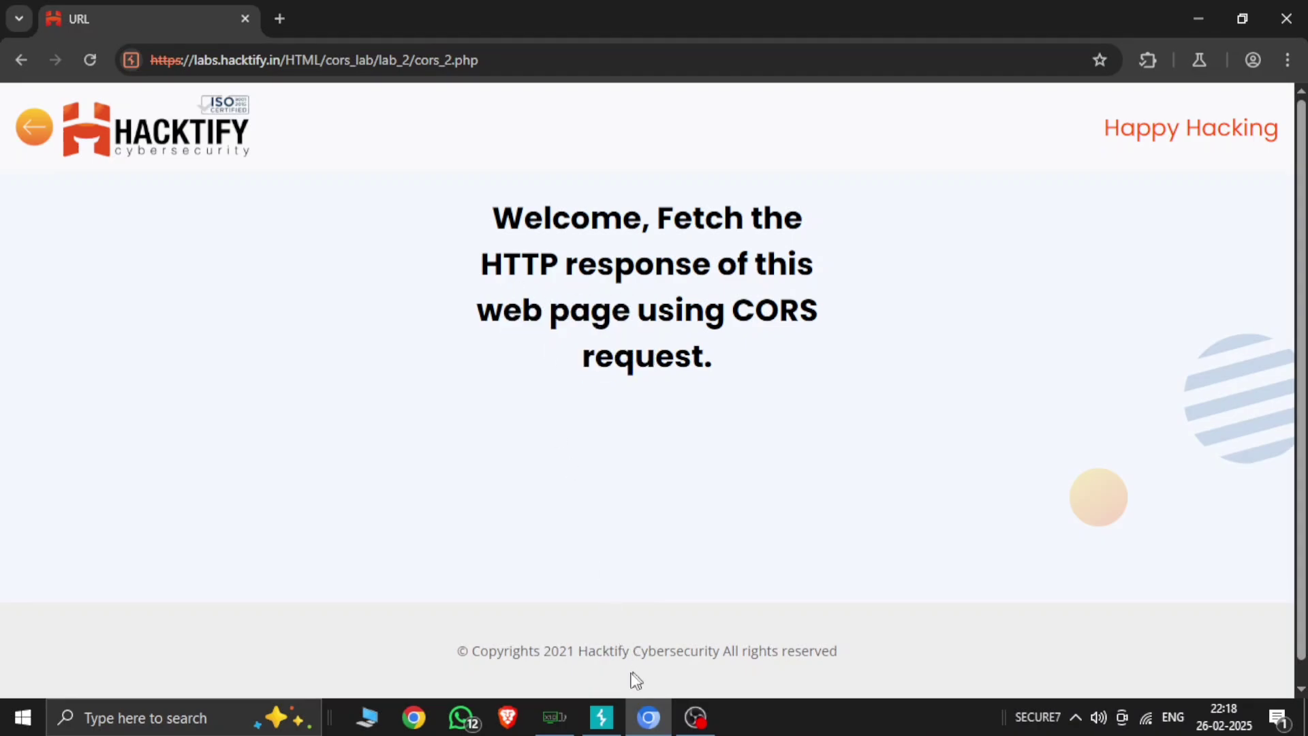
# Switch between Burp and the lab page, closing the page source view
pyautogui.click(601, 718)
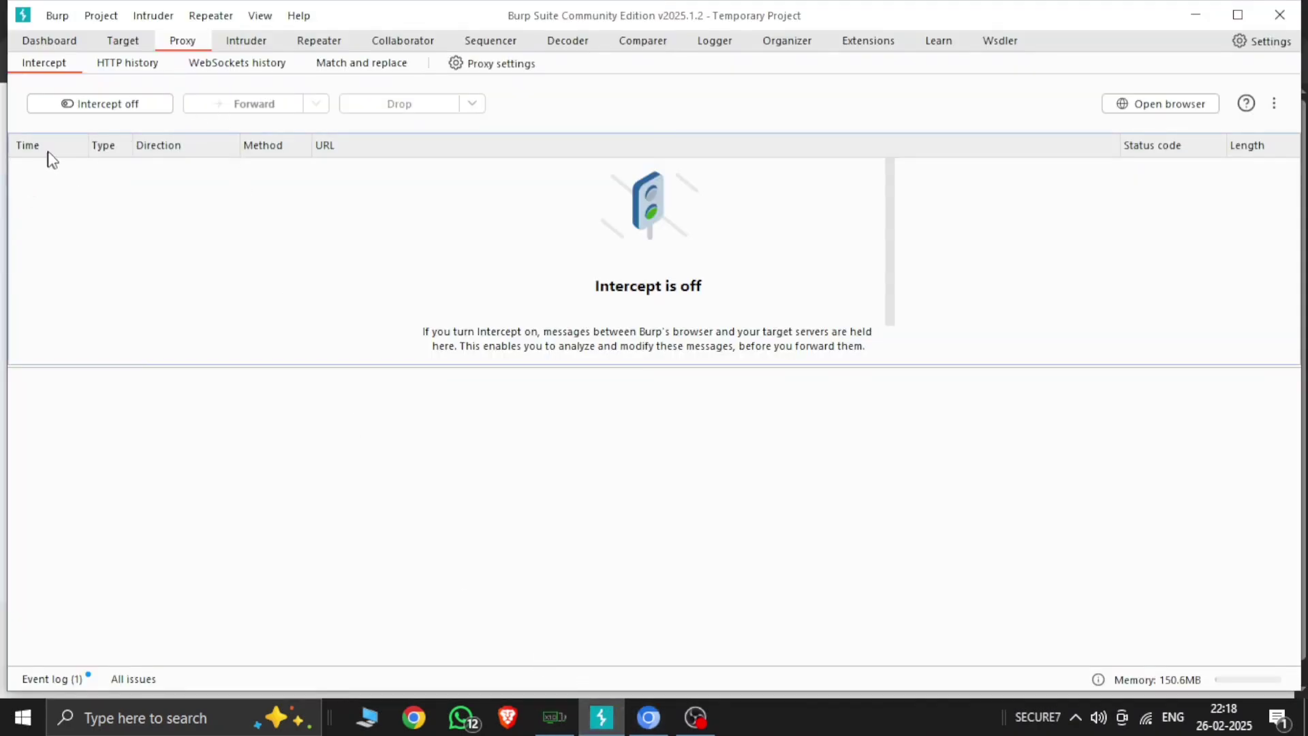
pyautogui.click(648, 718)
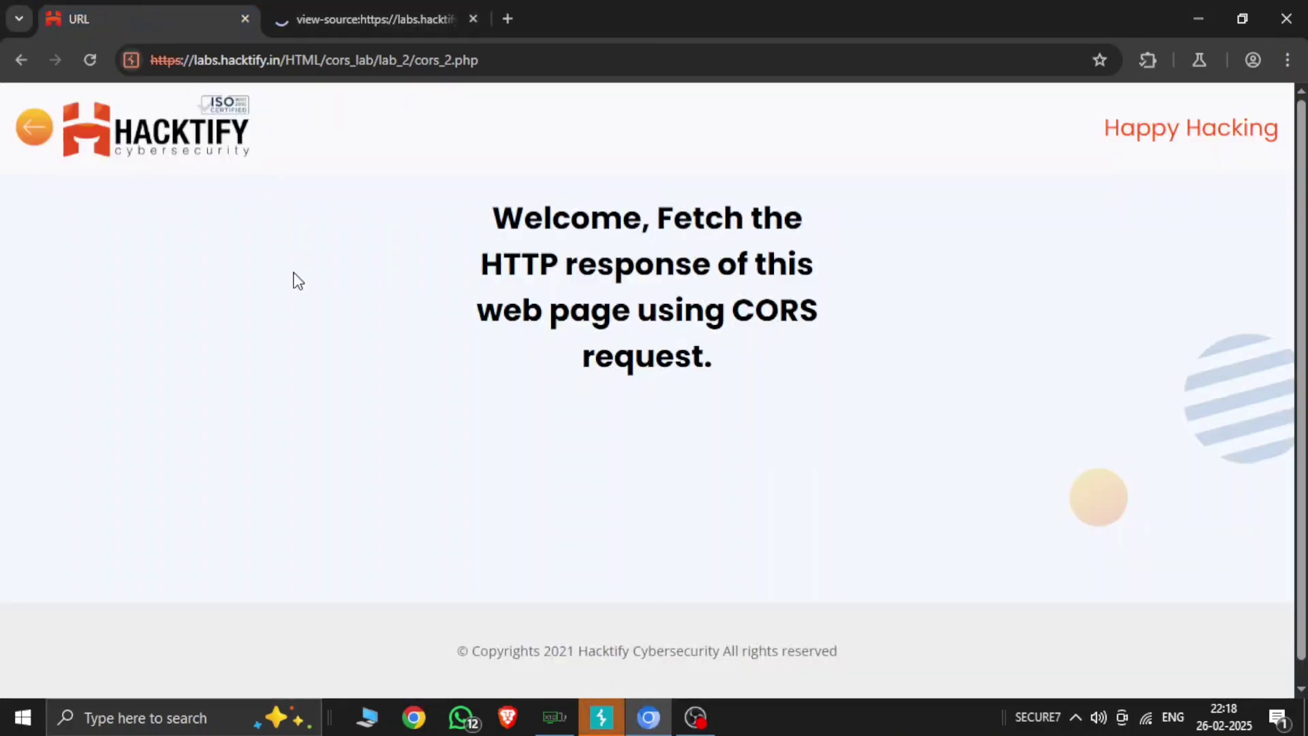
pyautogui.click(599, 718)
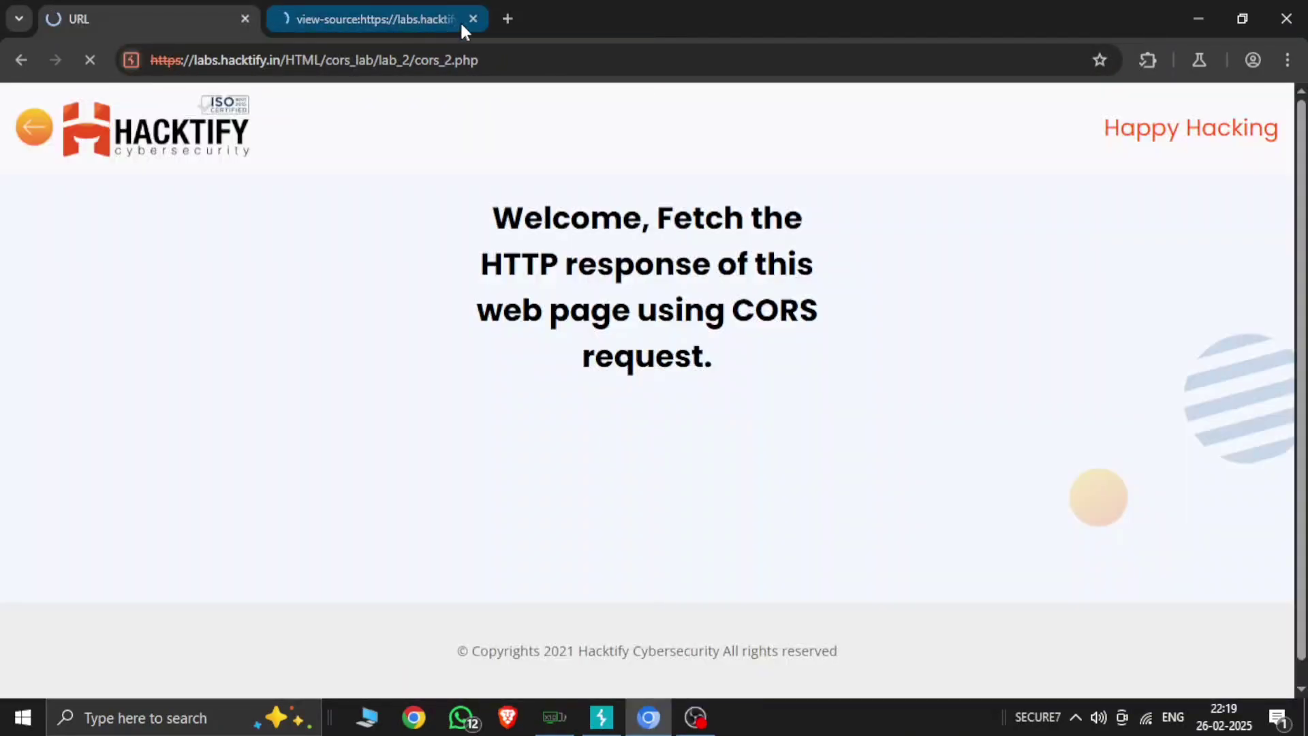
pyautogui.click(473, 18)
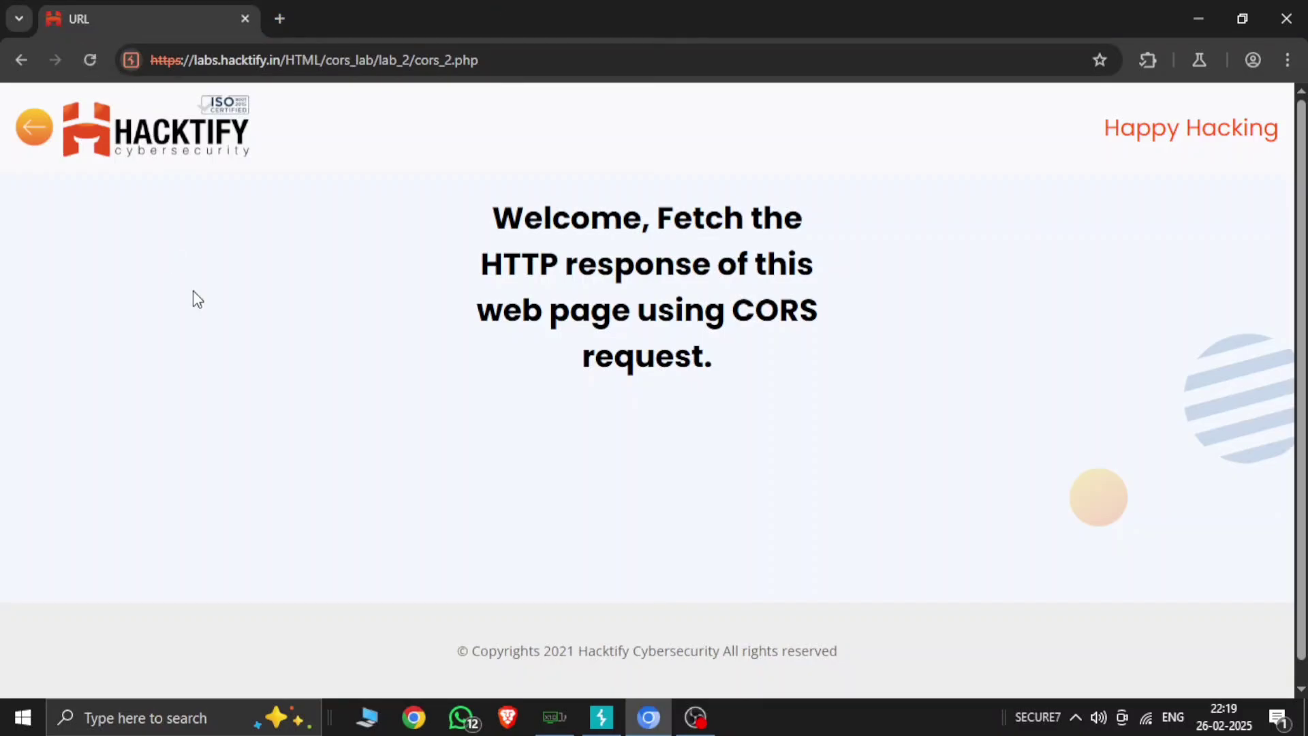
# With interception on, reload the lab page so the cors_2.php GET request is caught
pyautogui.click(599, 718)
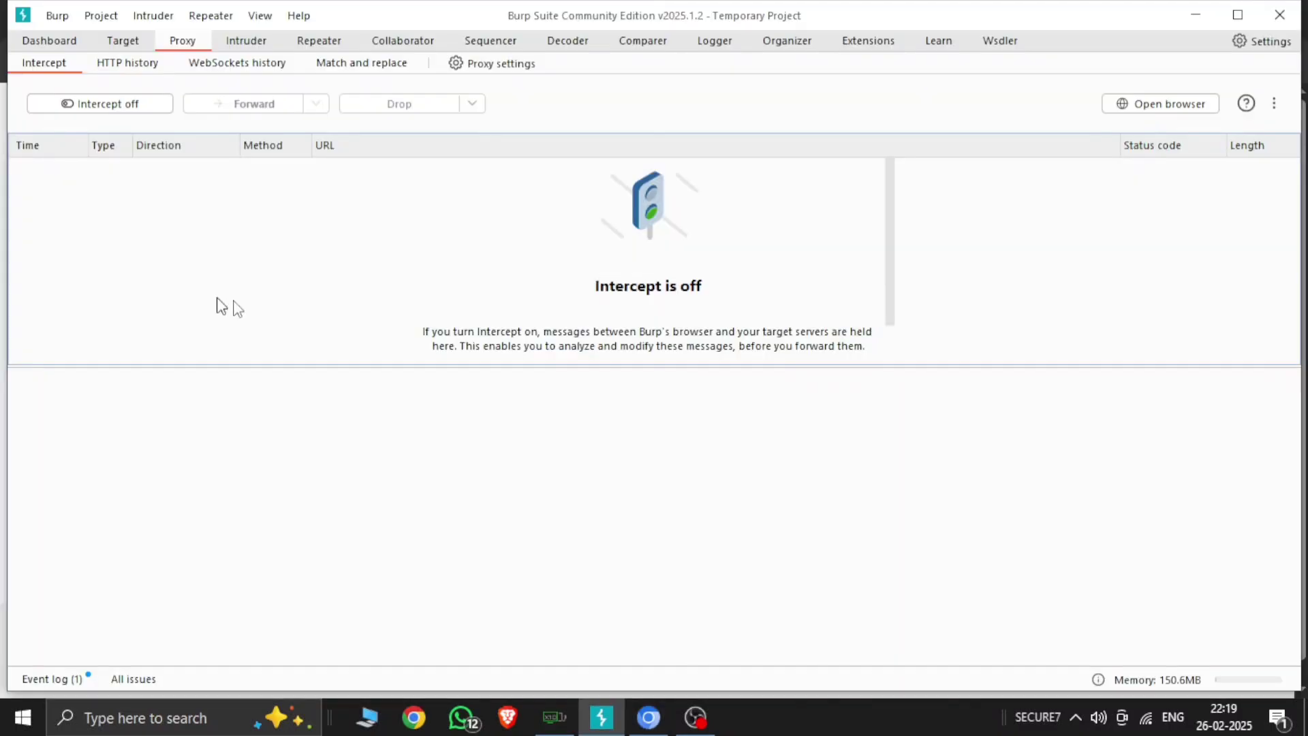
pyautogui.click(648, 718)
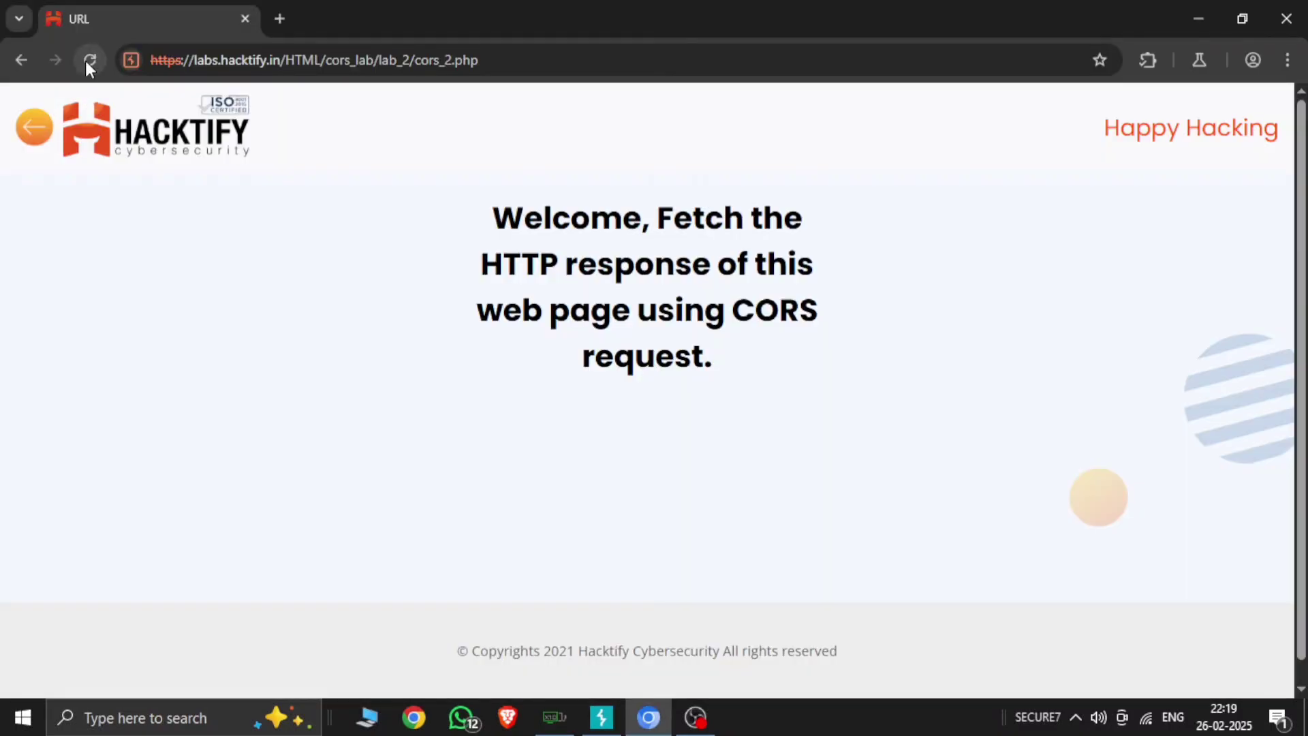
pyautogui.click(600, 718)
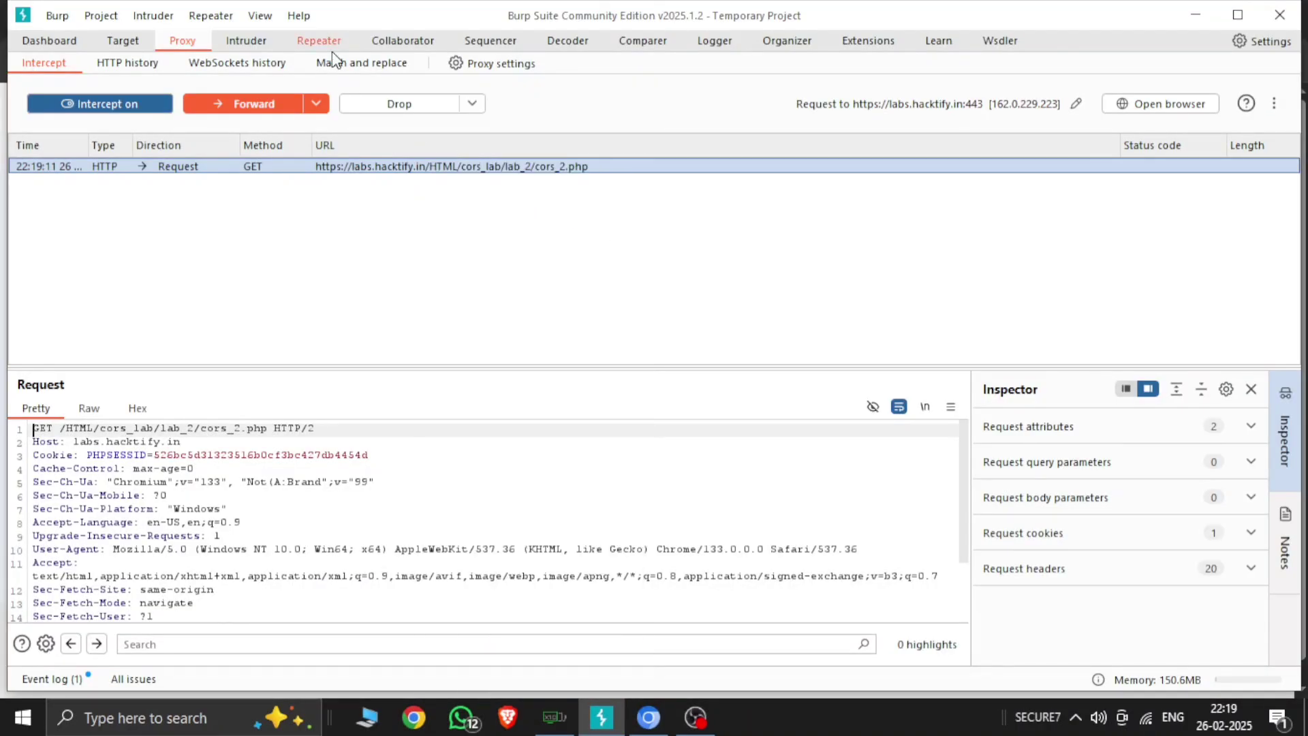
# Move the cors_2.php request to Repeater and add the header 'Origin: null'
pyautogui.click(319, 39)
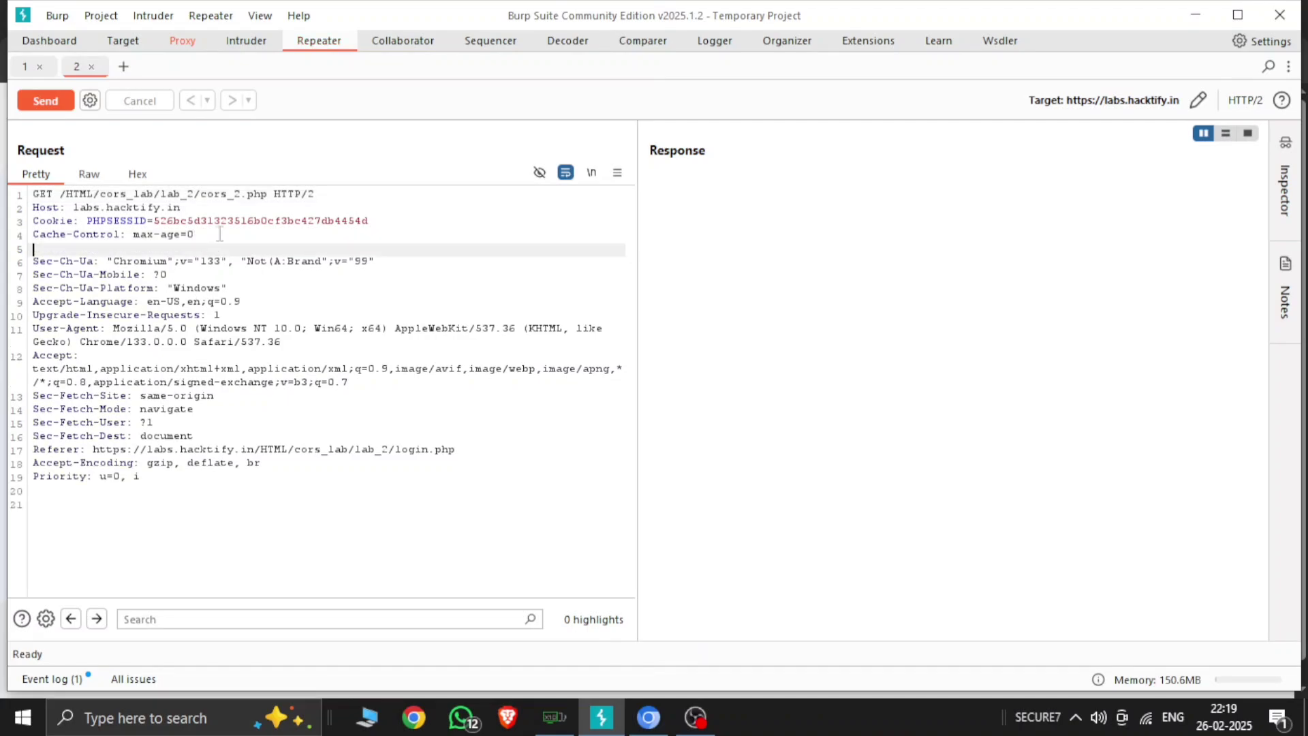
pyautogui.write('Origi')
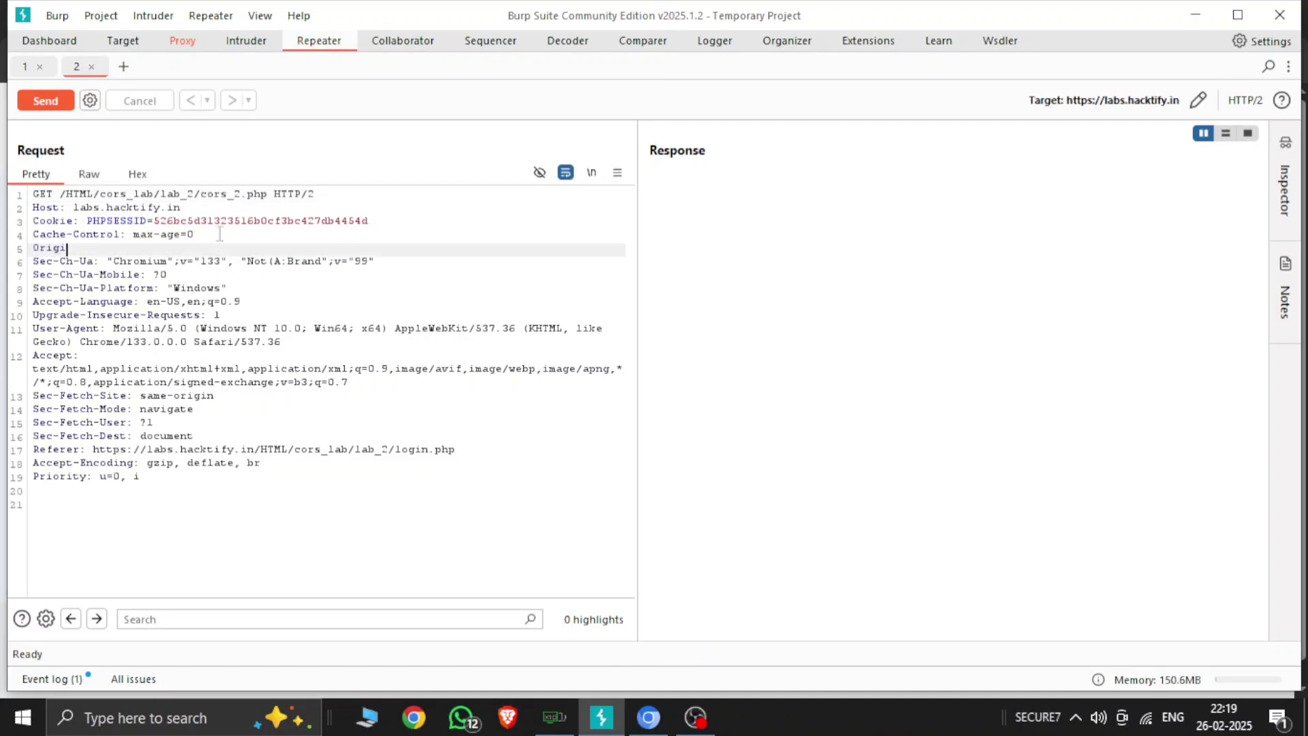
pyautogui.write(':')
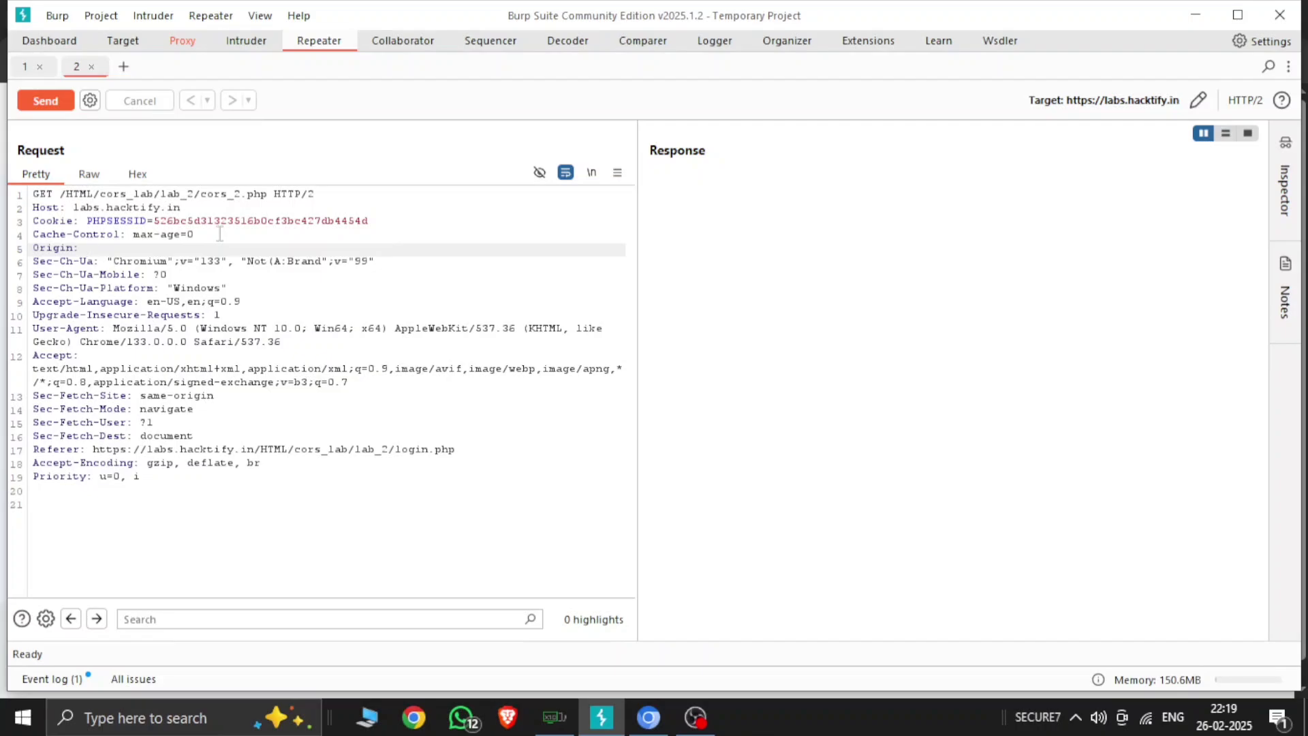
pyautogui.write('null')
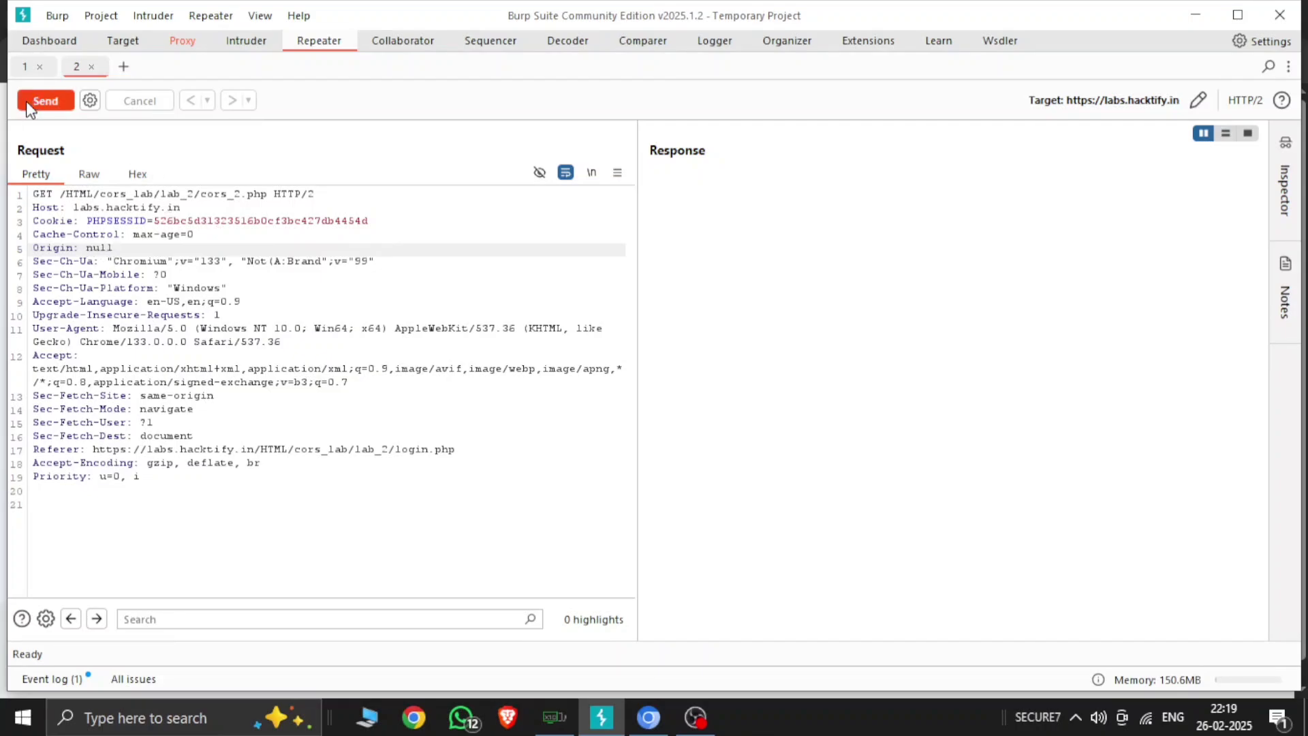
# Send the request and confirm the response reflects Allow-Origin null with Allow-Credentials true
pyautogui.click(45, 100)
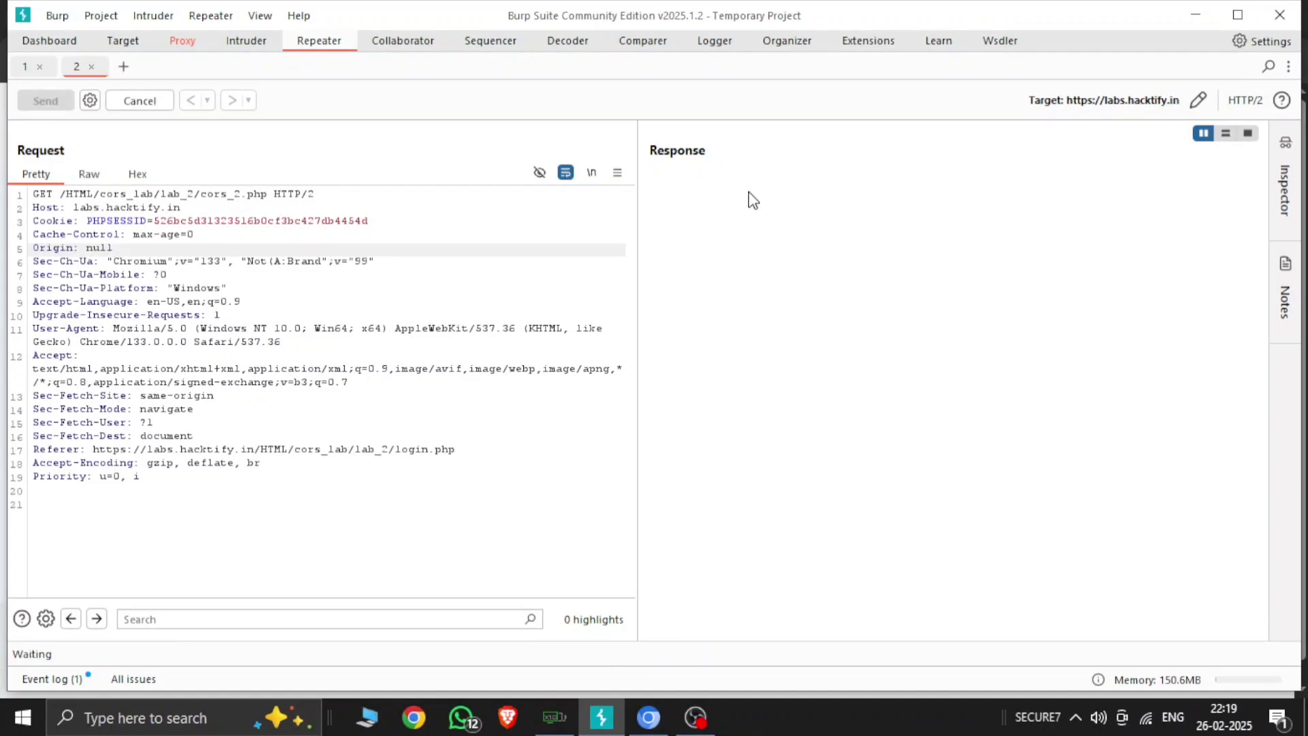
pyautogui.click(45, 99)
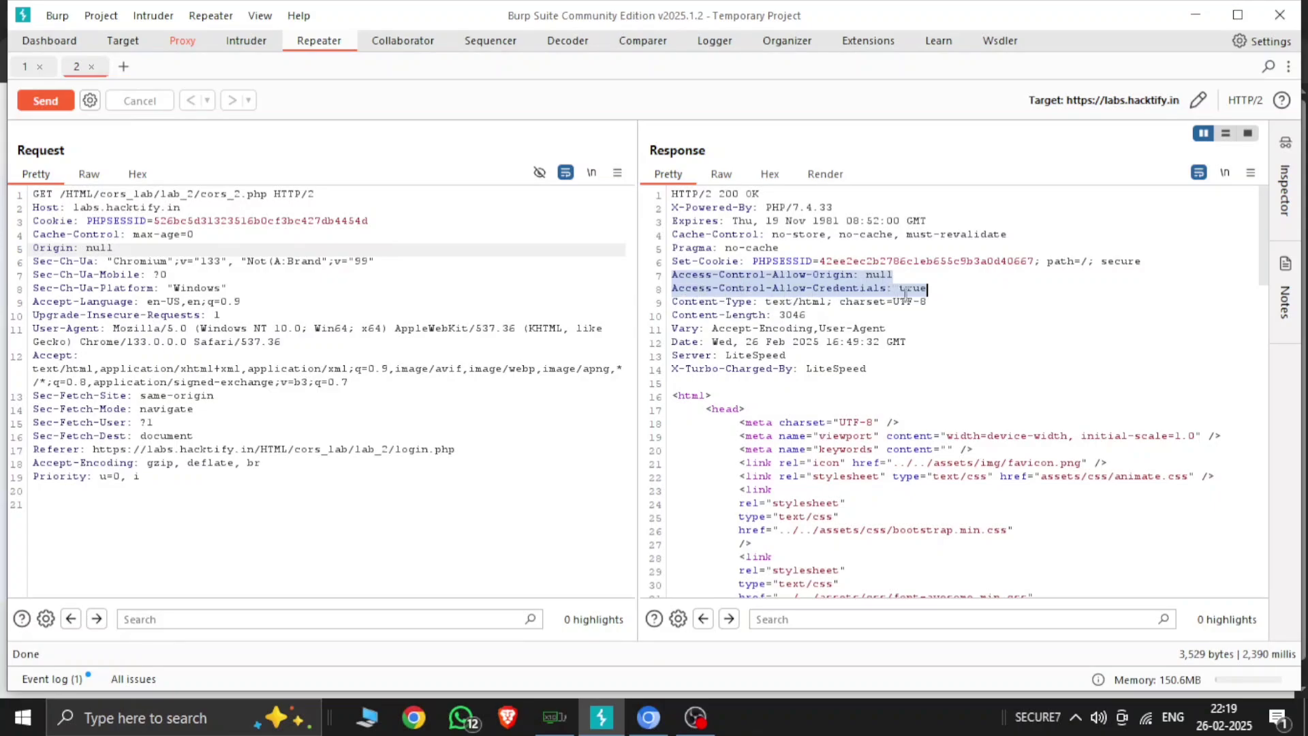
pyautogui.click(931, 289)
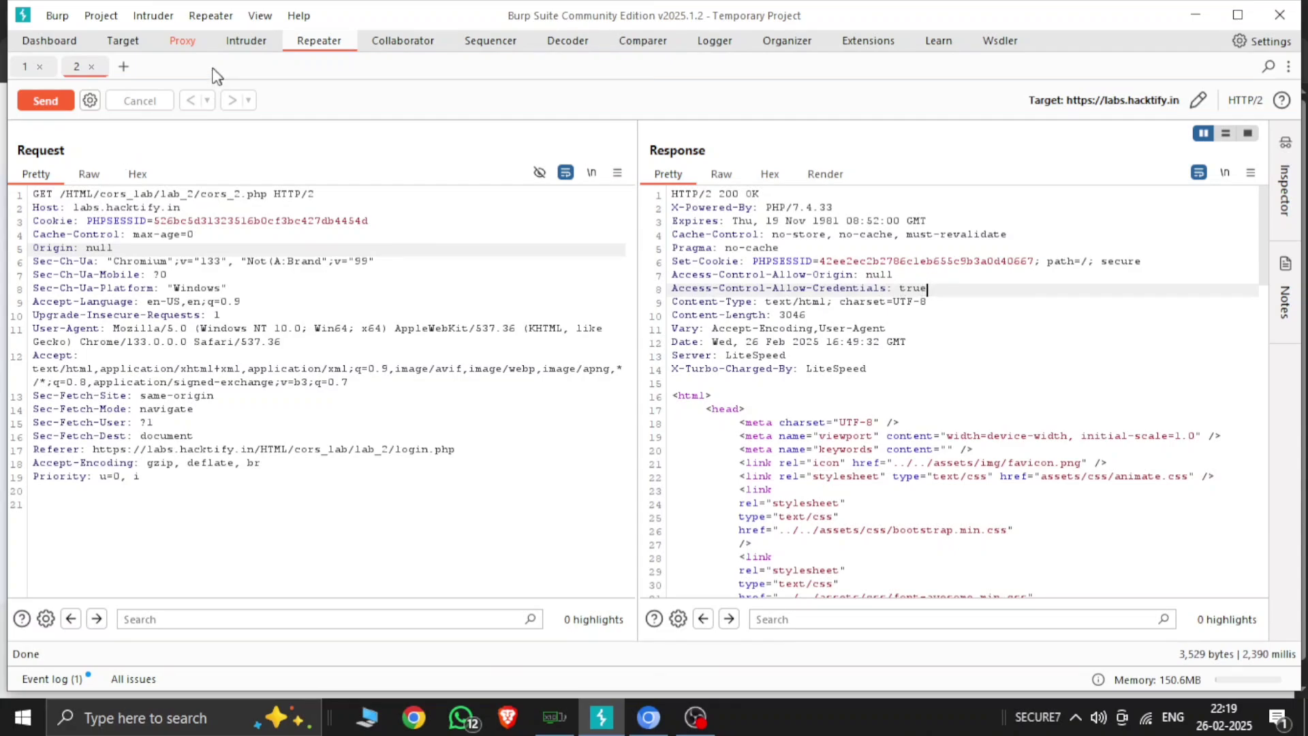
pyautogui.moveTo(374, 192)
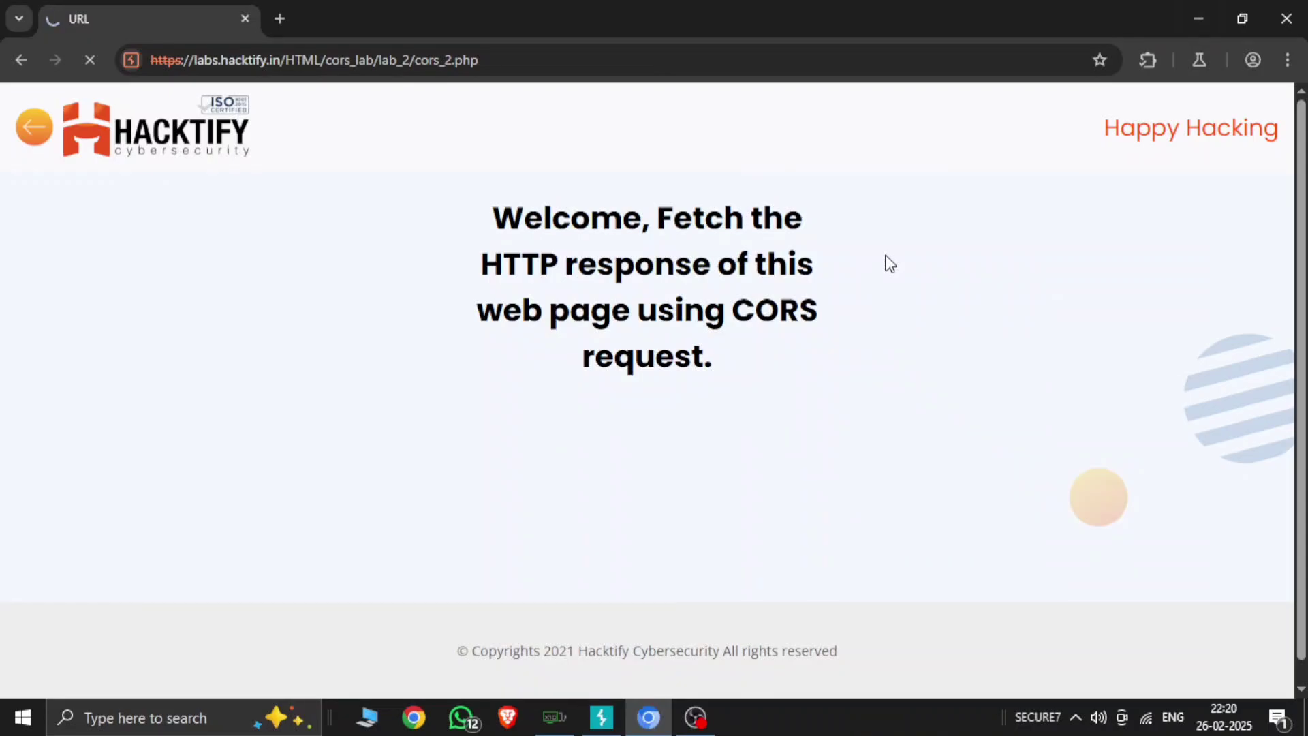
pyautogui.moveTo(696, 718)
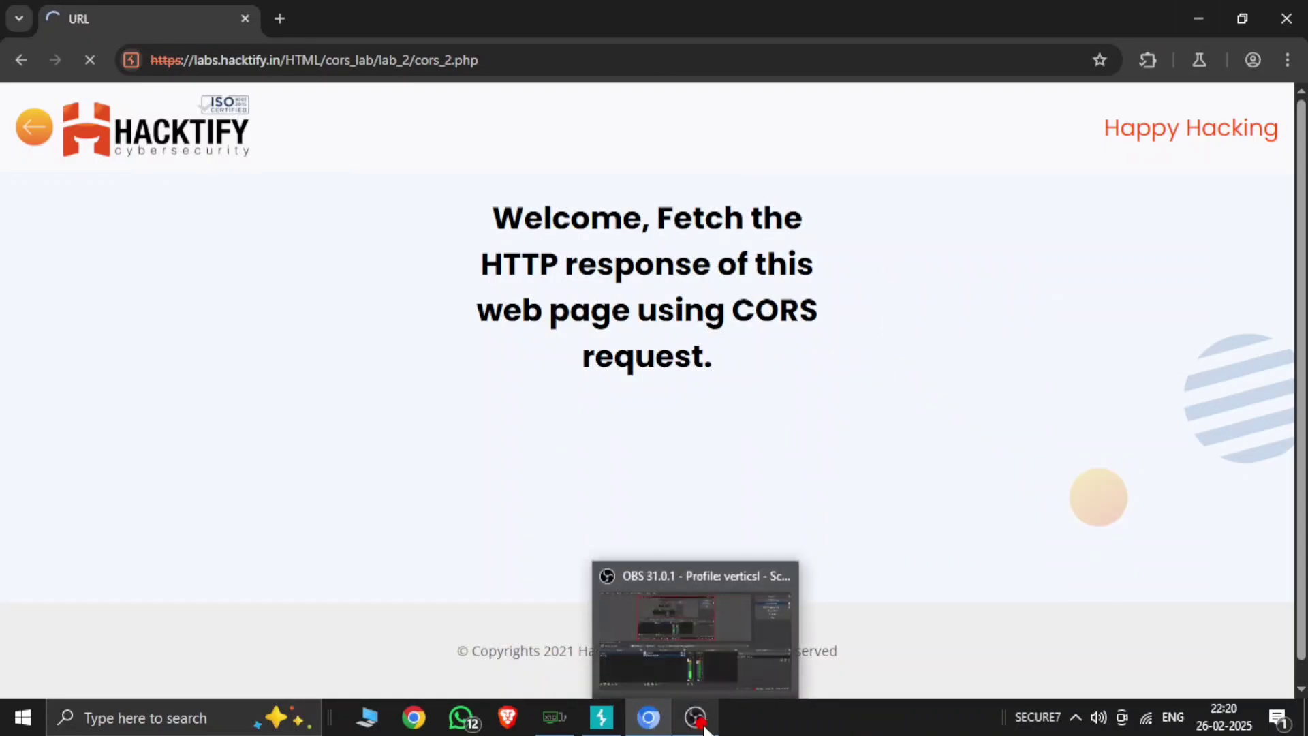
pyautogui.moveTo(600, 718)
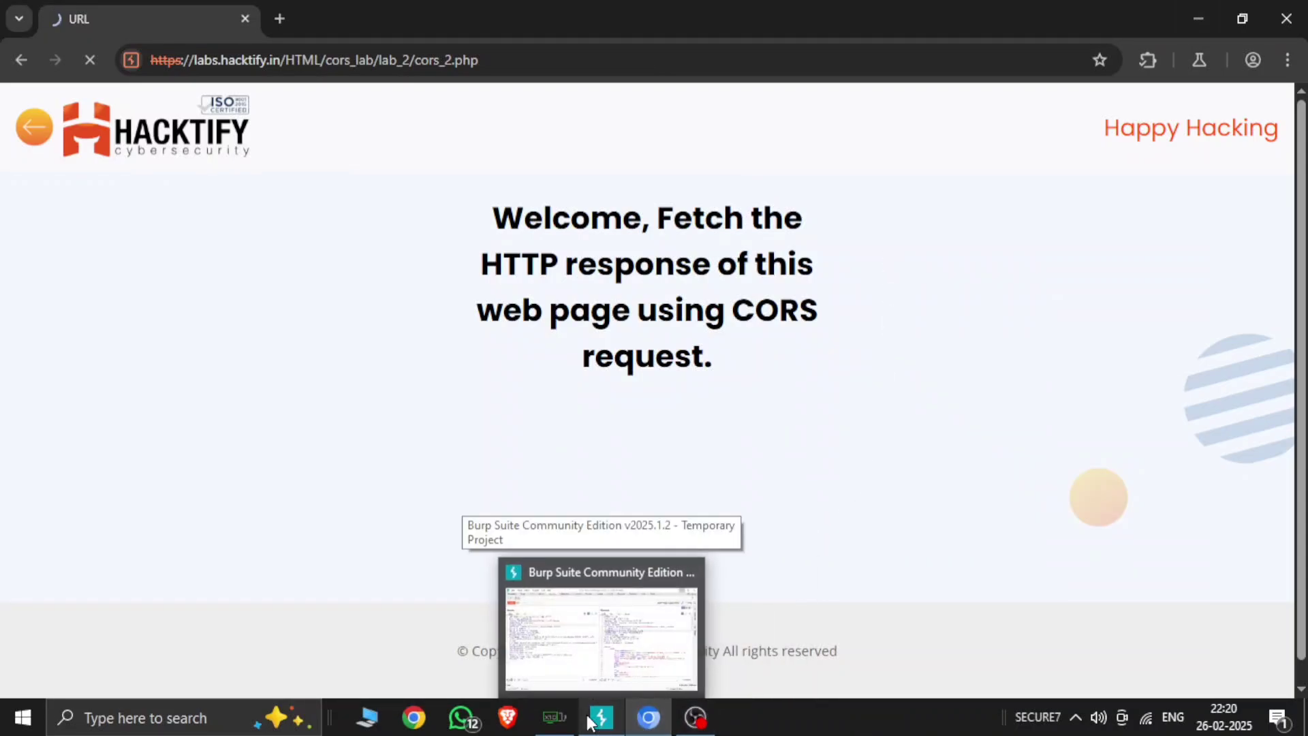